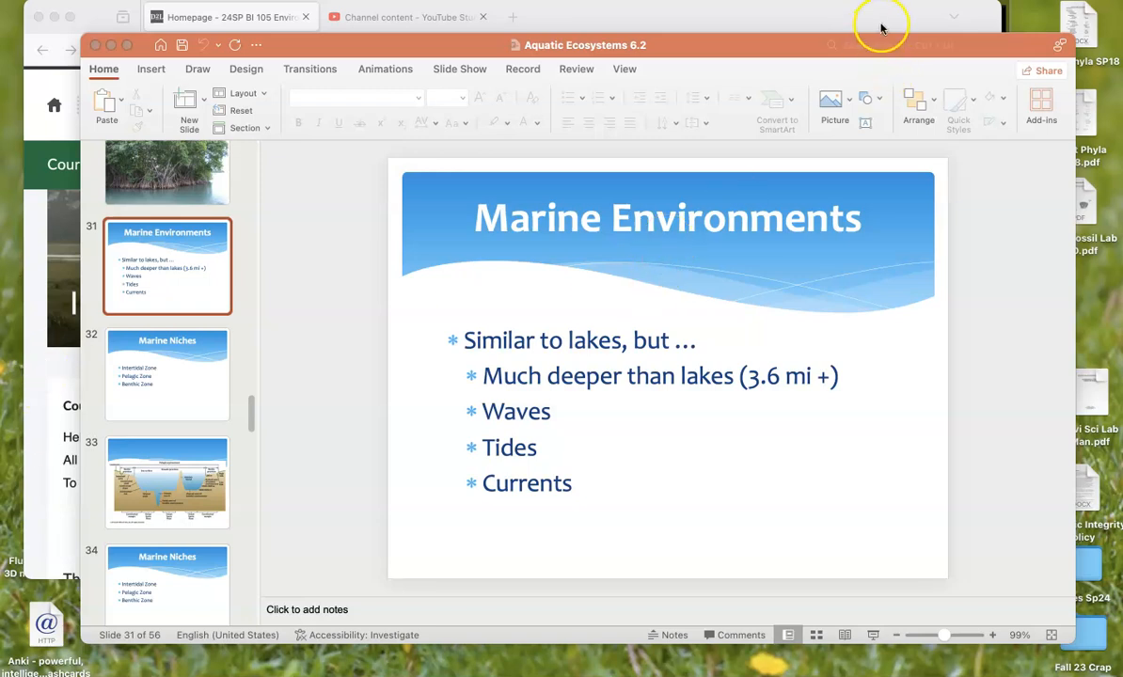
- Bring the Intro to Environmental Science Spring '24 D2L homepage in Firefox to the front
click(228, 16)
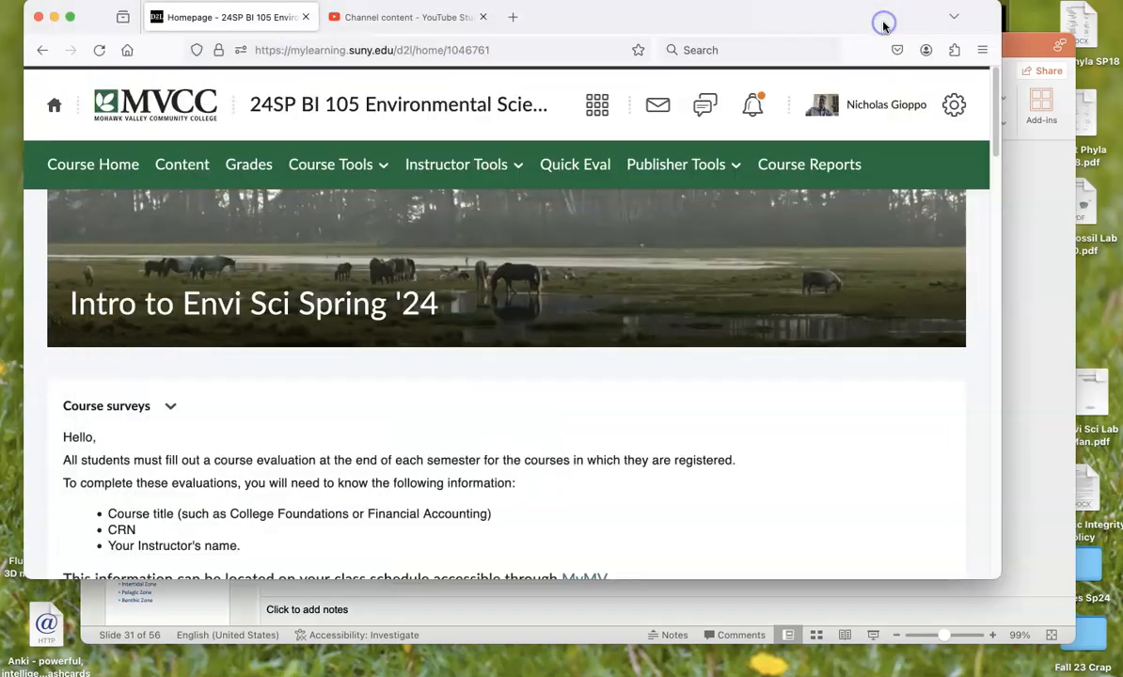
scroll(down, 3)
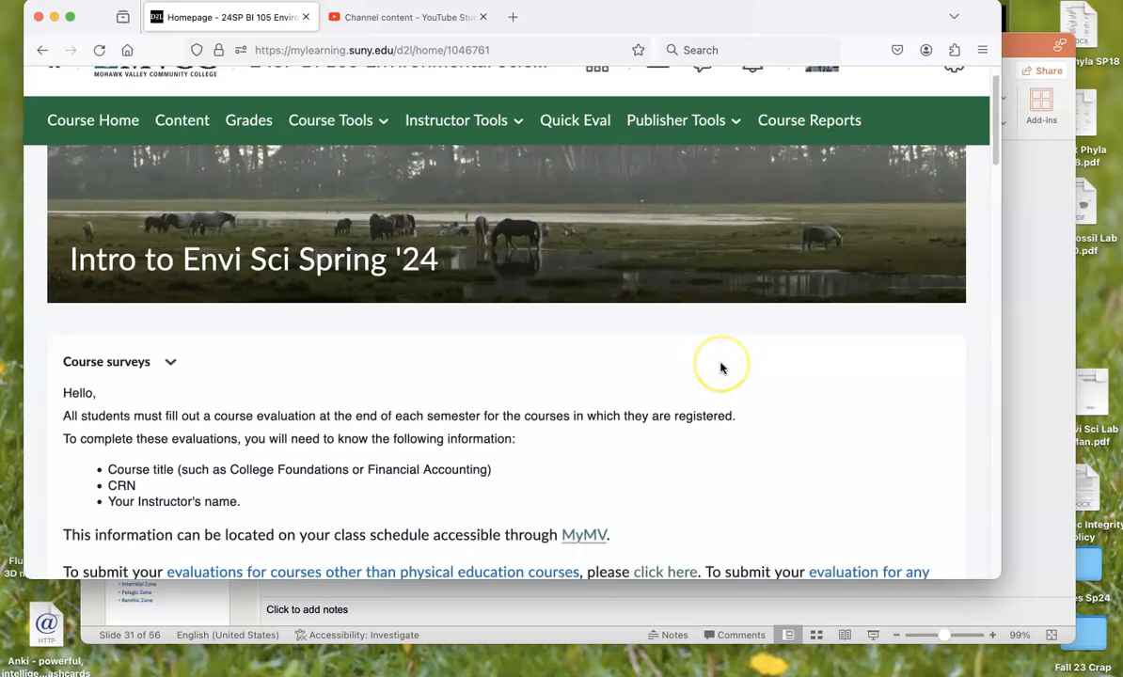
scroll(up, 3)
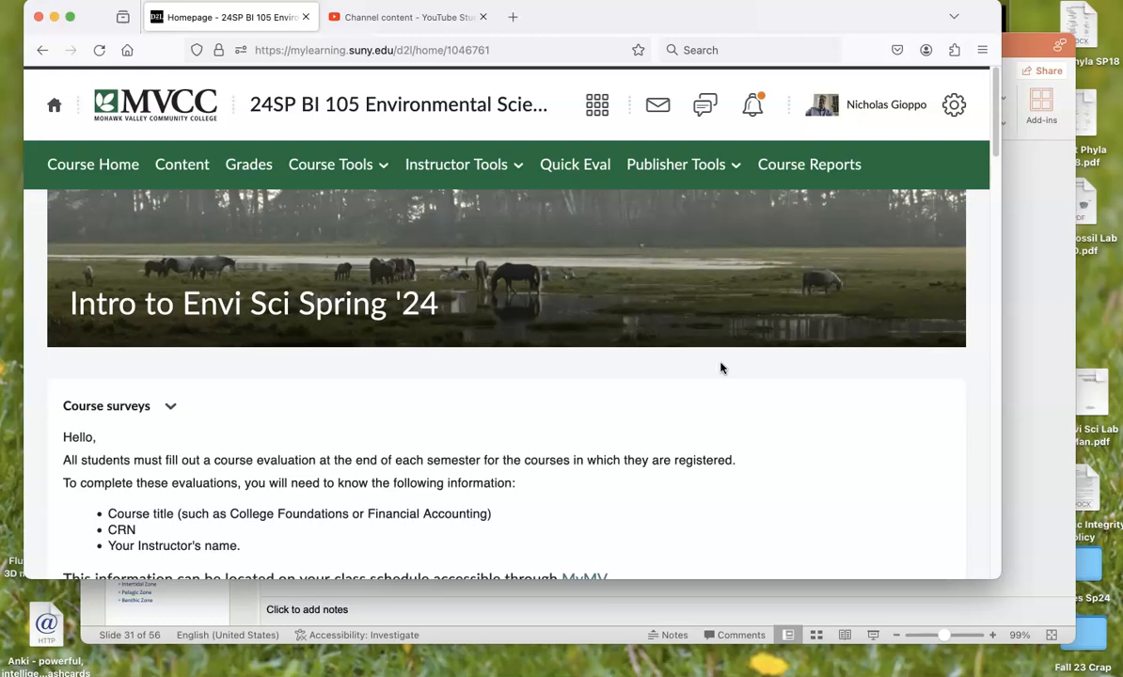
mouse_move(692, 282)
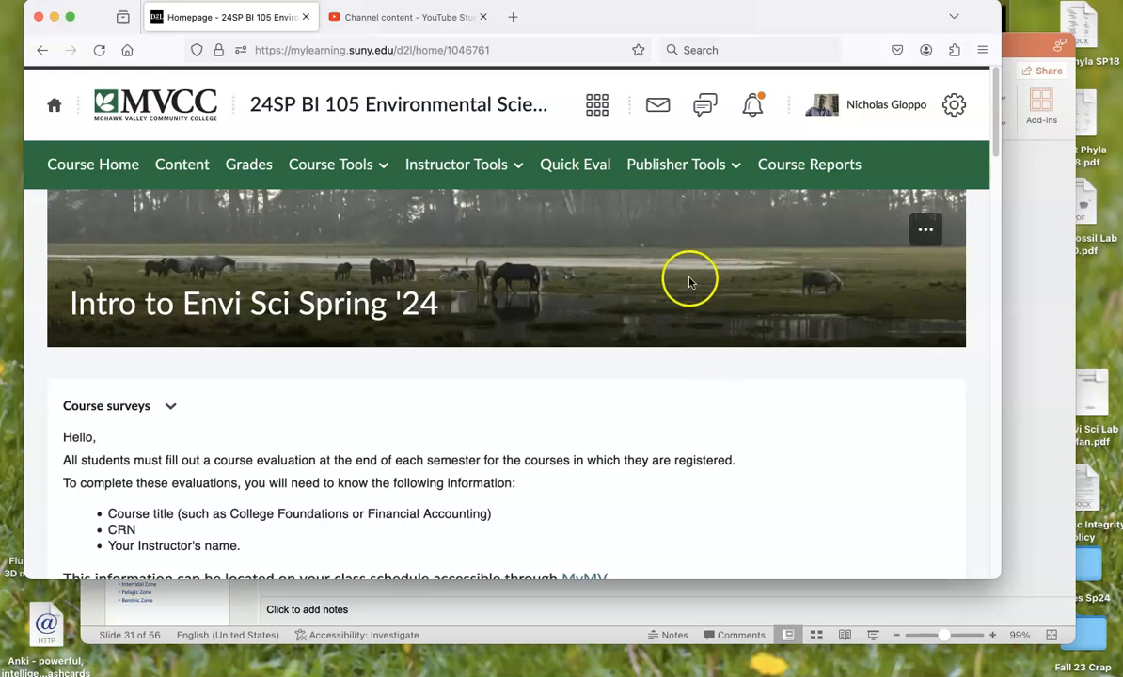
mouse_move(632, 303)
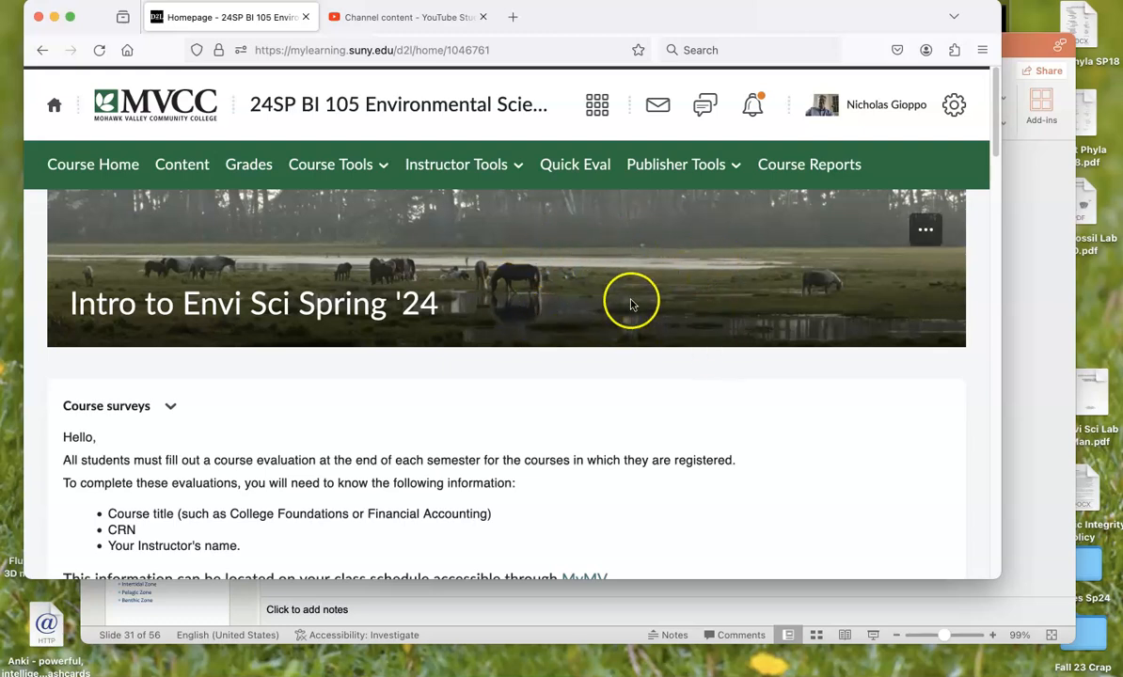
mouse_move(611, 301)
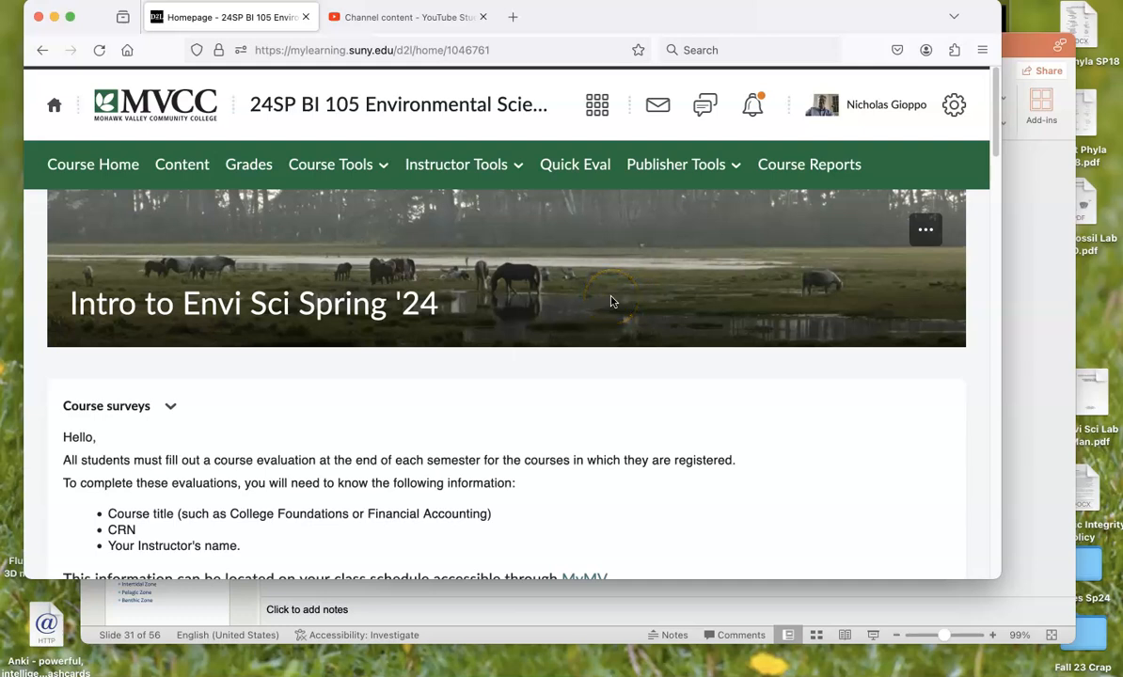
mouse_move(688, 271)
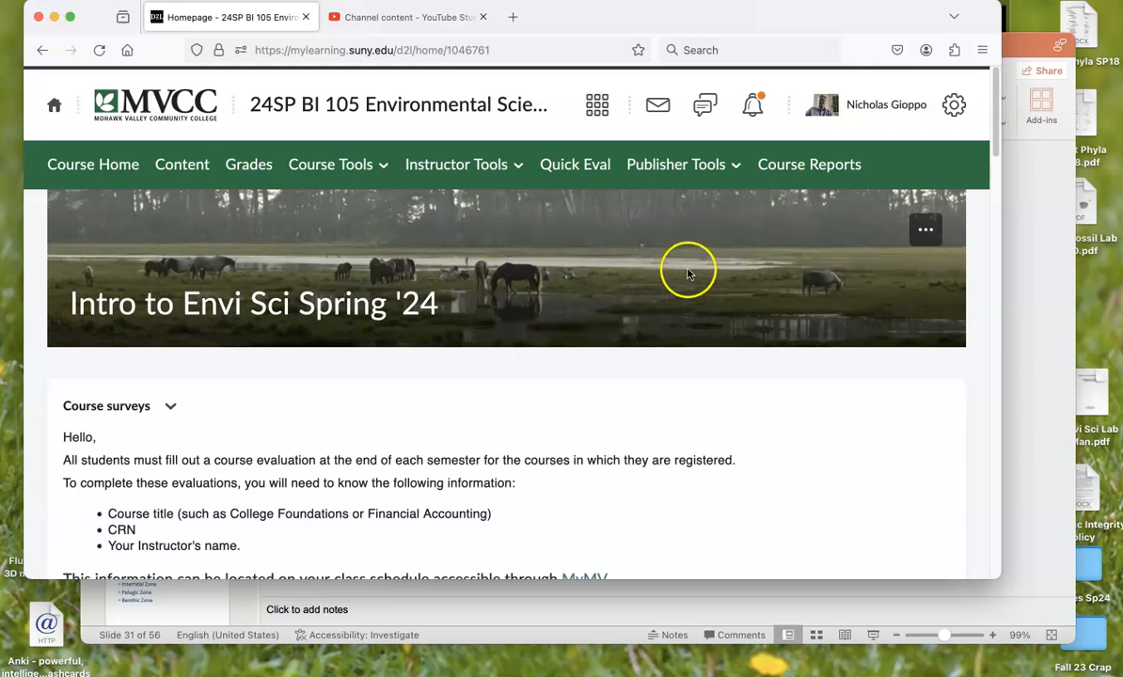
mouse_move(659, 259)
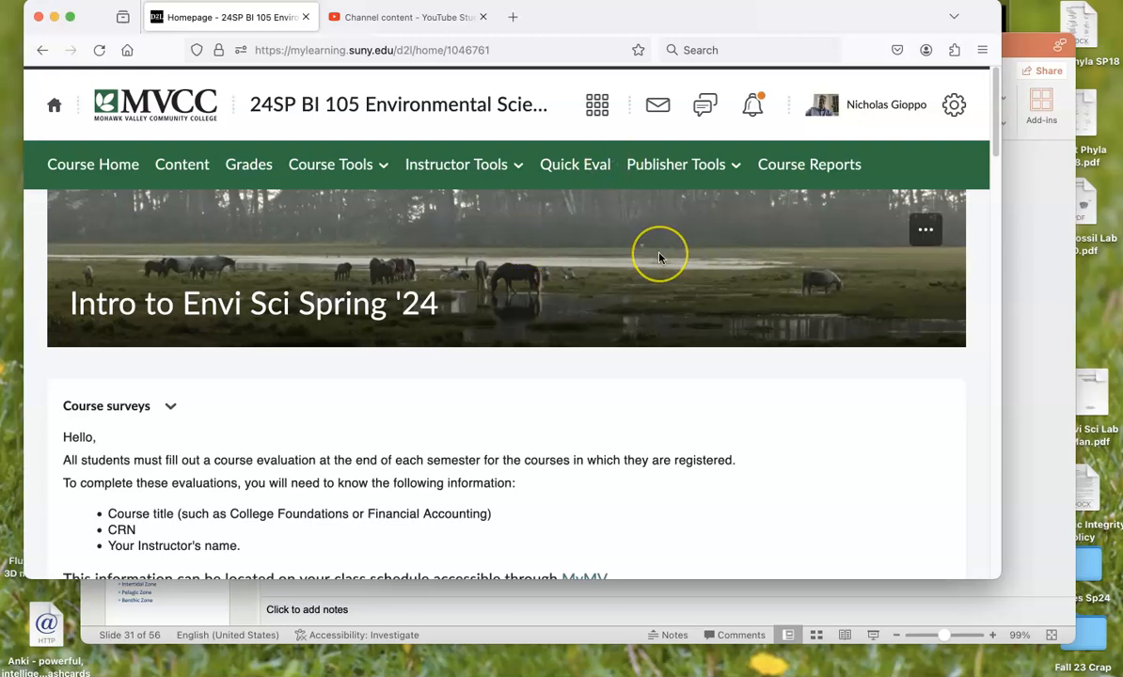
mouse_move(658, 257)
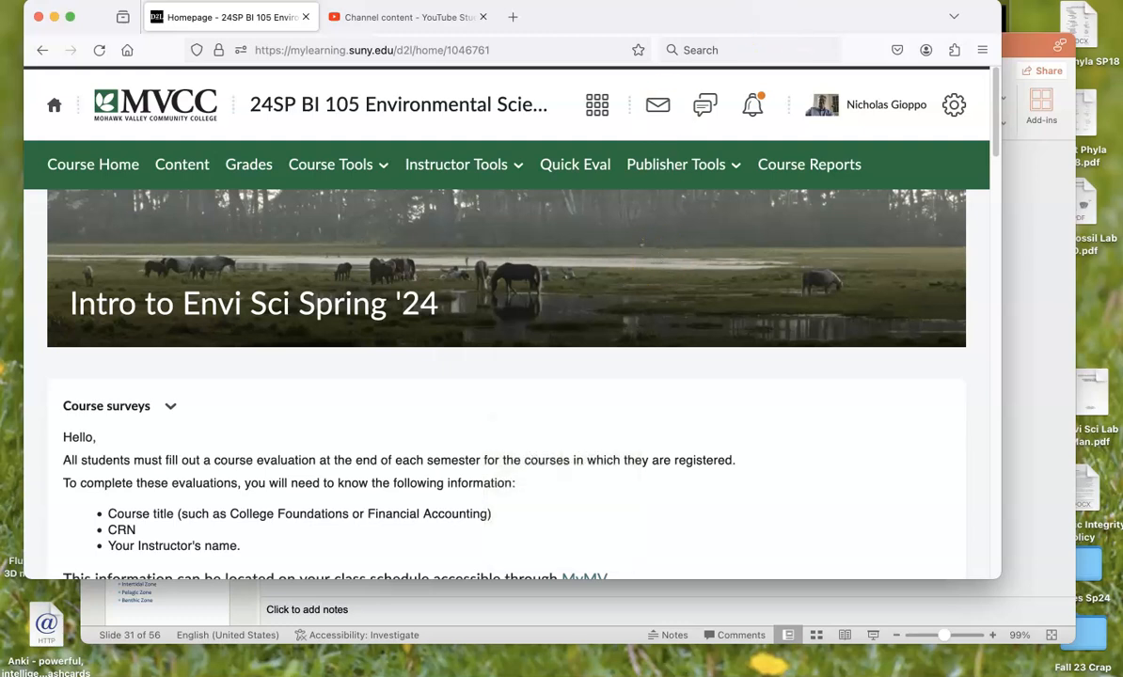
mouse_move(812, 21)
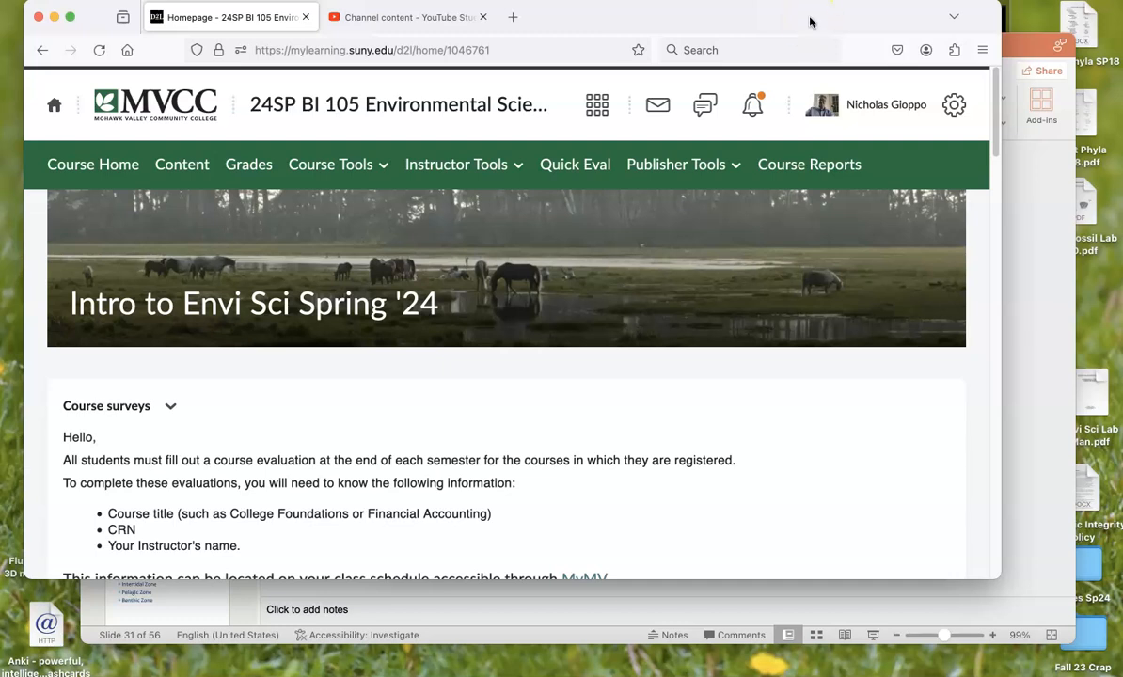
- Open Lecture Handouts and confirm the list runs from Nature of Science to Aquatic Ecosystems 6.2
scroll(down, 3)
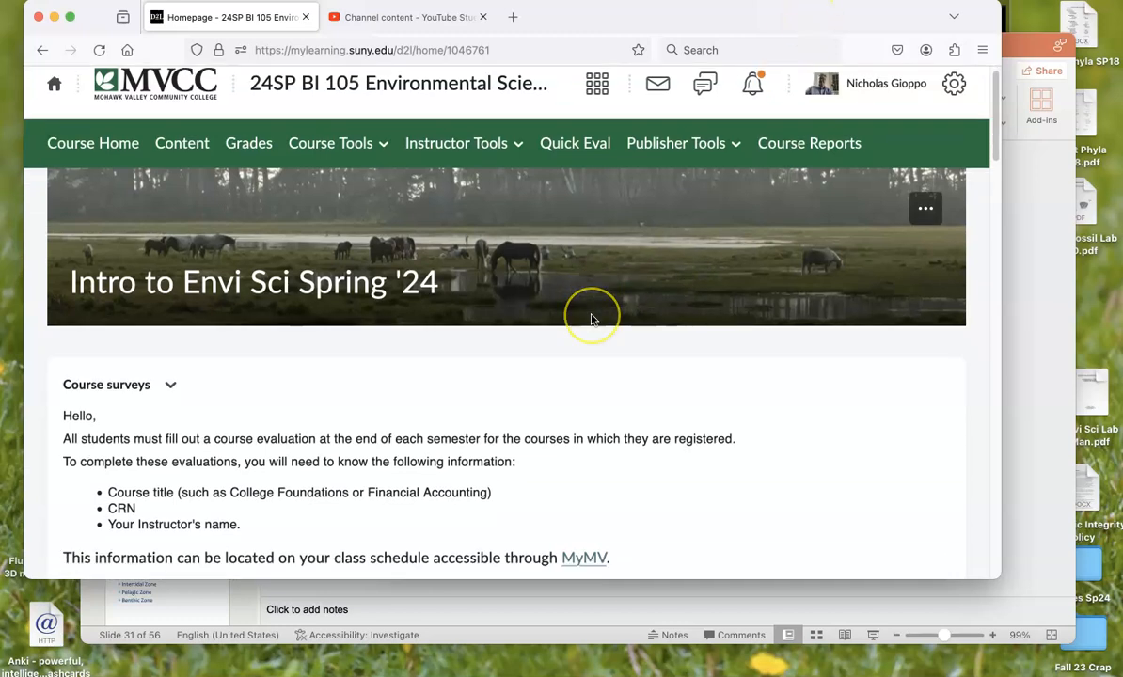
scroll(down, 3)
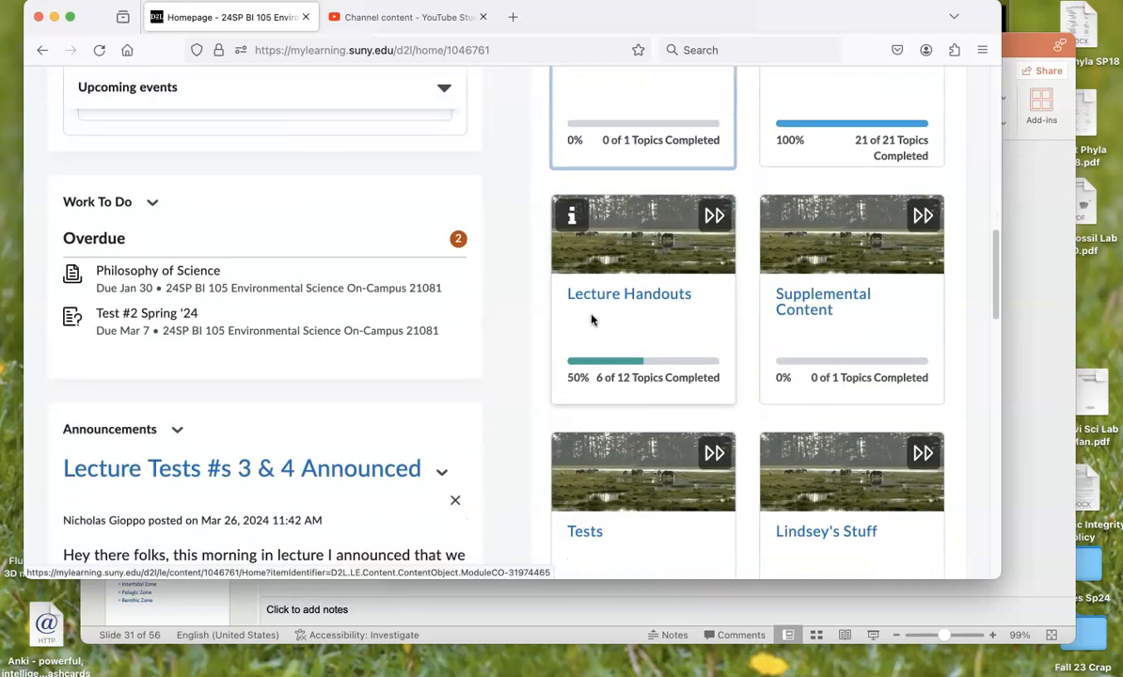
scroll(up, 3)
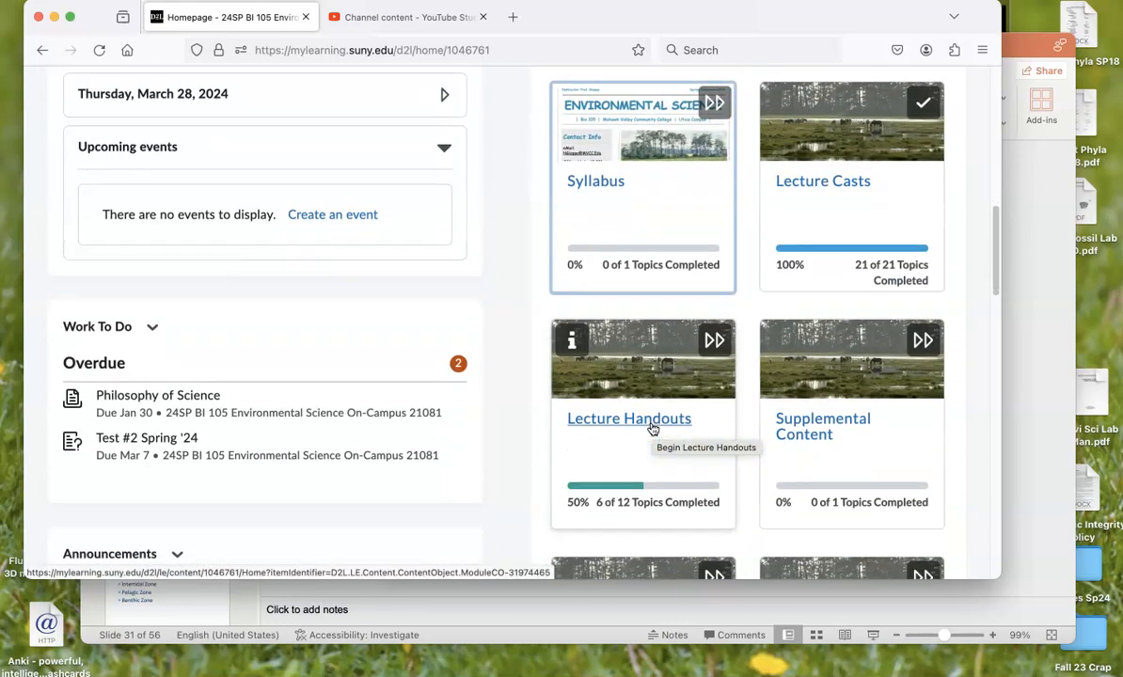
scroll(up, 3)
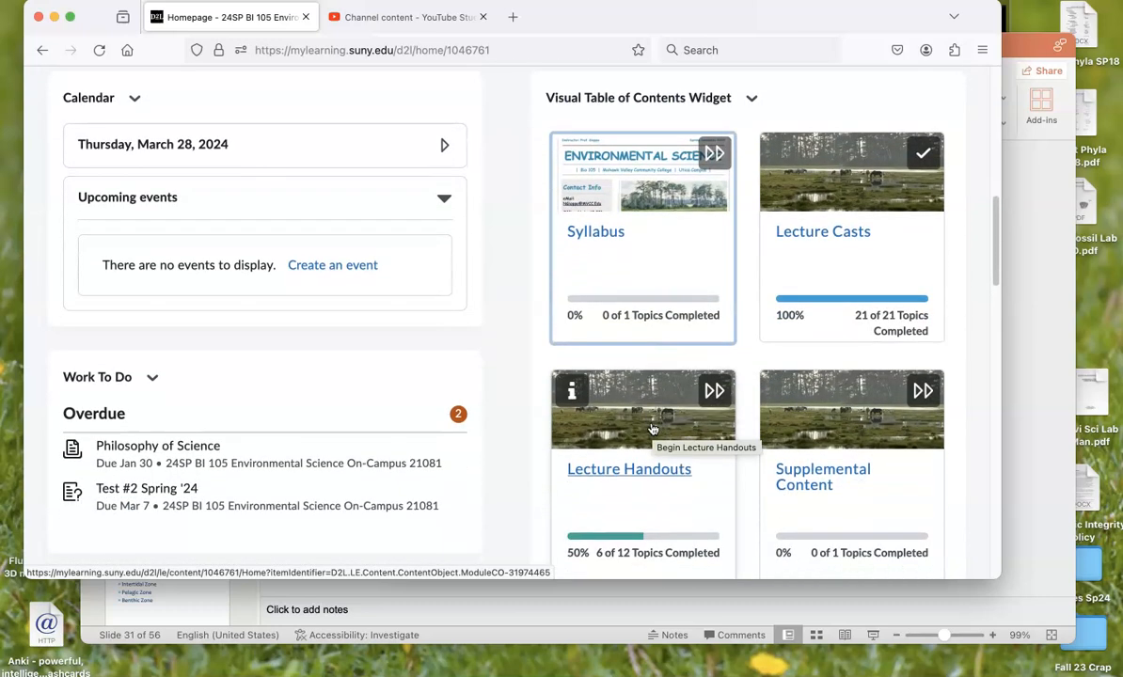
scroll(down, 3)
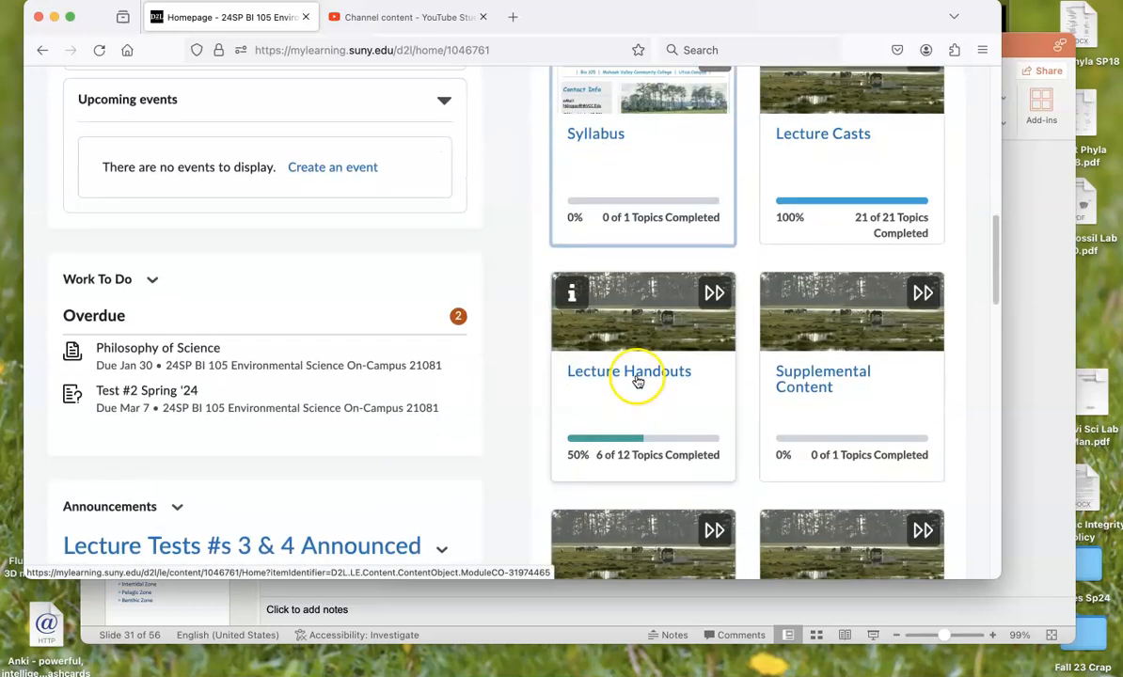
click(628, 371)
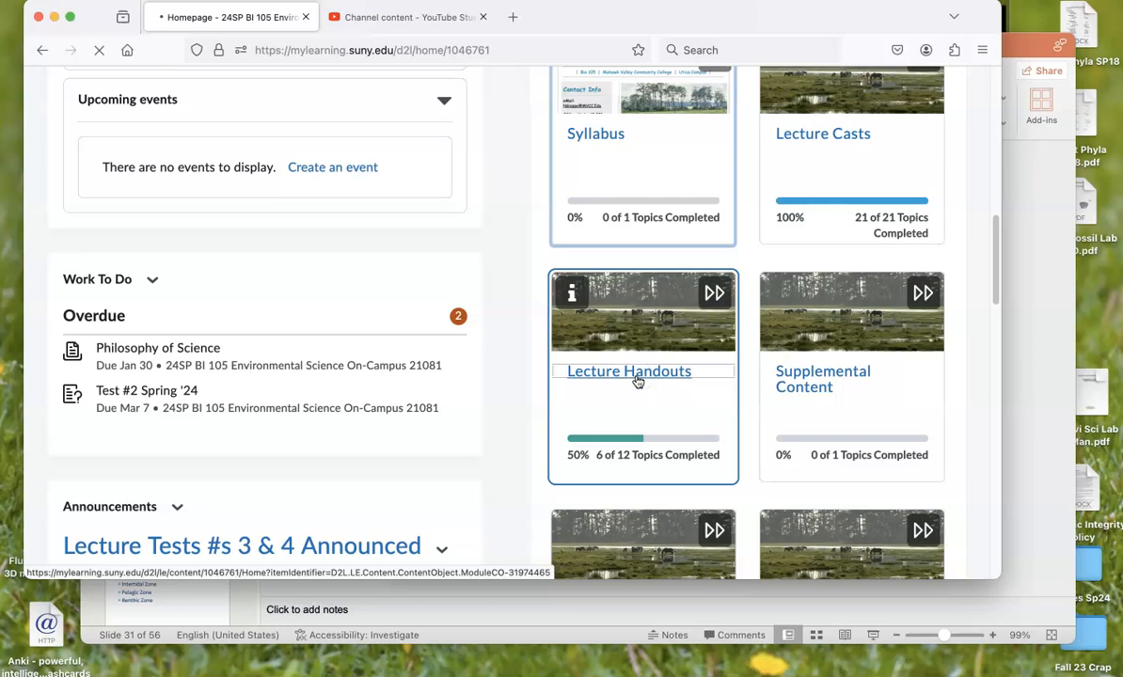
click(628, 371)
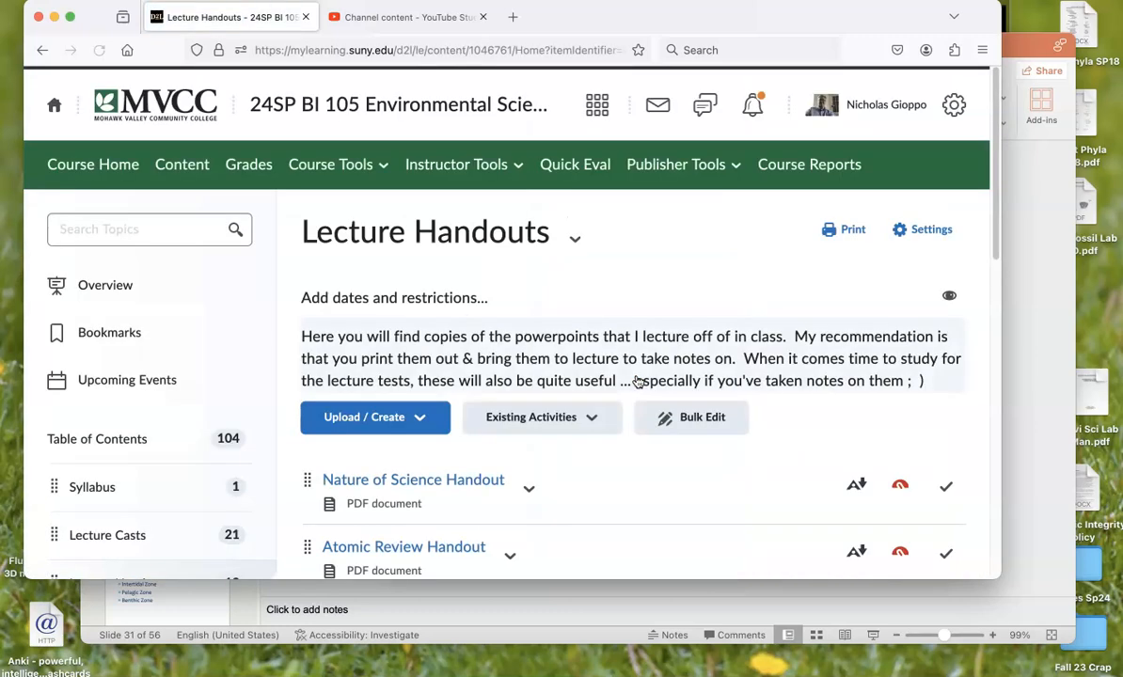
scroll(down, 3)
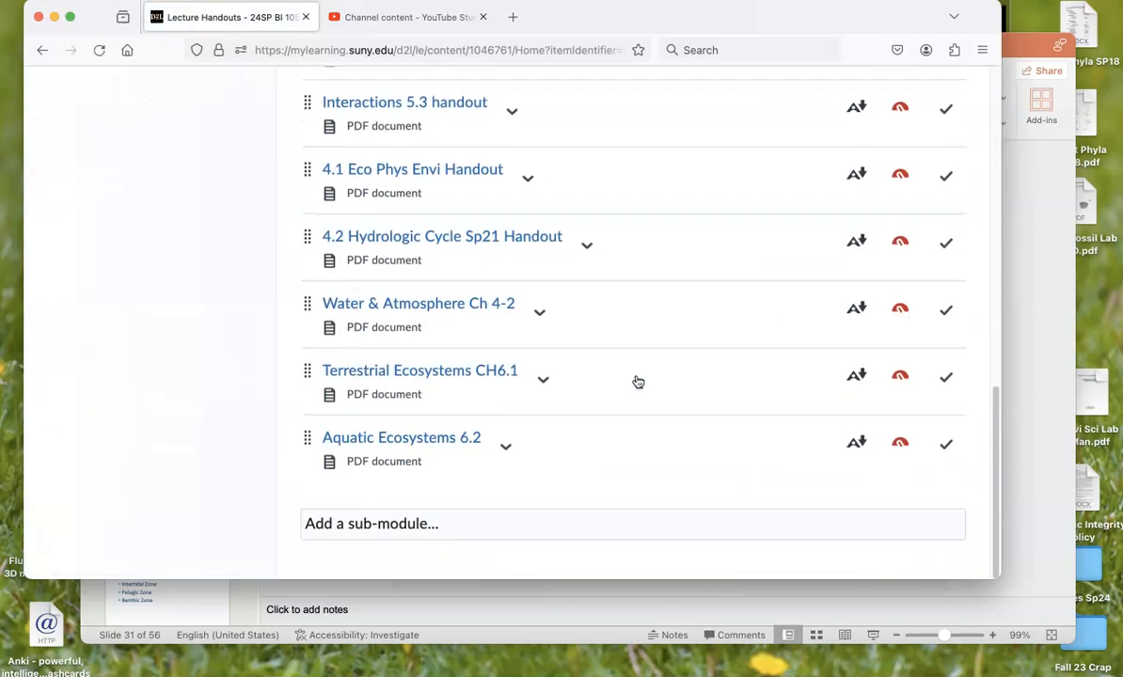
scroll(up, 3)
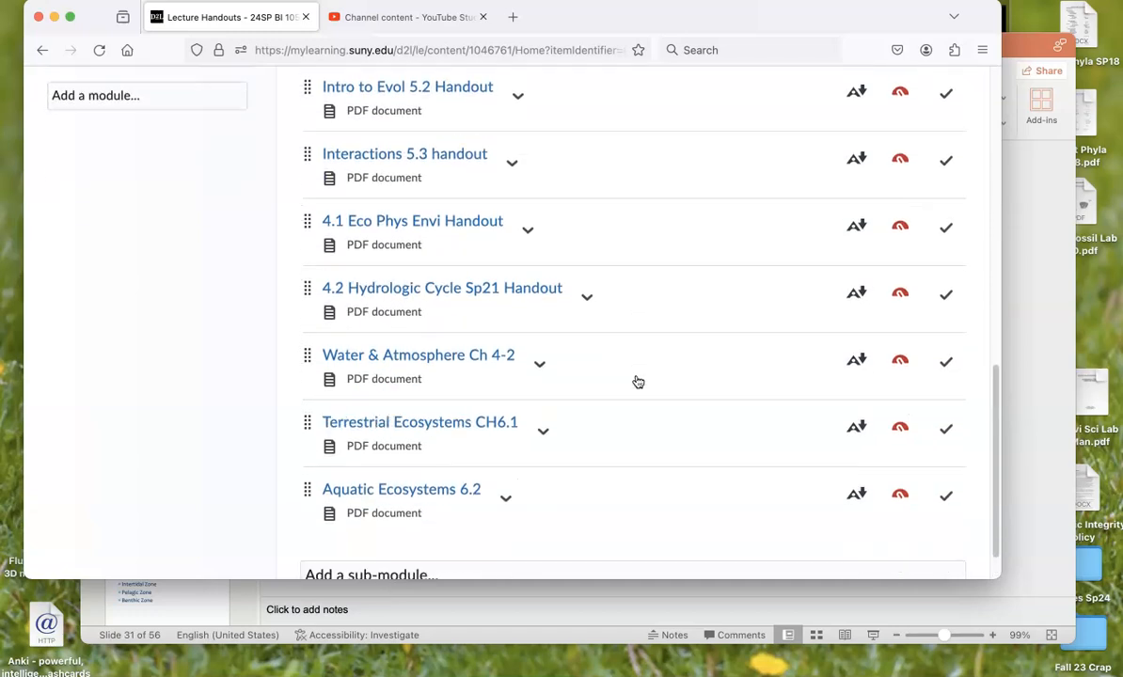
click(100, 50)
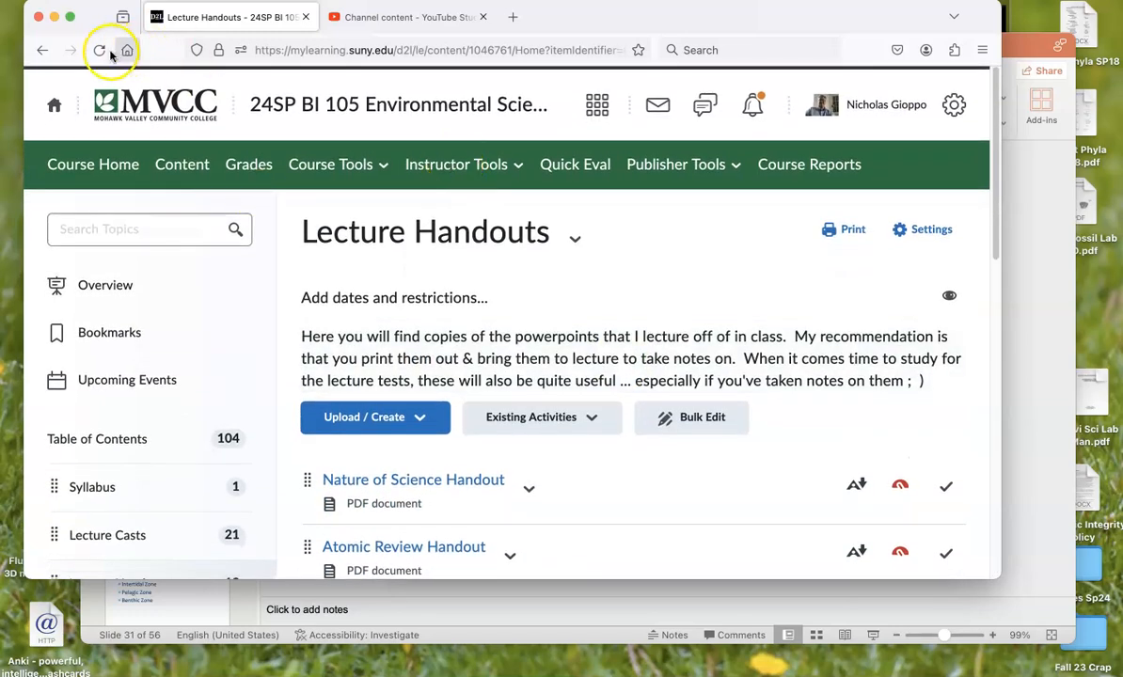
- Go back to the homepage and open Lecture Casts, reviewing videos through Terrestrial Biomes (3/21)
click(41, 50)
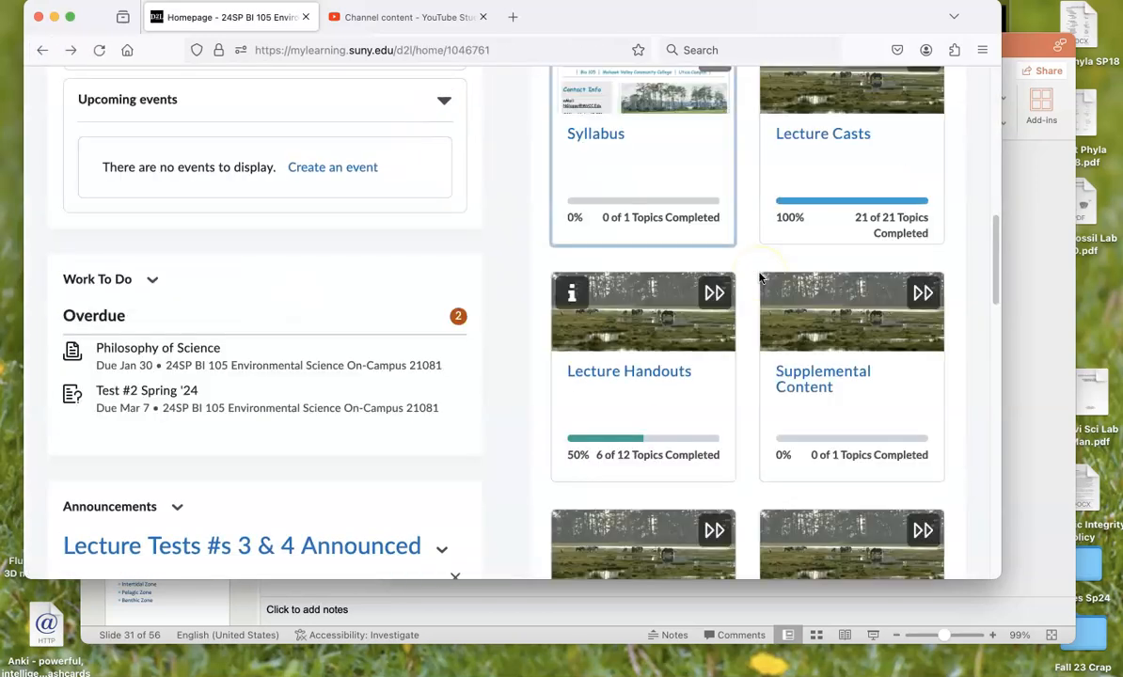
scroll(up, 3)
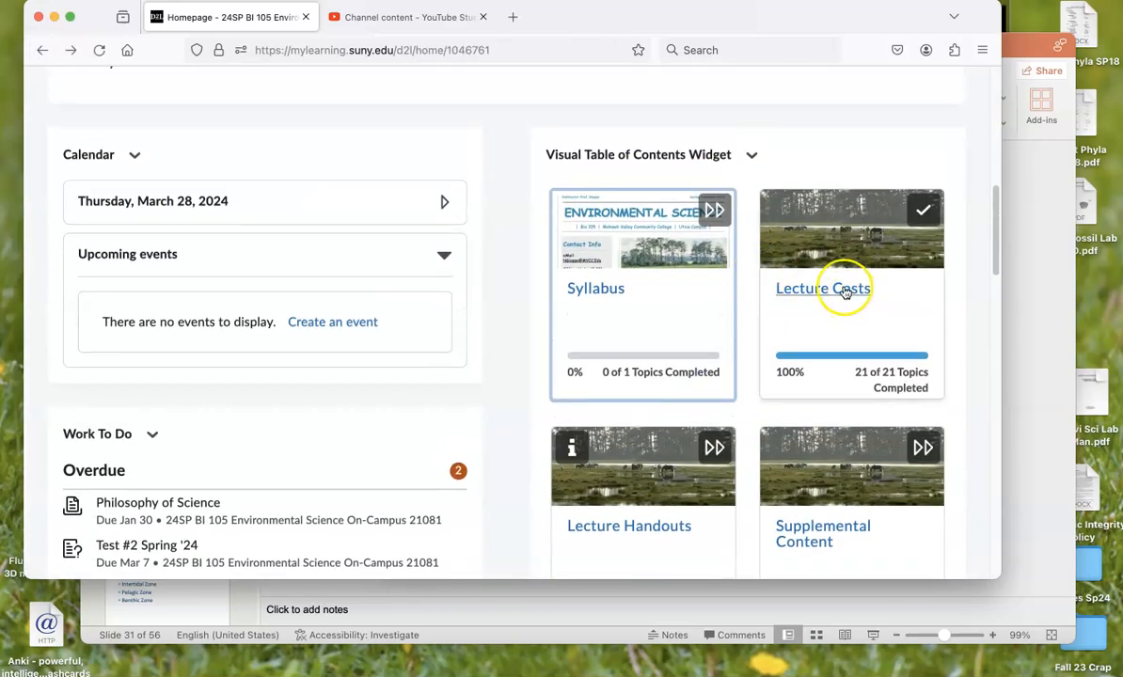
click(822, 287)
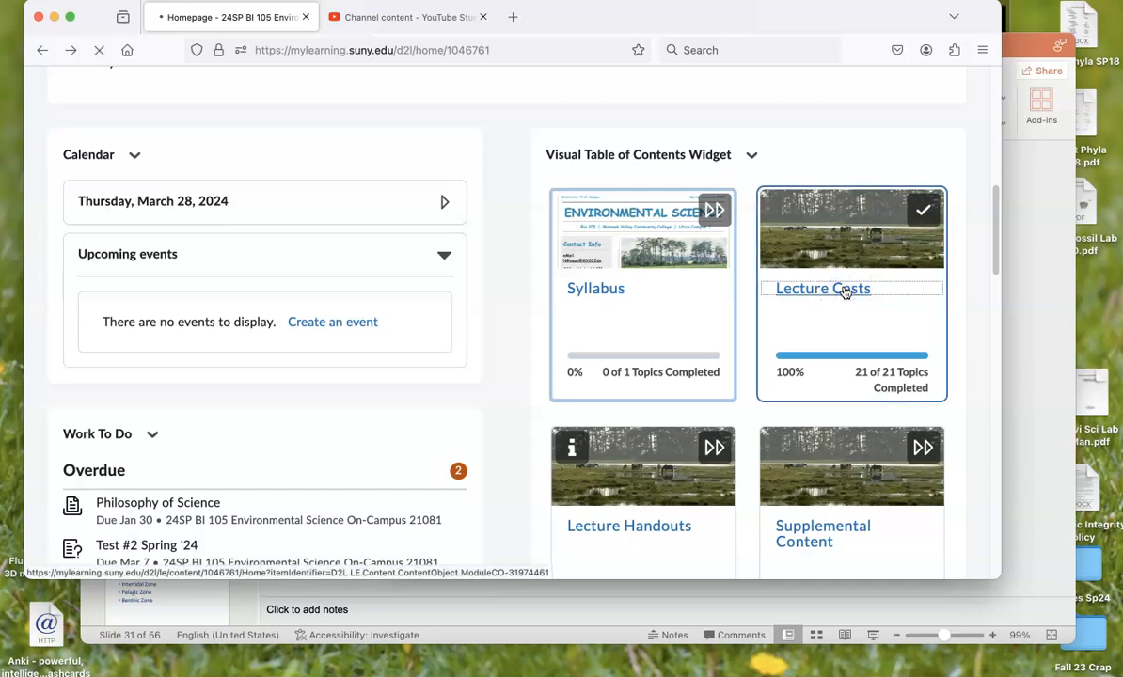
click(823, 289)
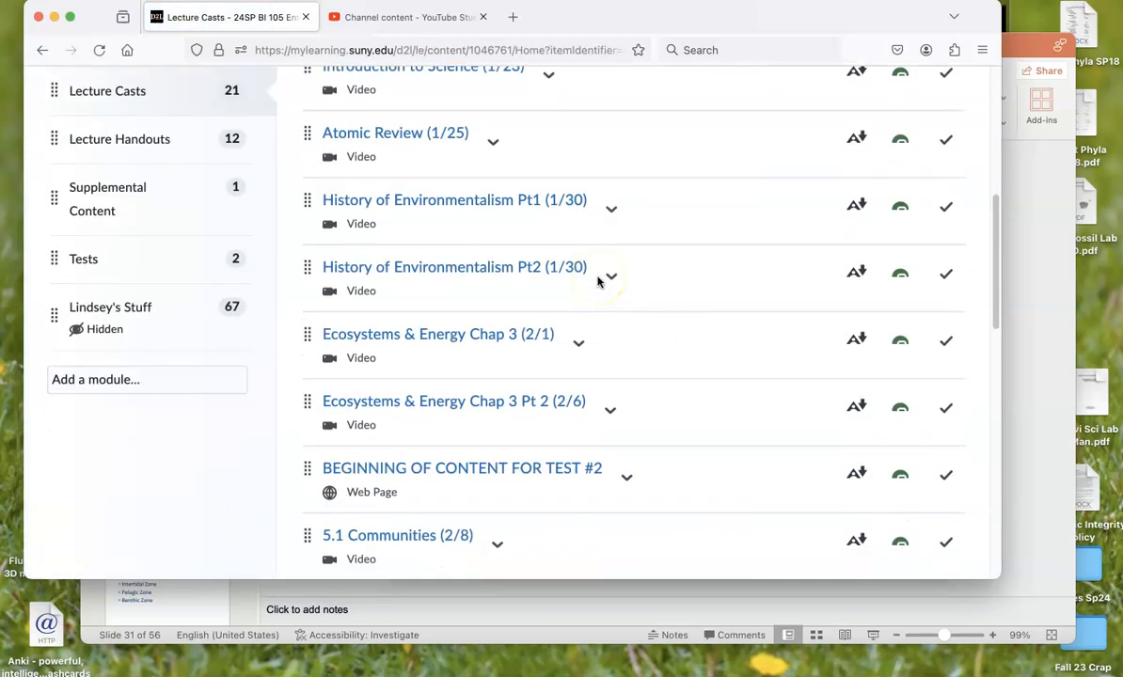
scroll(down, 3)
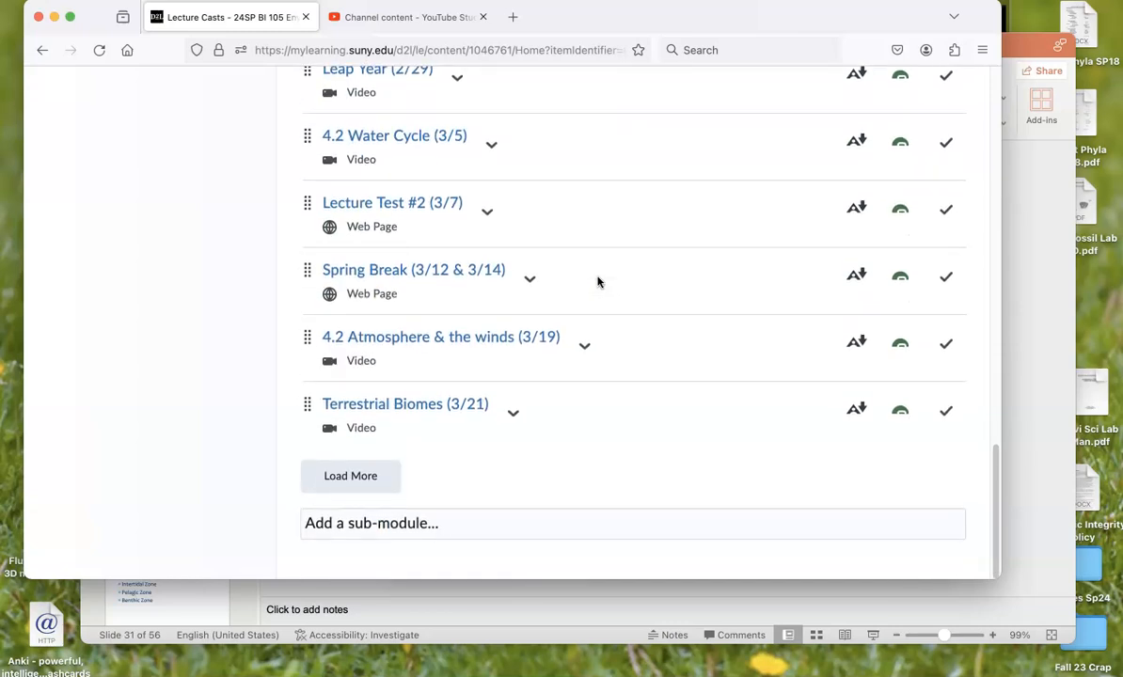
mouse_move(435, 360)
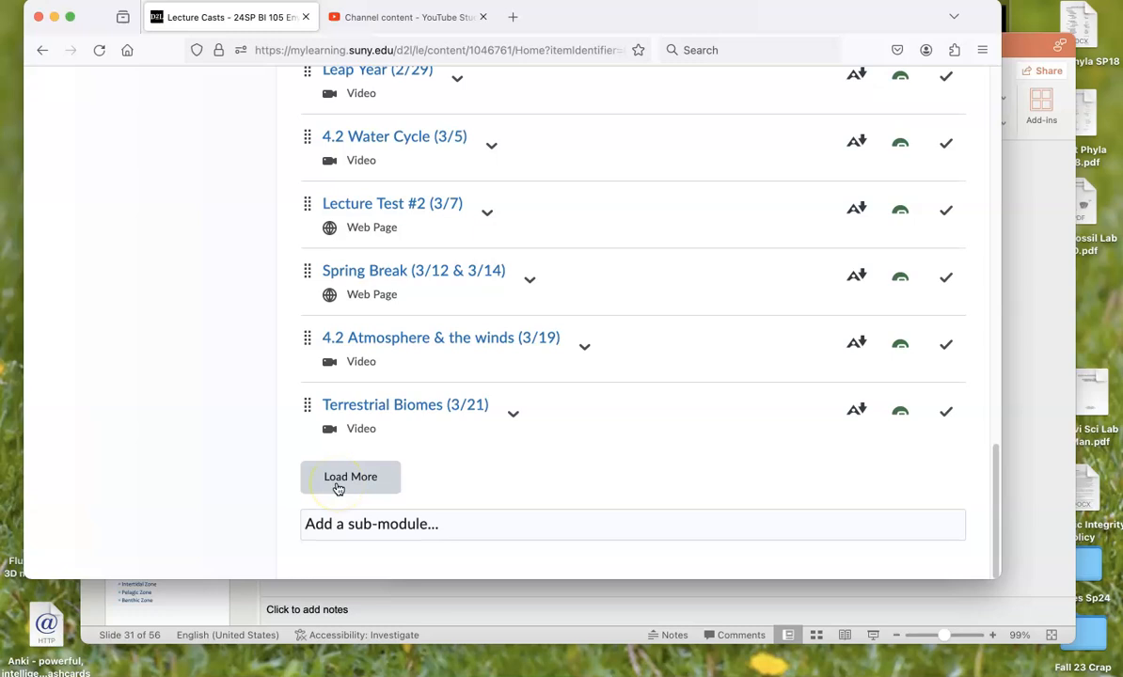
- Load the remaining Lecture Casts entries and review down to Aquatic Ecosystems pt1 (3/26)
click(350, 477)
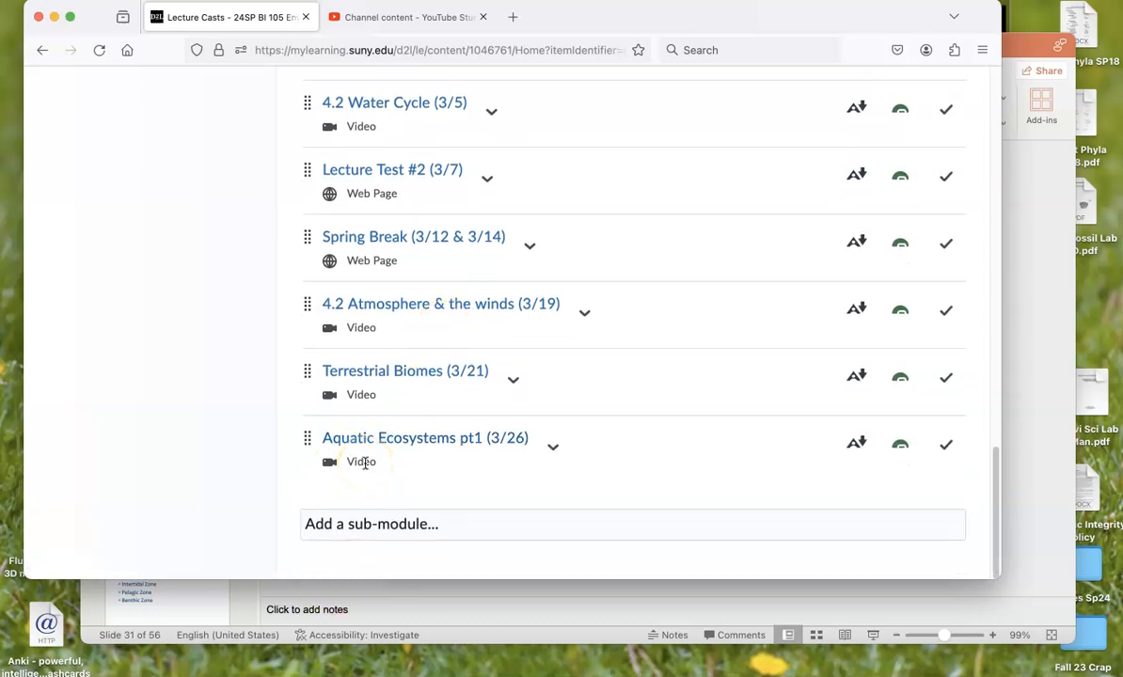
scroll(up, 3)
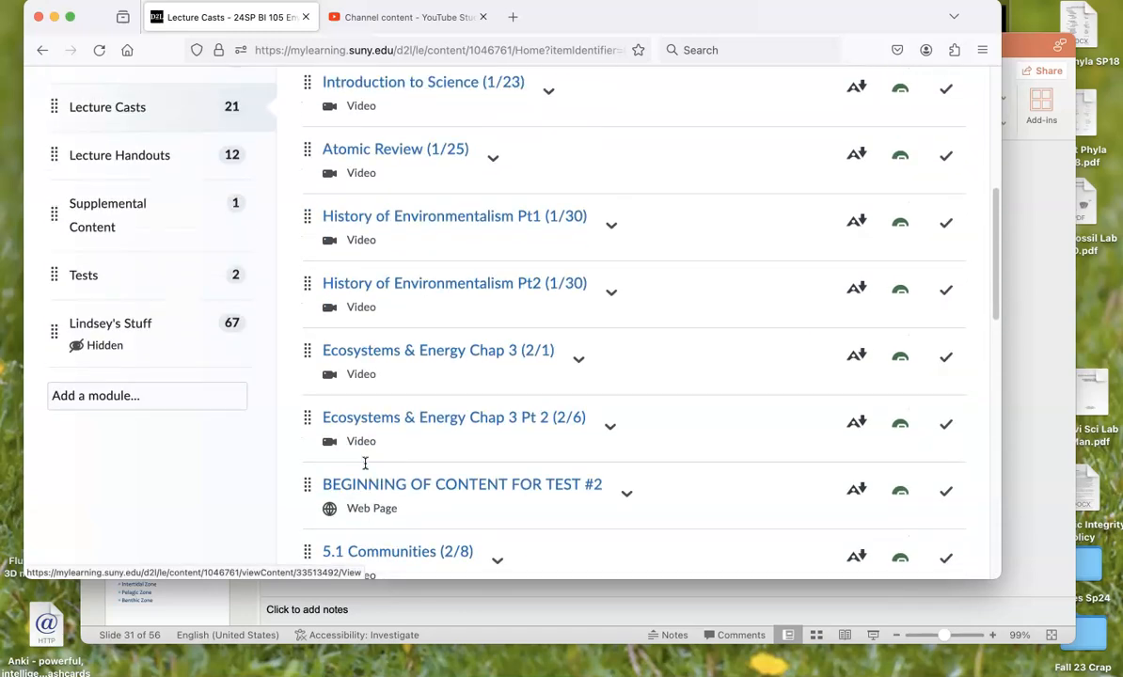
scroll(up, 3)
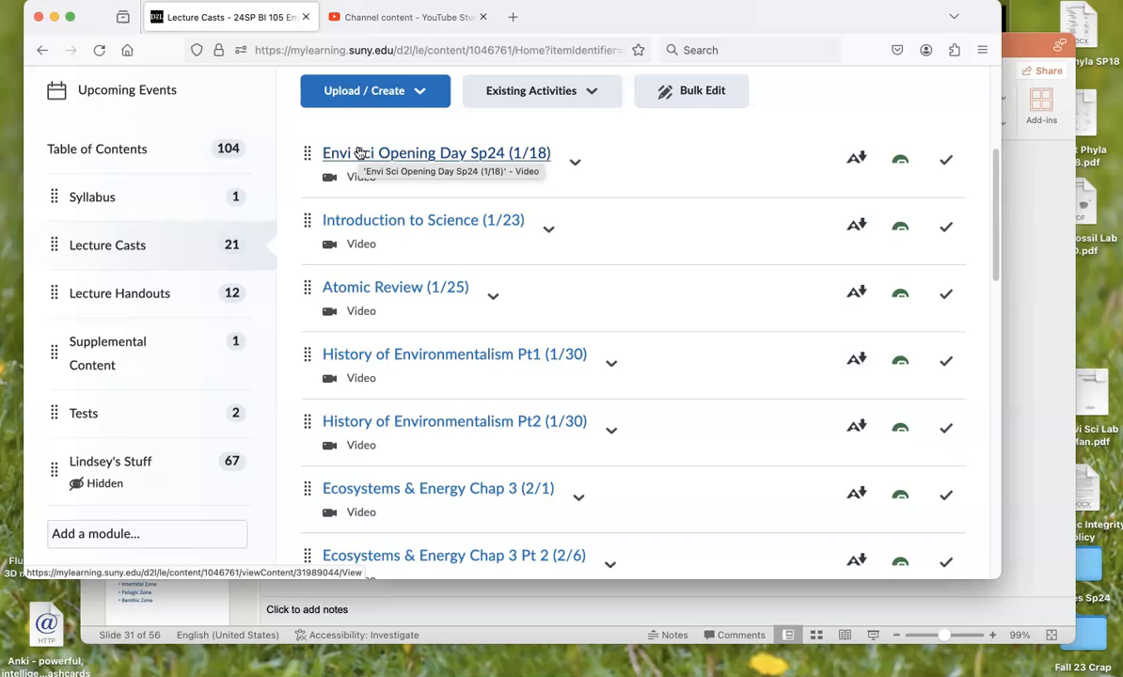
scroll(down, 3)
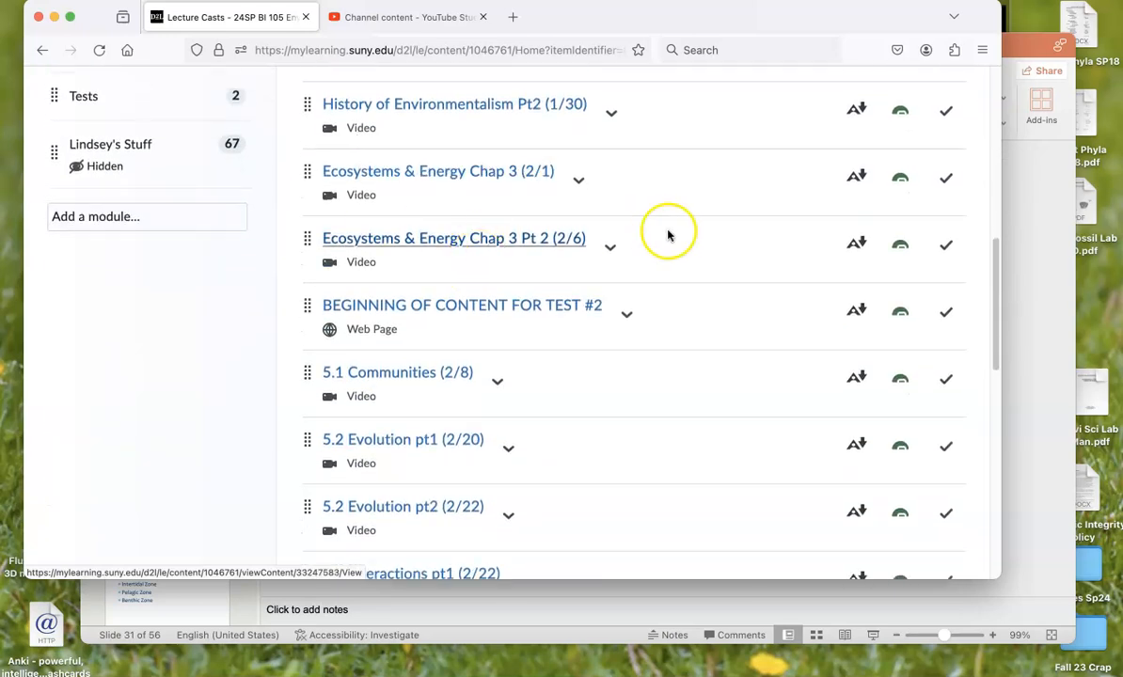
scroll(down, 3)
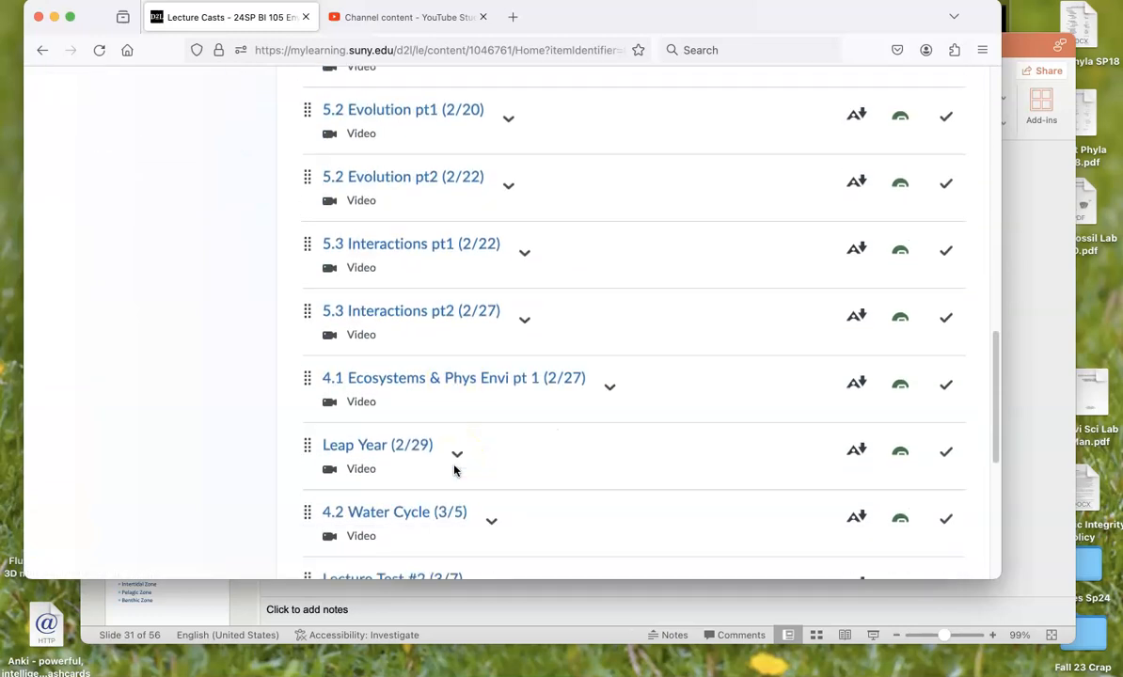
scroll(down, 3)
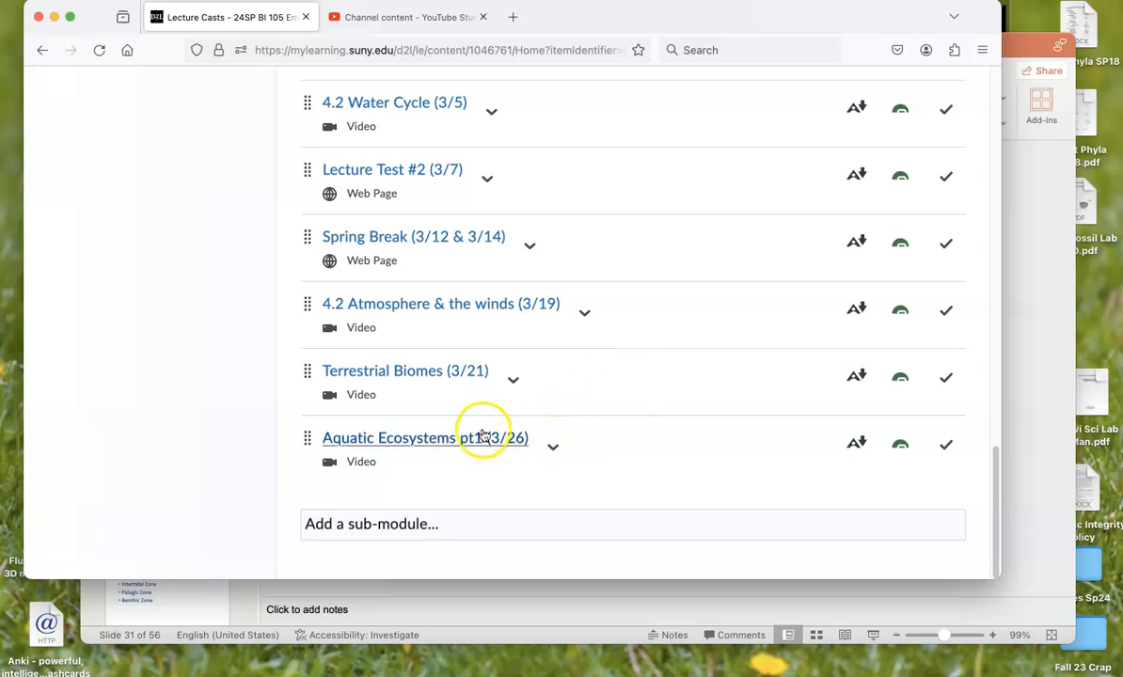
mouse_move(425, 437)
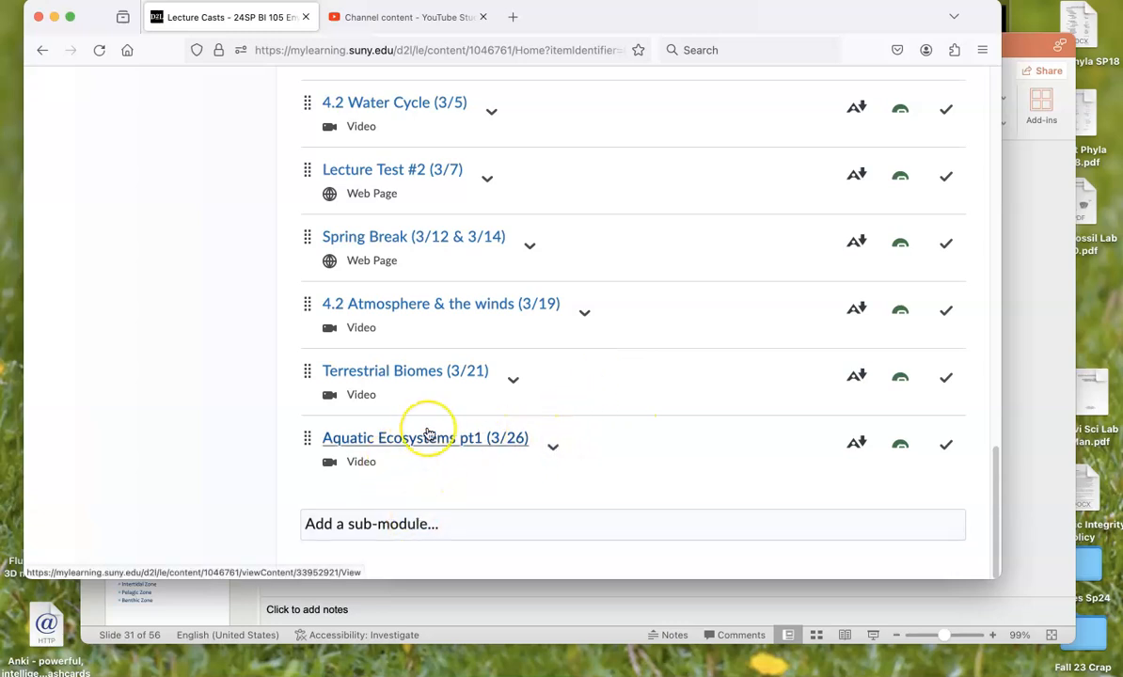
mouse_move(425, 437)
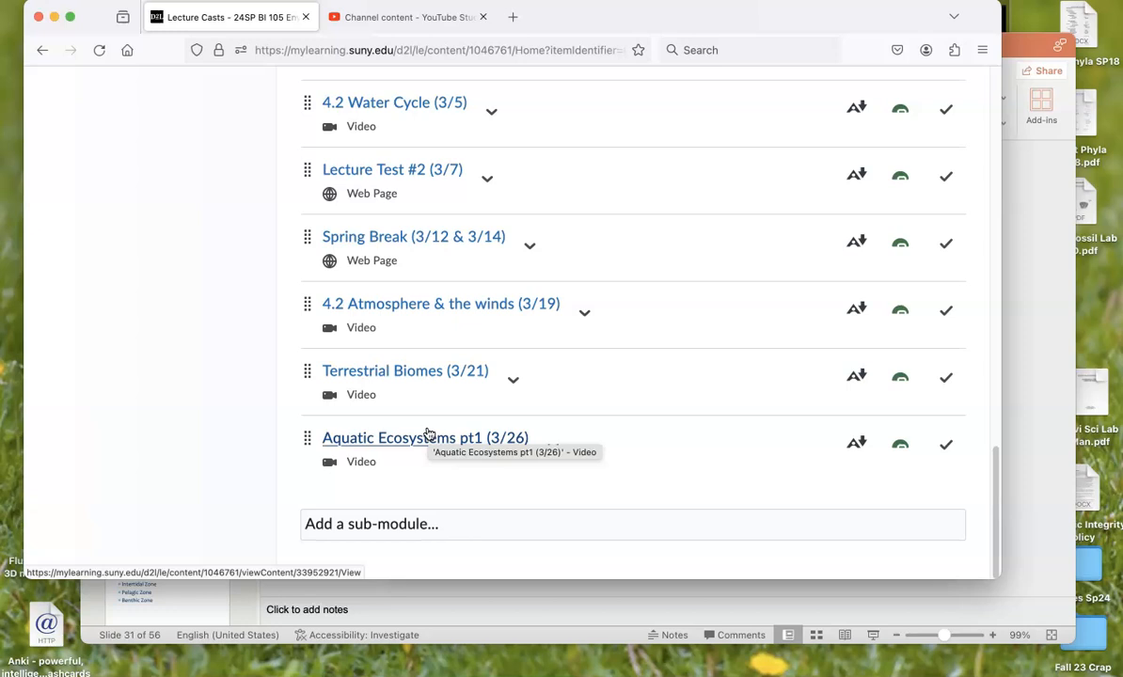
scroll(up, 3)
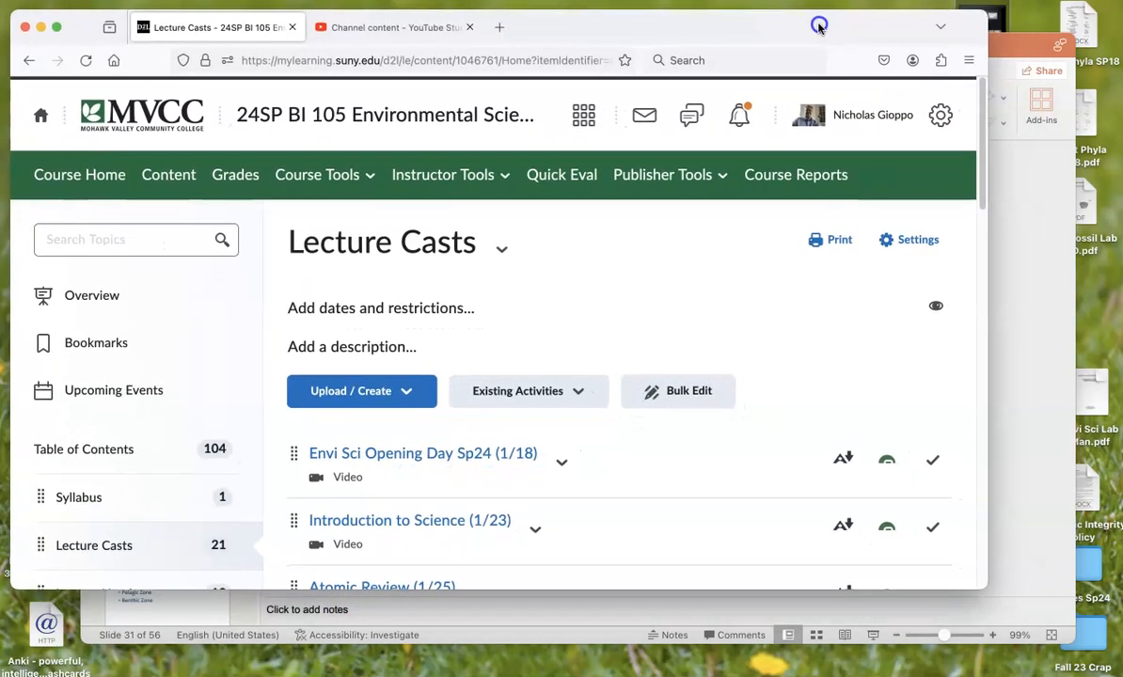
mouse_move(590, 313)
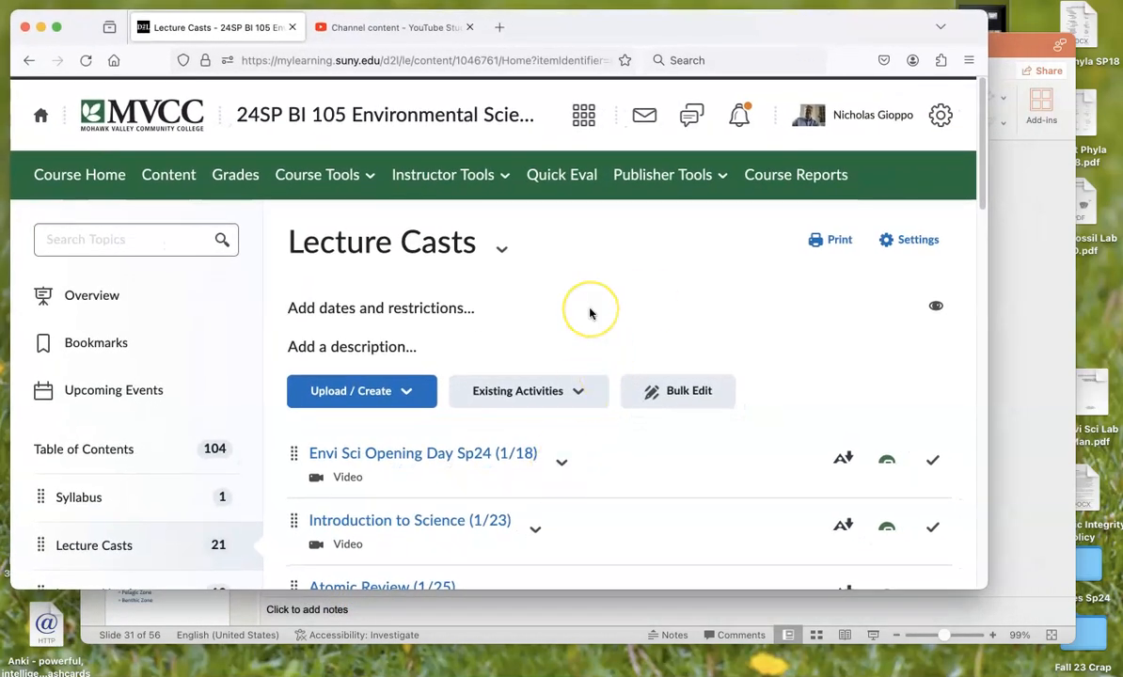
mouse_move(591, 312)
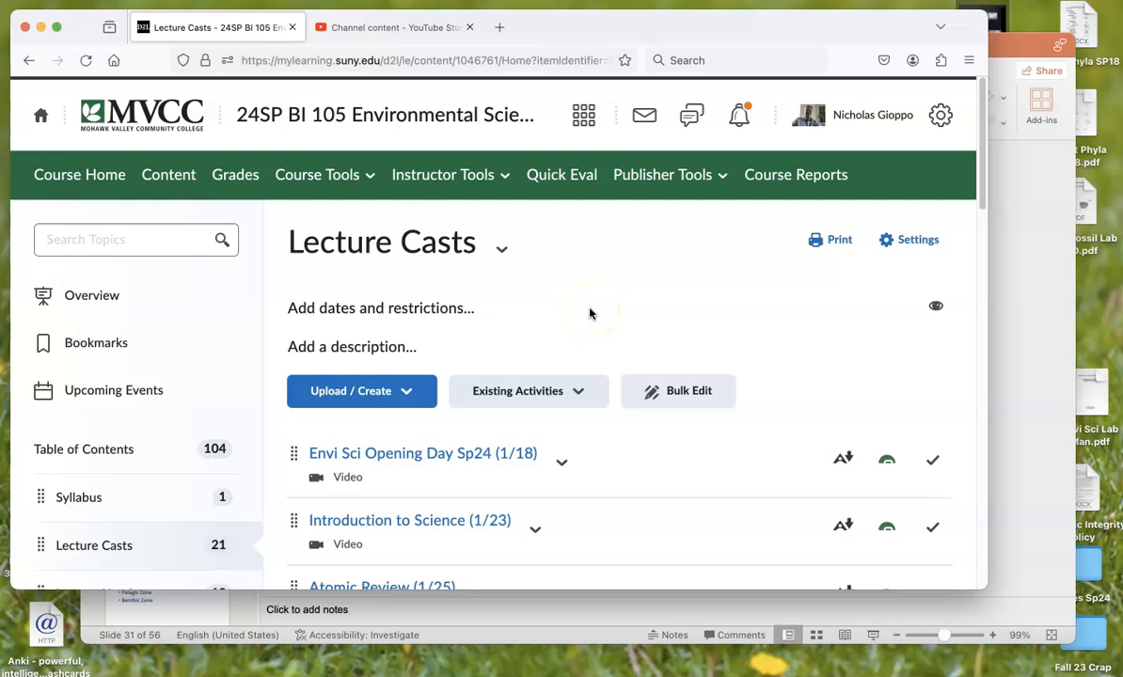
scroll(down, 3)
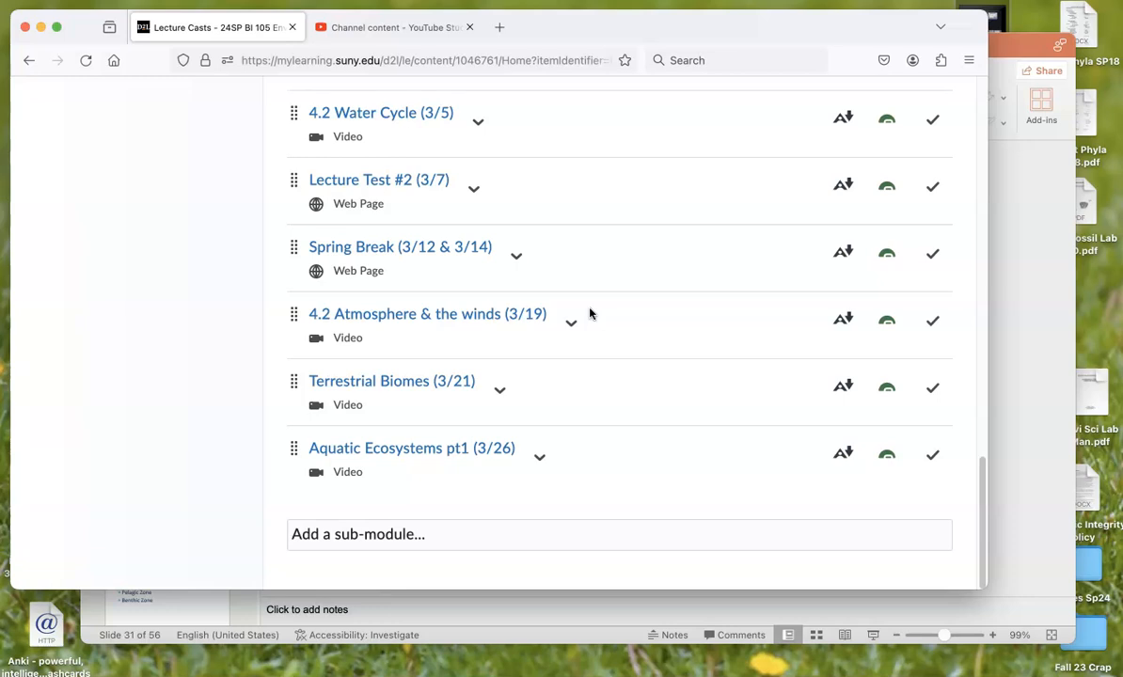
mouse_move(454, 447)
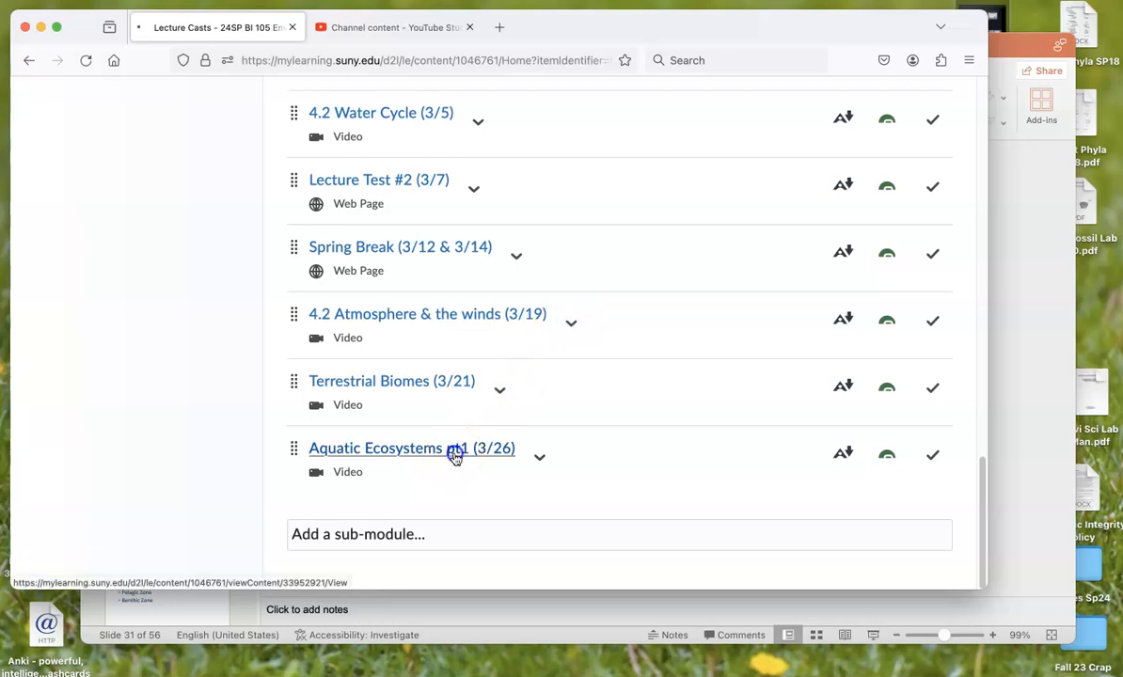
- Open the Aquatic Ecosystems pt1 (3/26) topic and scroll to its YouTube player
click(412, 448)
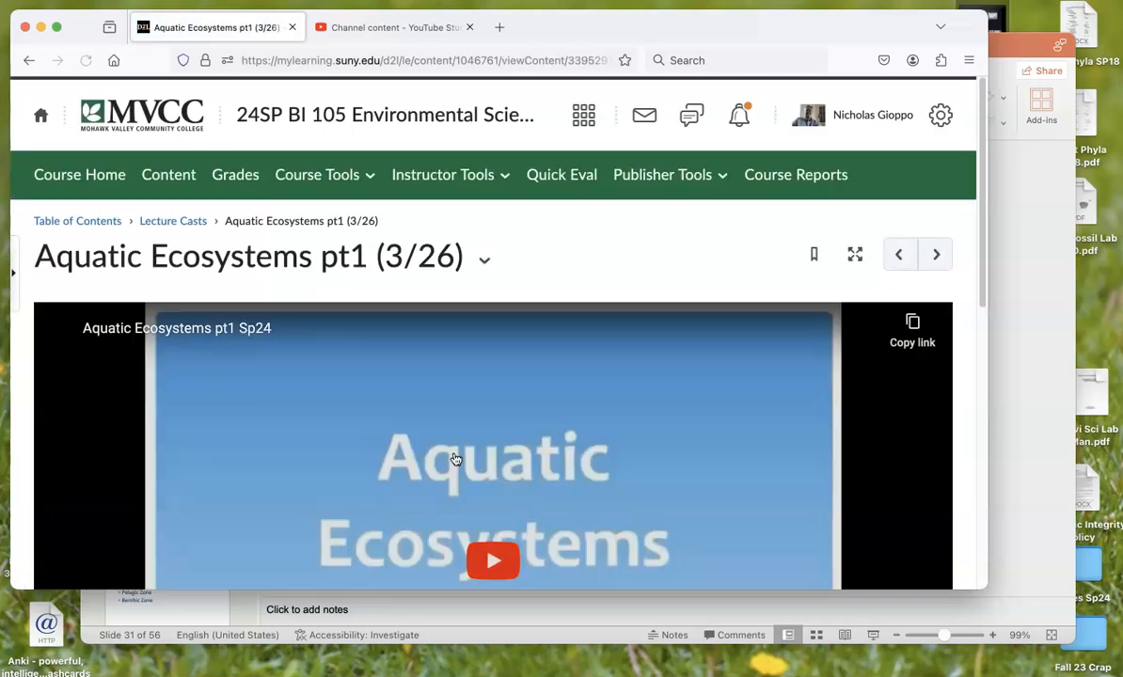
scroll(down, 3)
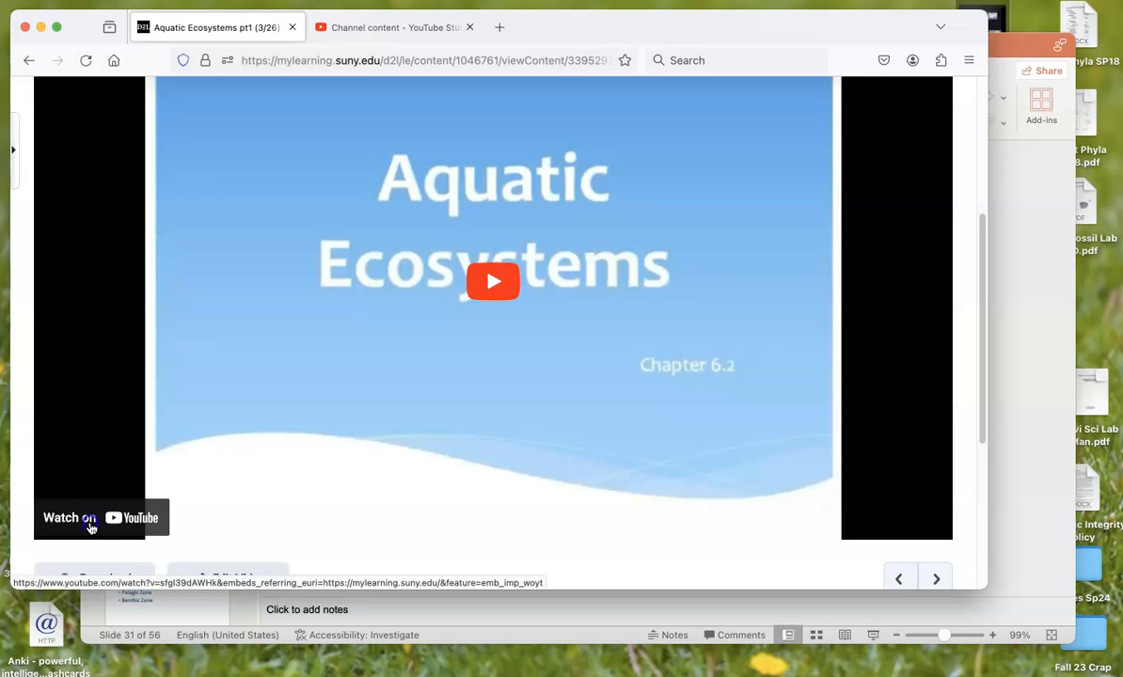
- Open the Aquatic Ecosystems video on YouTube while presenting up to slide 31
click(100, 518)
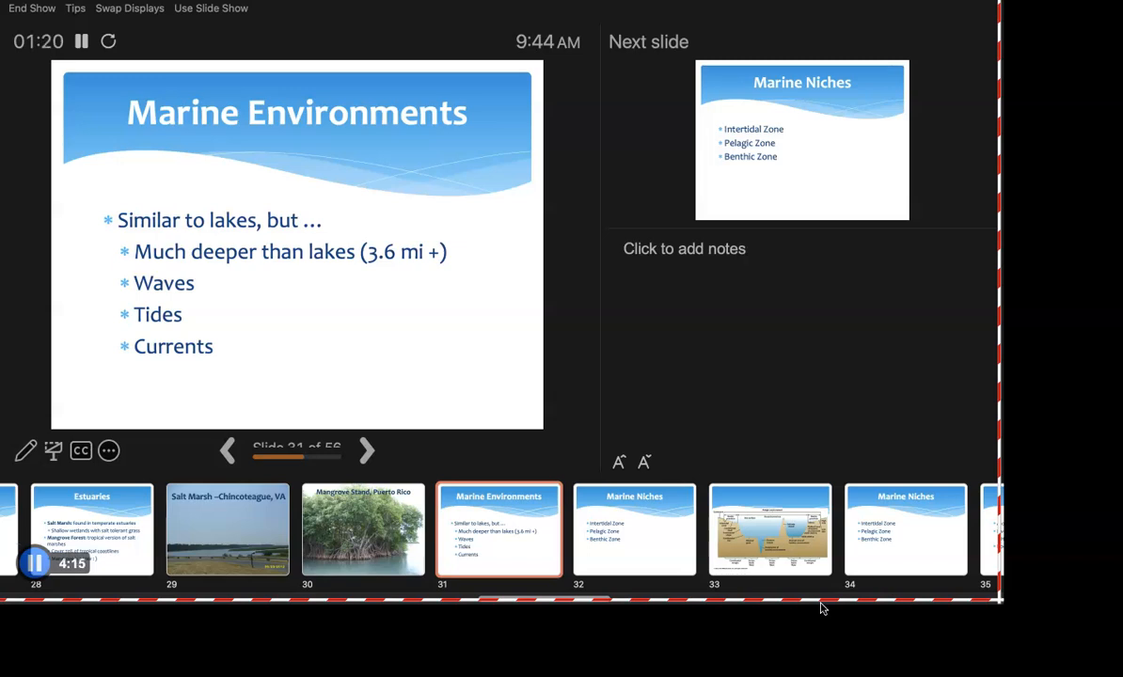
- Go back to the first Estuaries slide, then advance to slide 31, Marine Environments
click(226, 450)
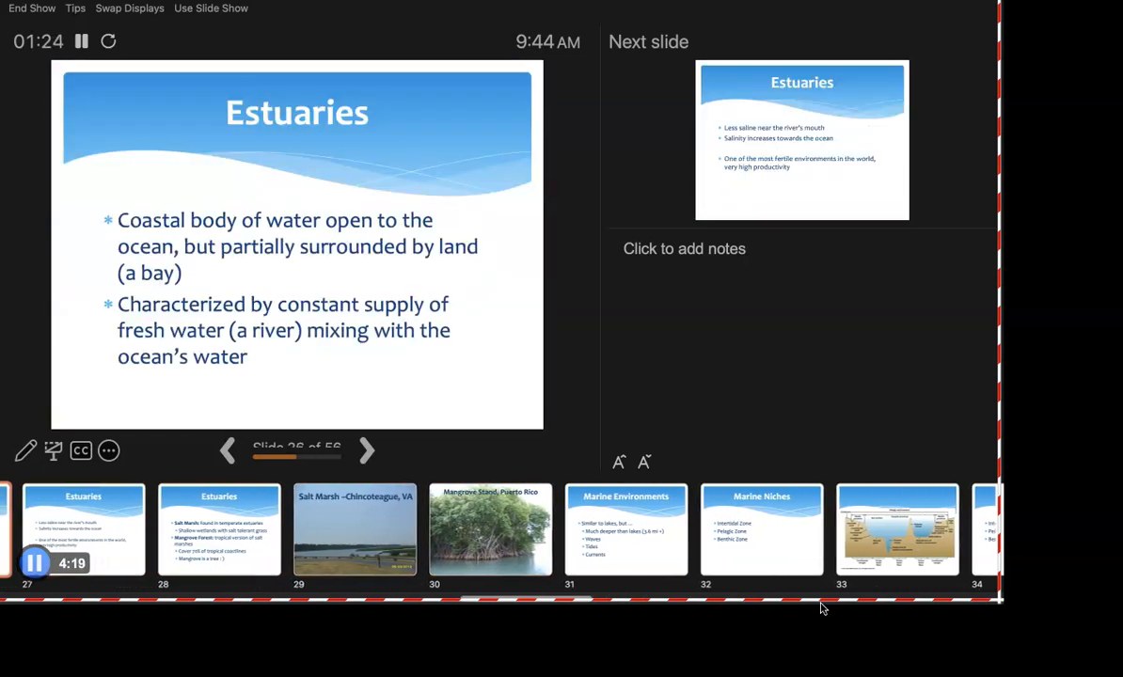
click(366, 450)
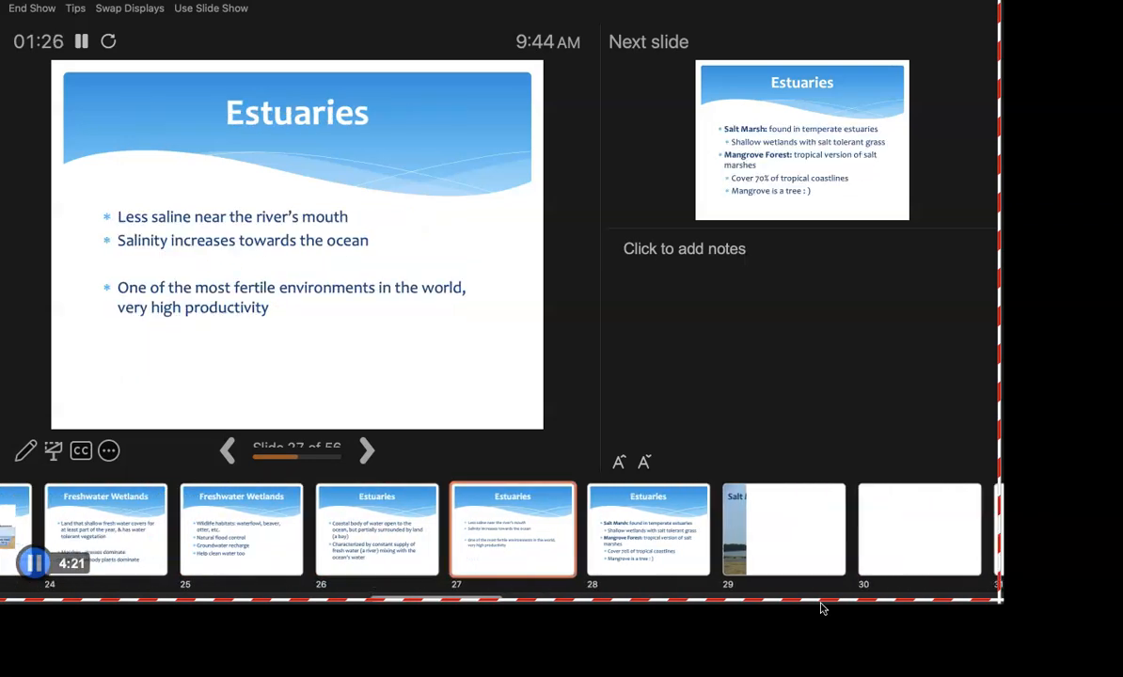
click(366, 450)
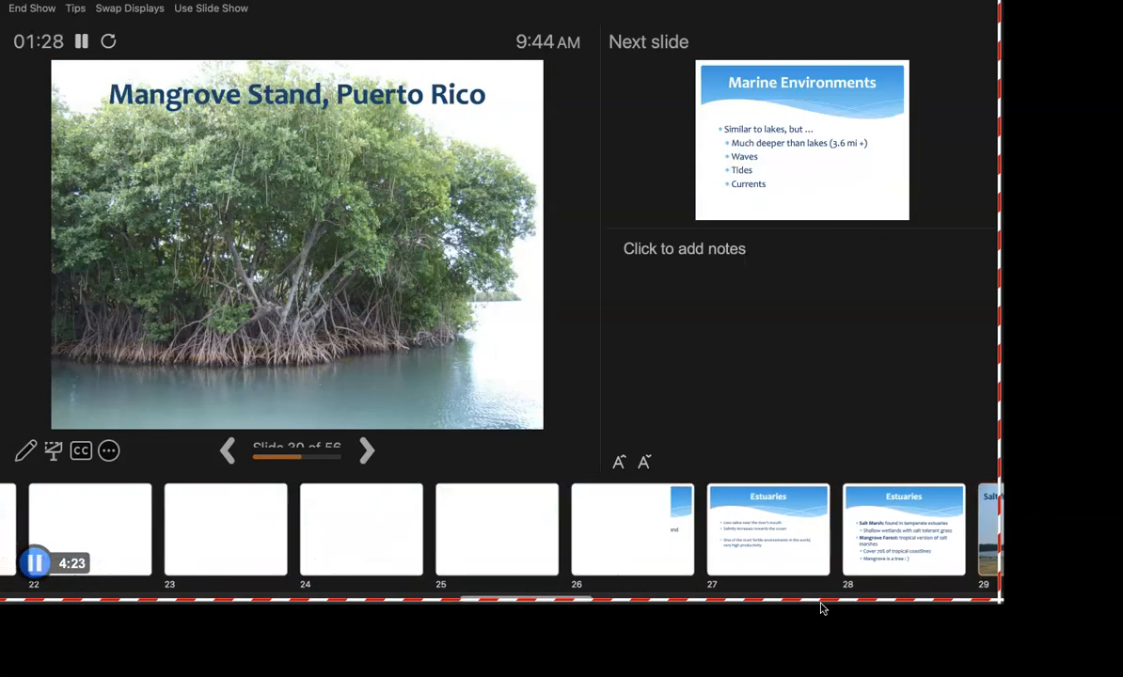
click(366, 451)
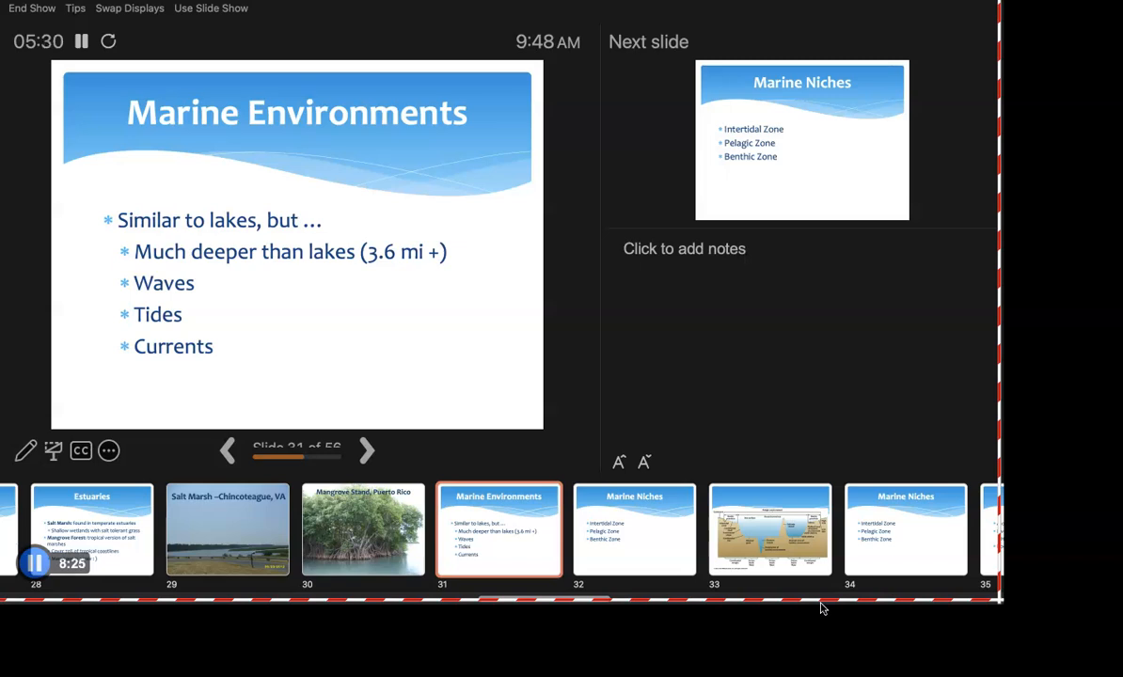
- Advance to Marine Niches, revisit the Littoral Zone, then show the ocean zones diagram
click(366, 451)
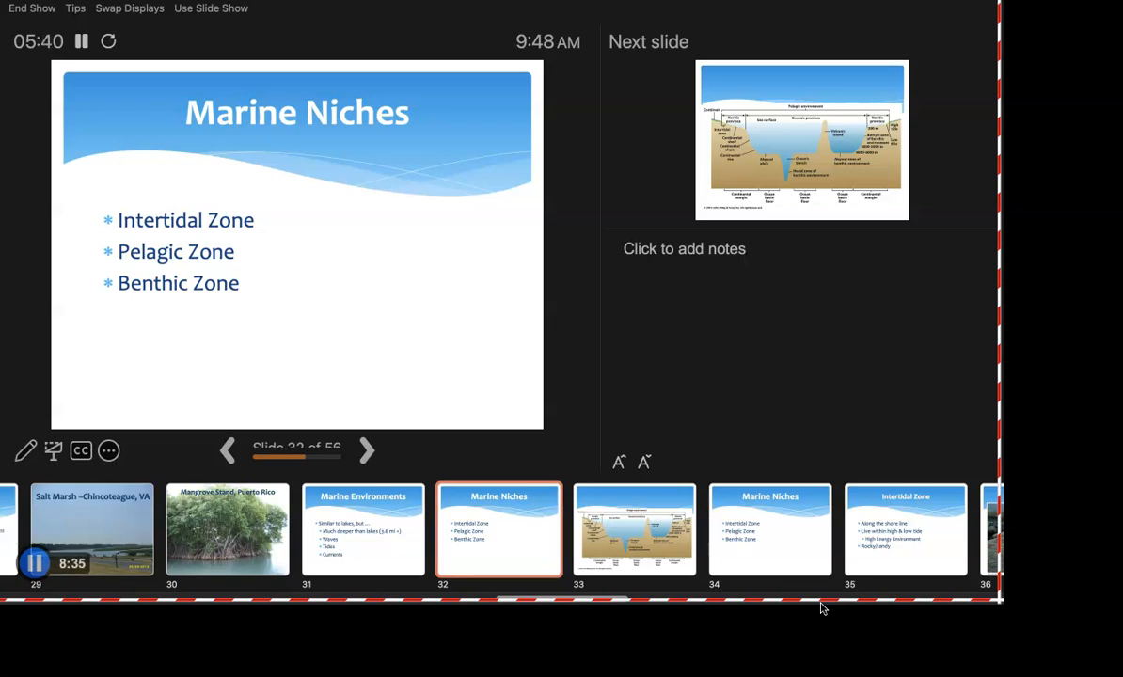
click(227, 451)
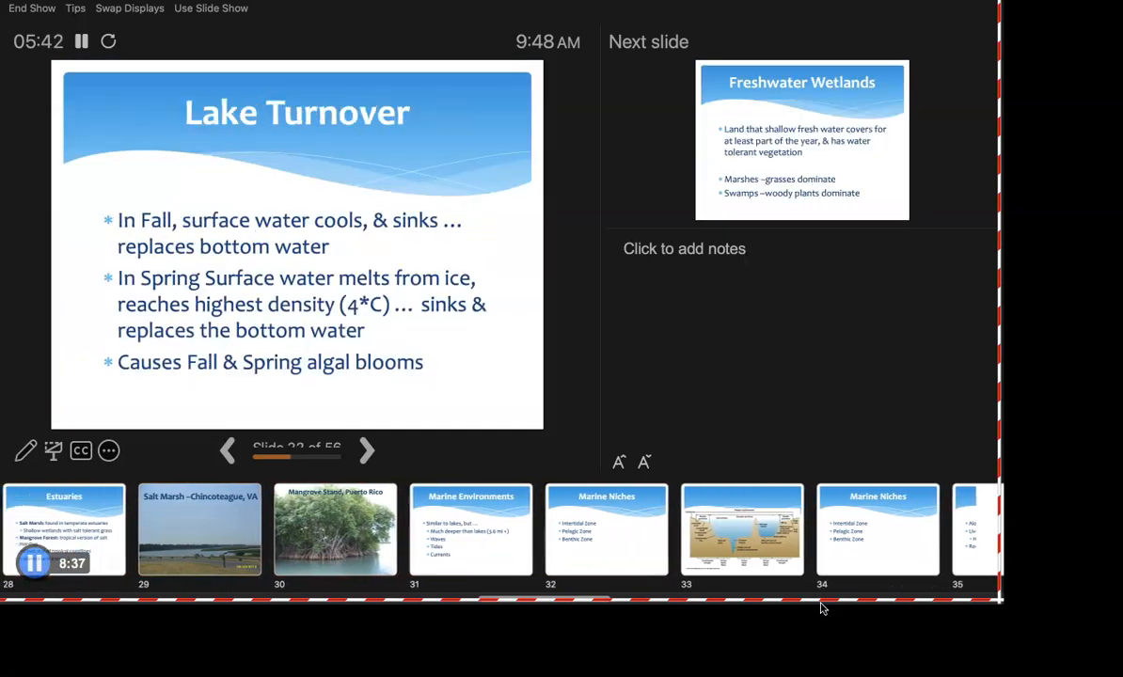
click(228, 450)
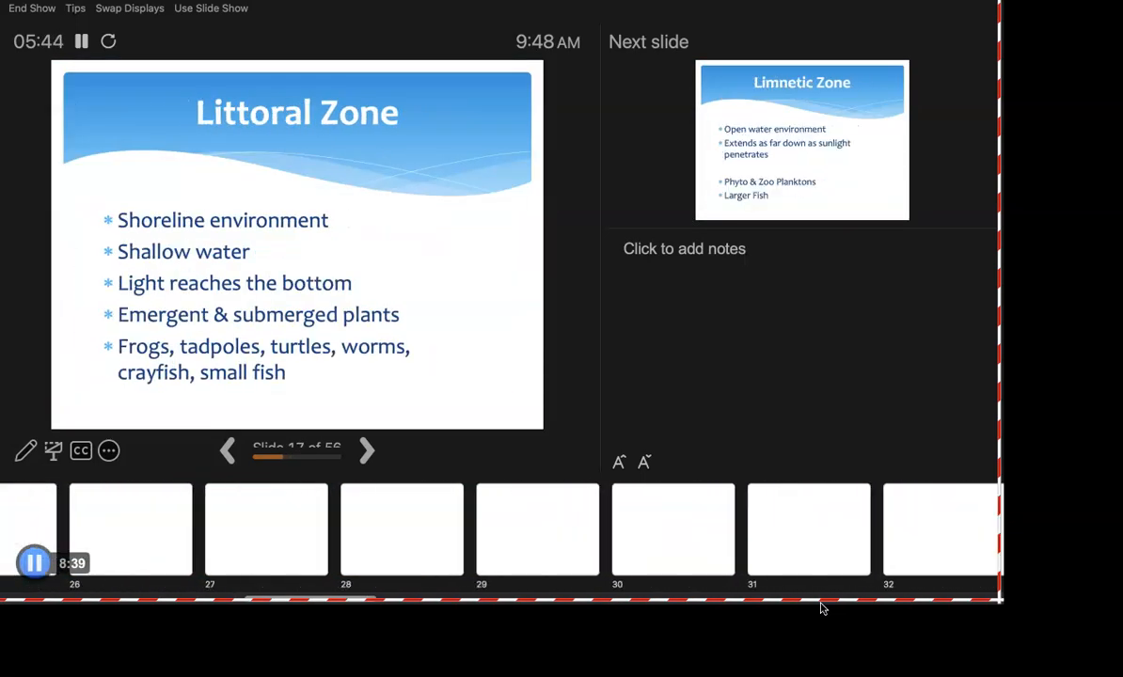
click(366, 450)
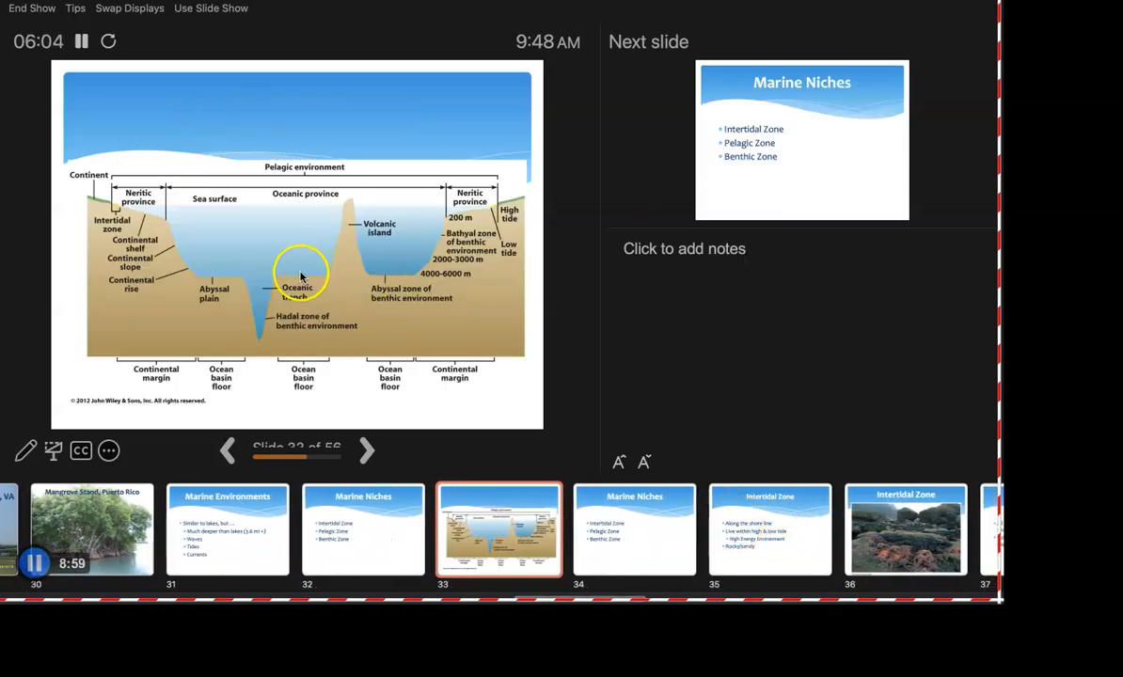
mouse_move(221, 217)
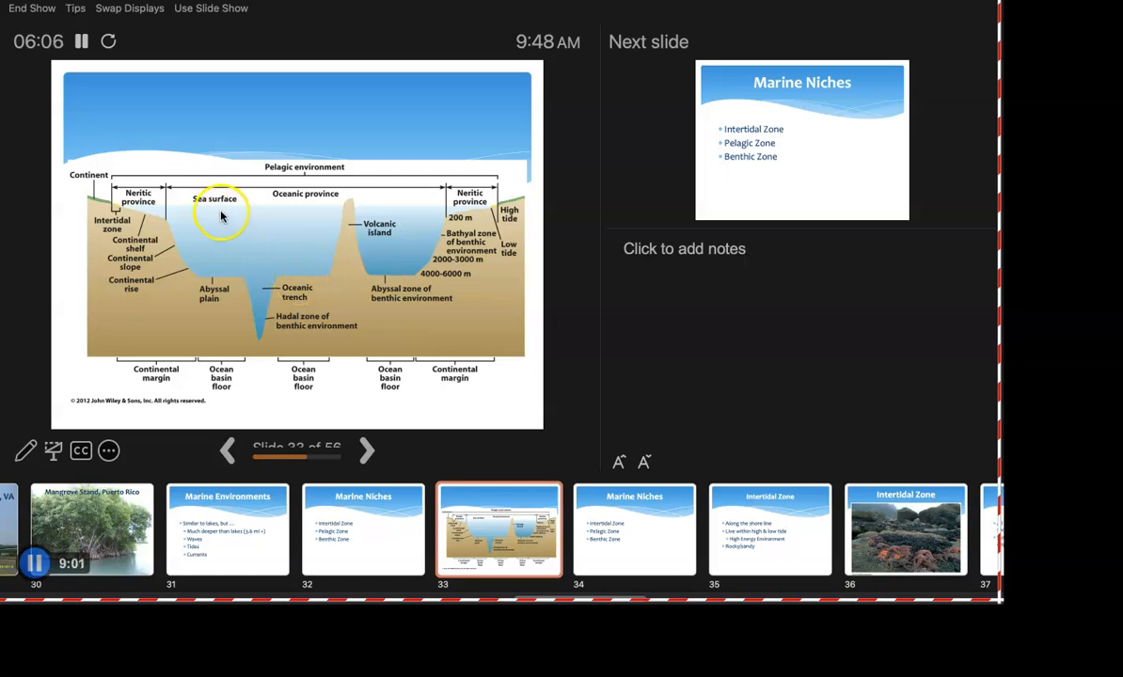
mouse_move(90, 183)
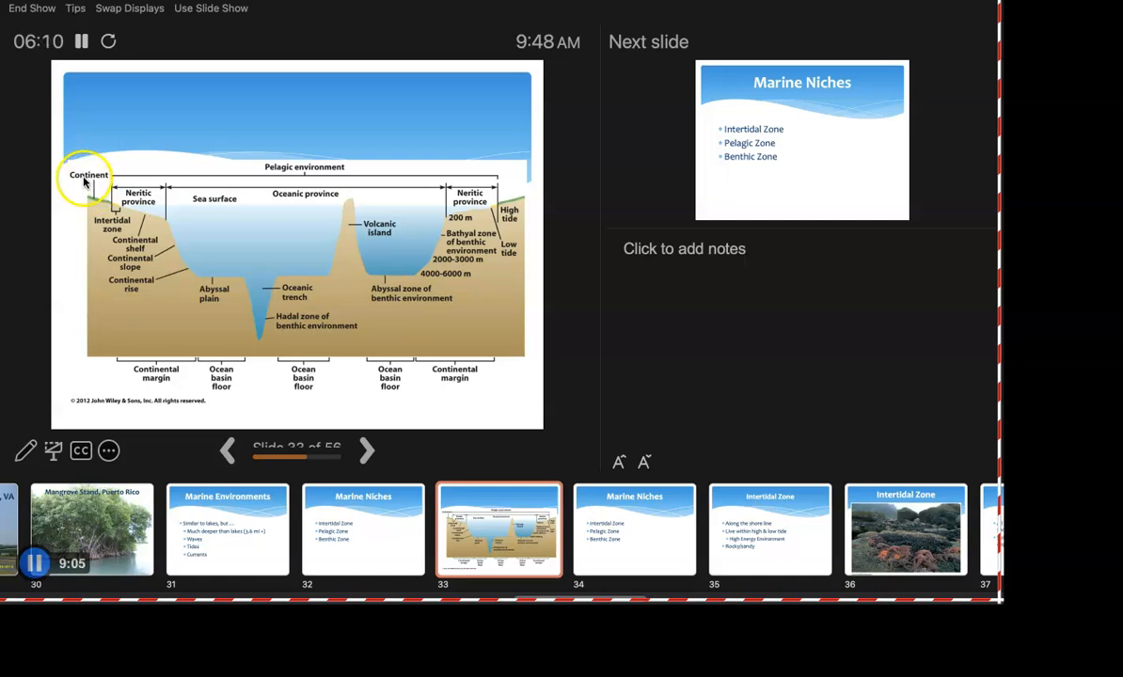
mouse_move(517, 196)
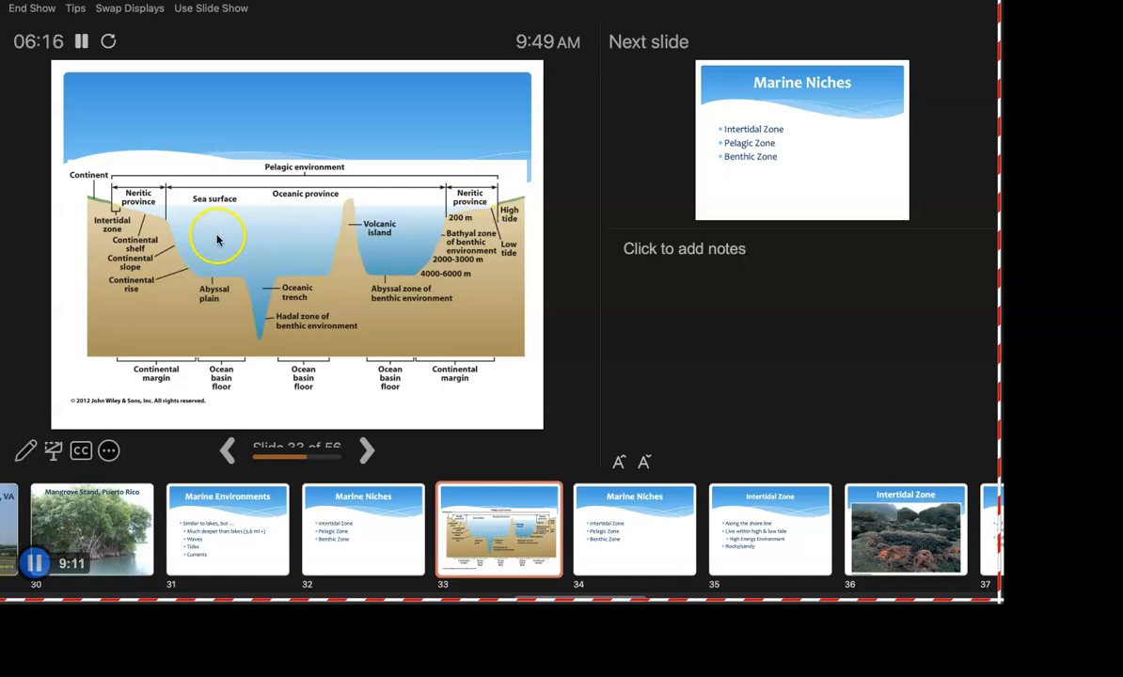
mouse_move(364, 231)
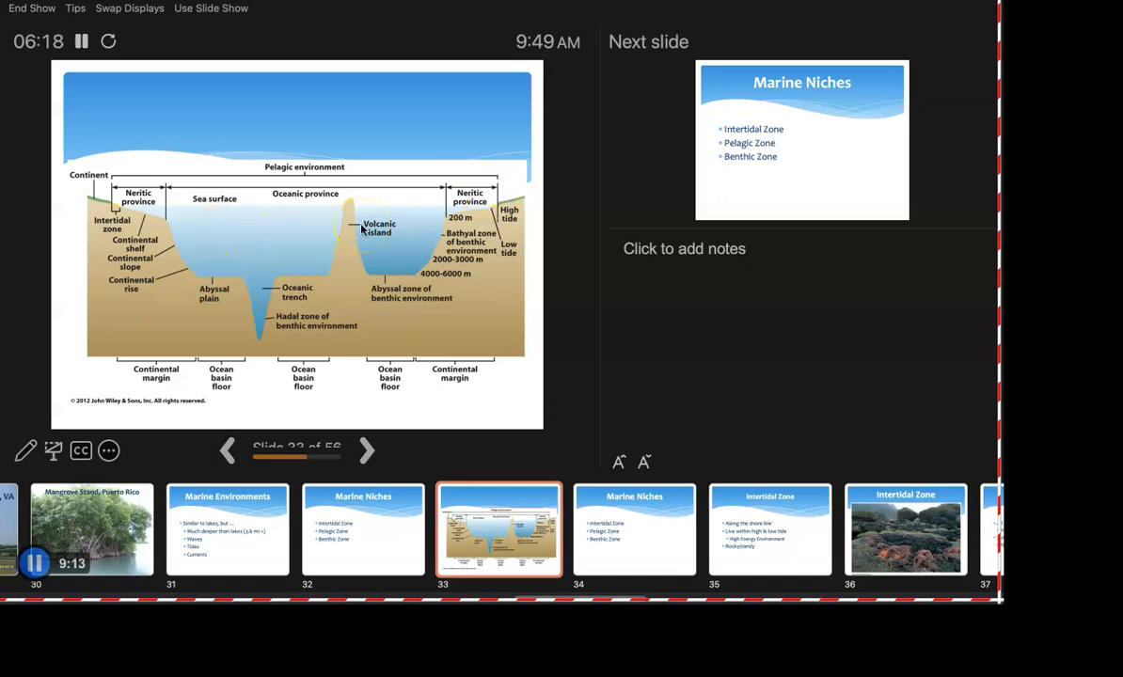
mouse_move(111, 193)
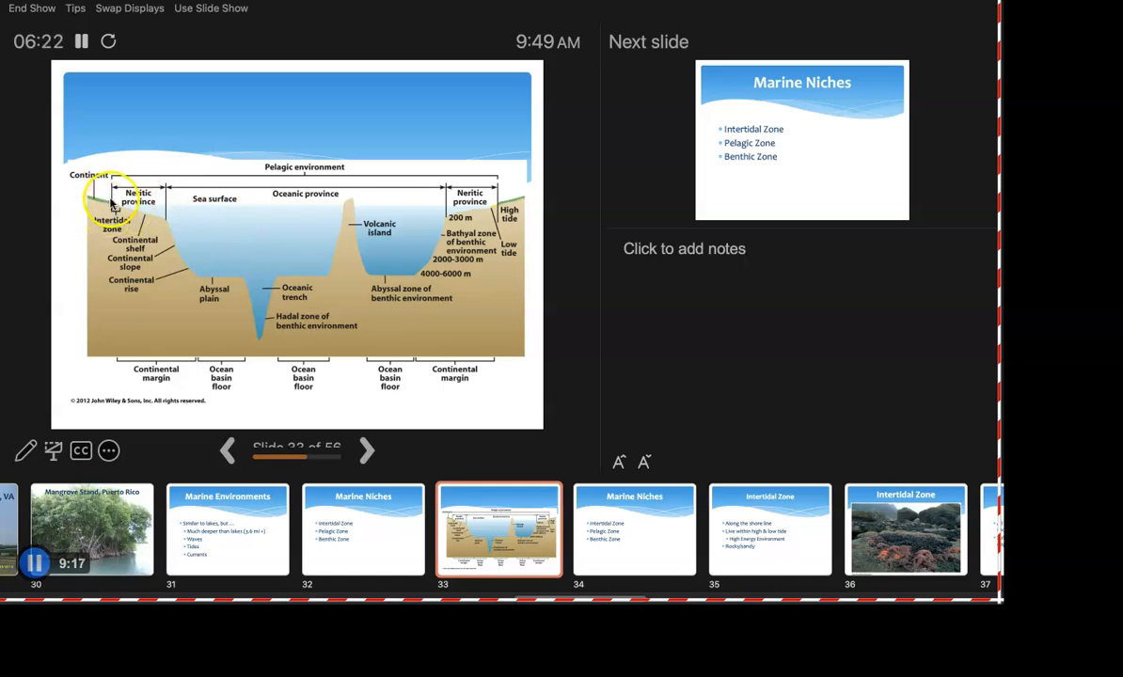
mouse_move(493, 205)
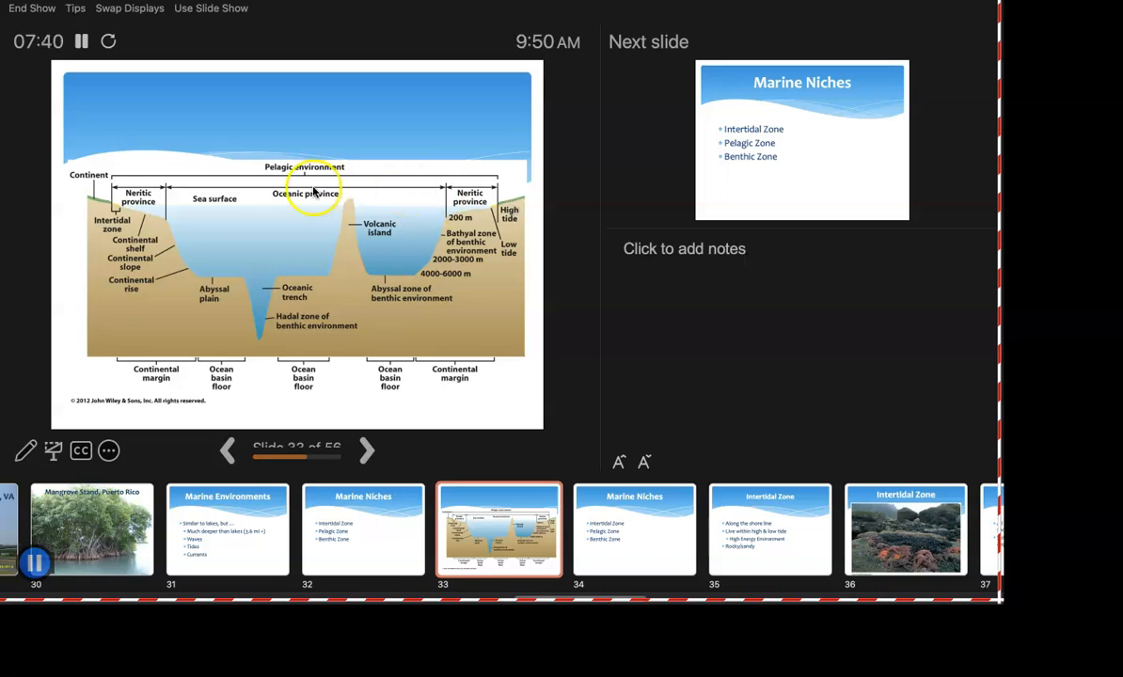
mouse_move(174, 207)
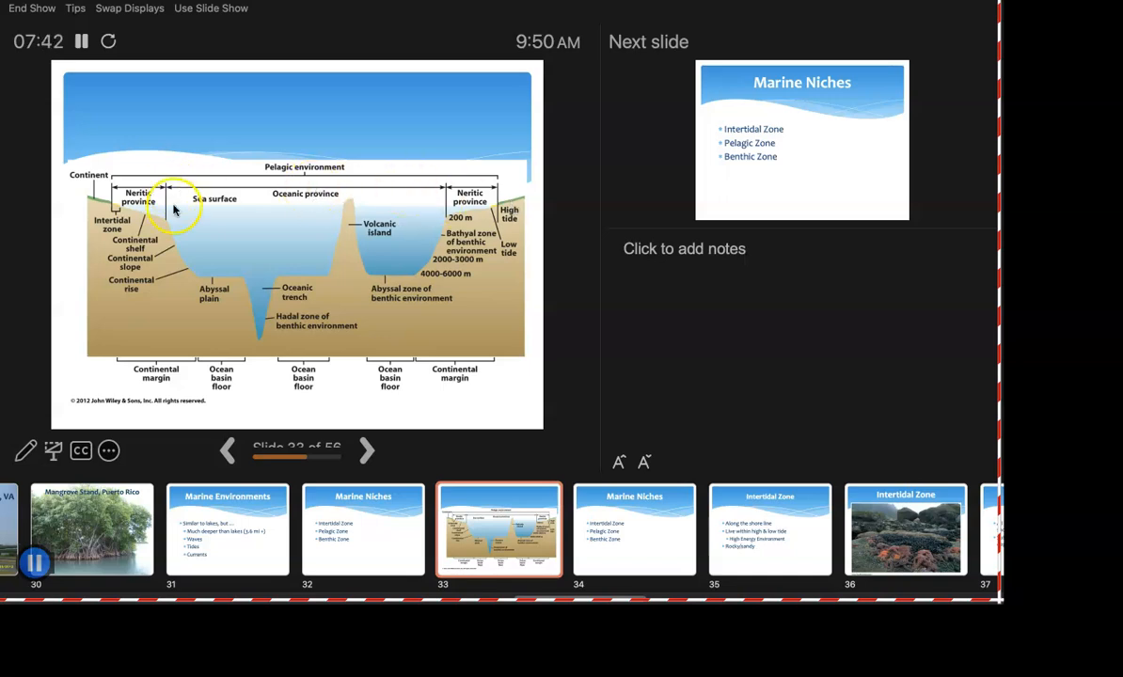
mouse_move(195, 301)
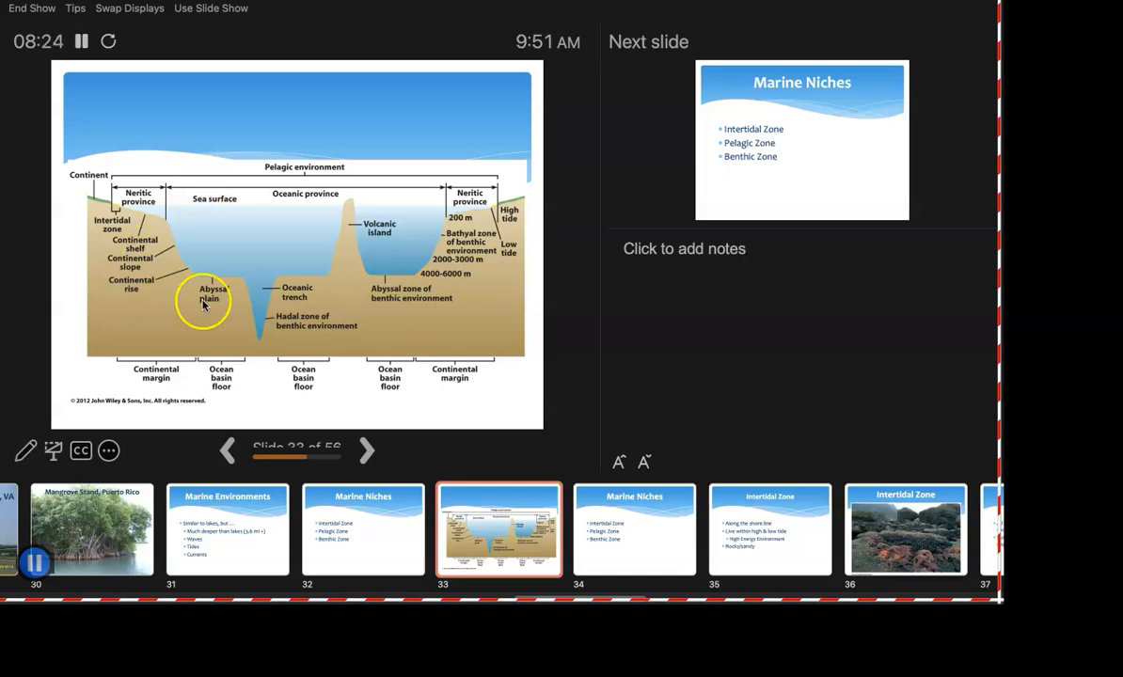
mouse_move(199, 256)
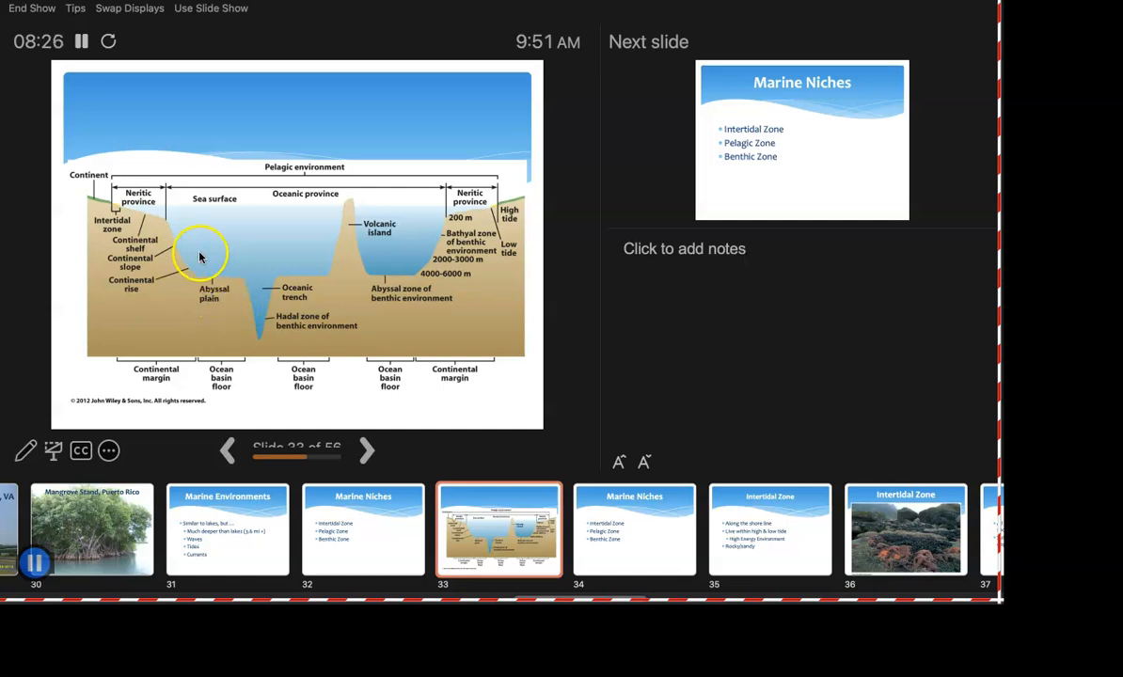
mouse_move(185, 283)
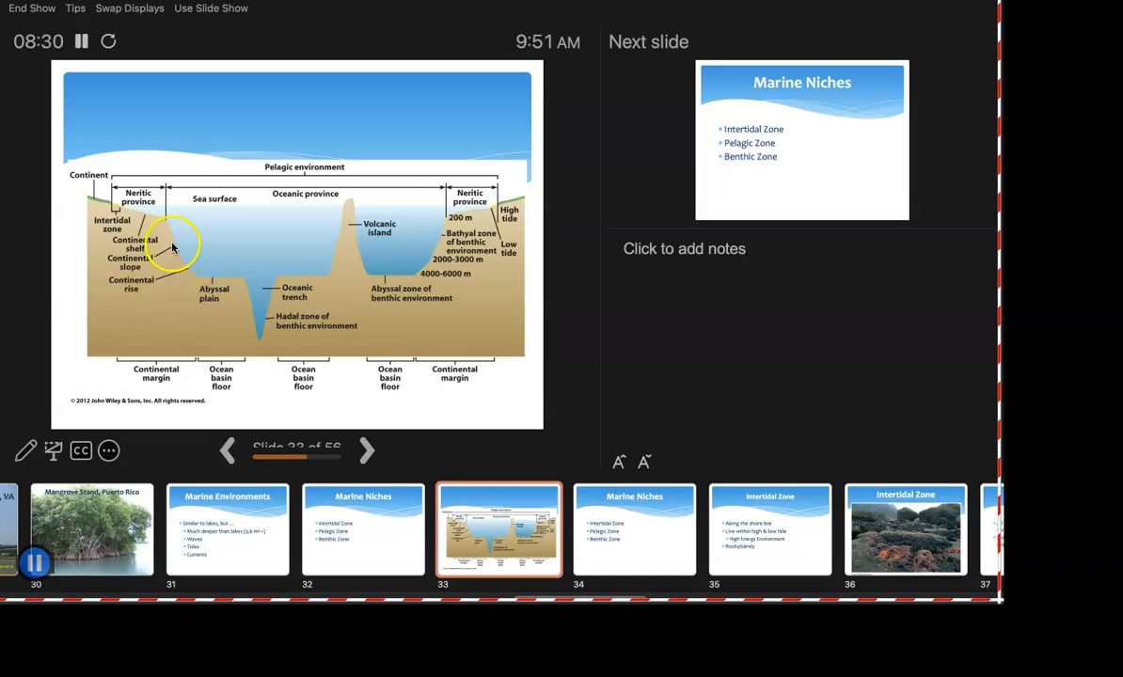
mouse_move(187, 264)
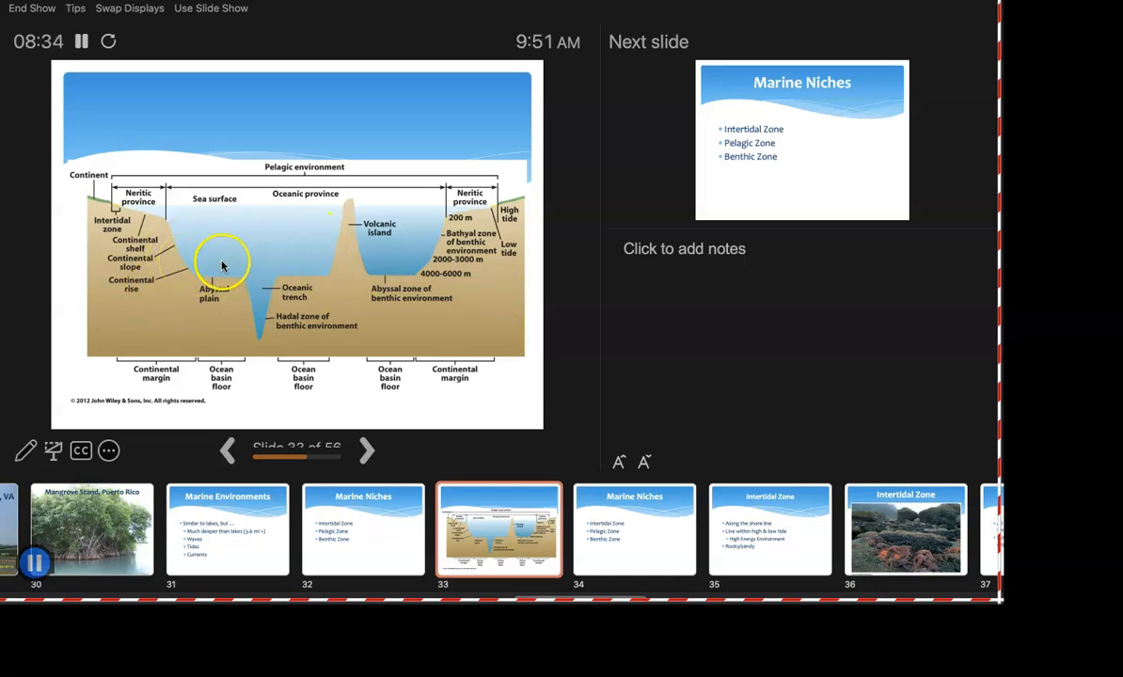
mouse_move(357, 306)
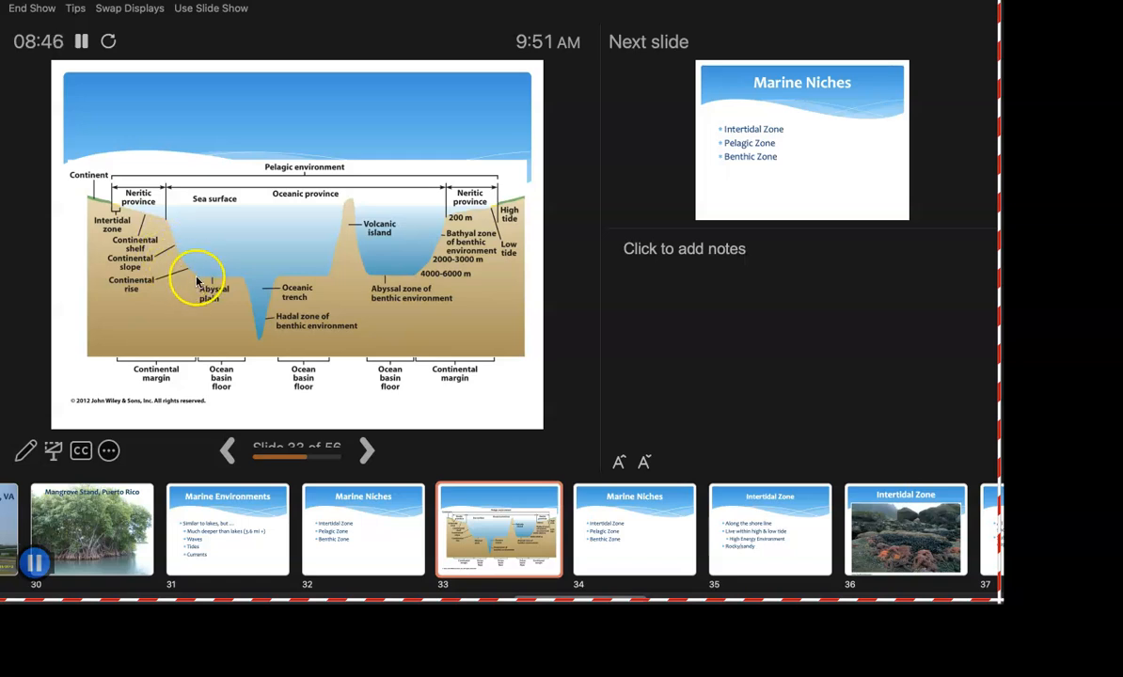
mouse_move(315, 303)
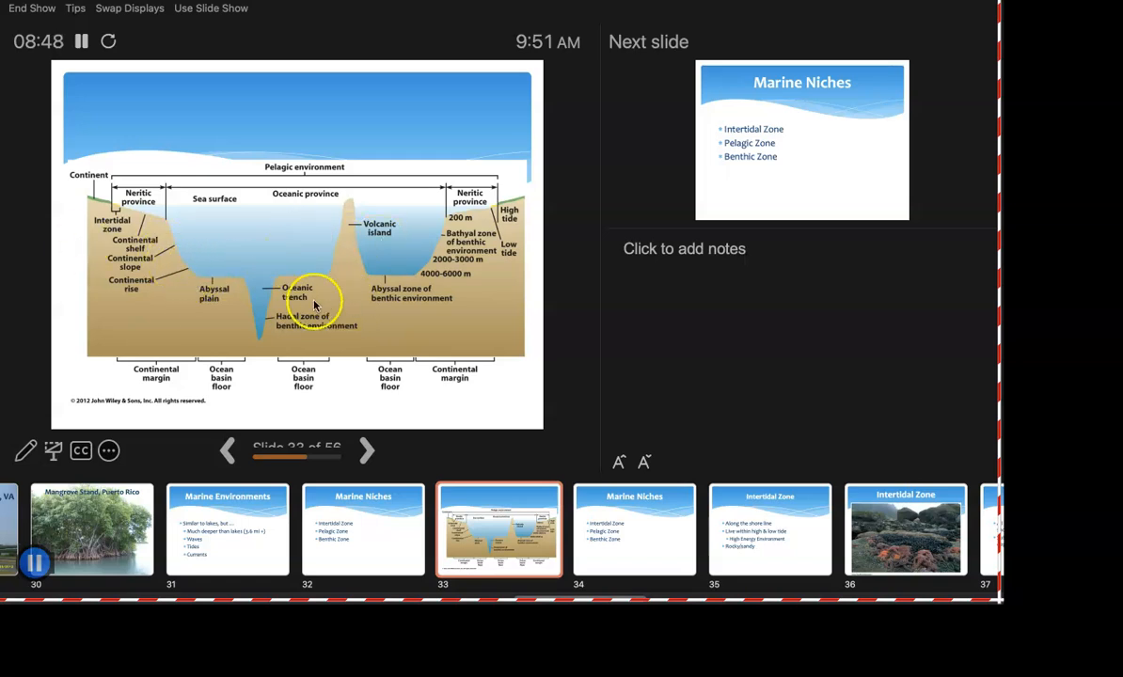
mouse_move(83, 188)
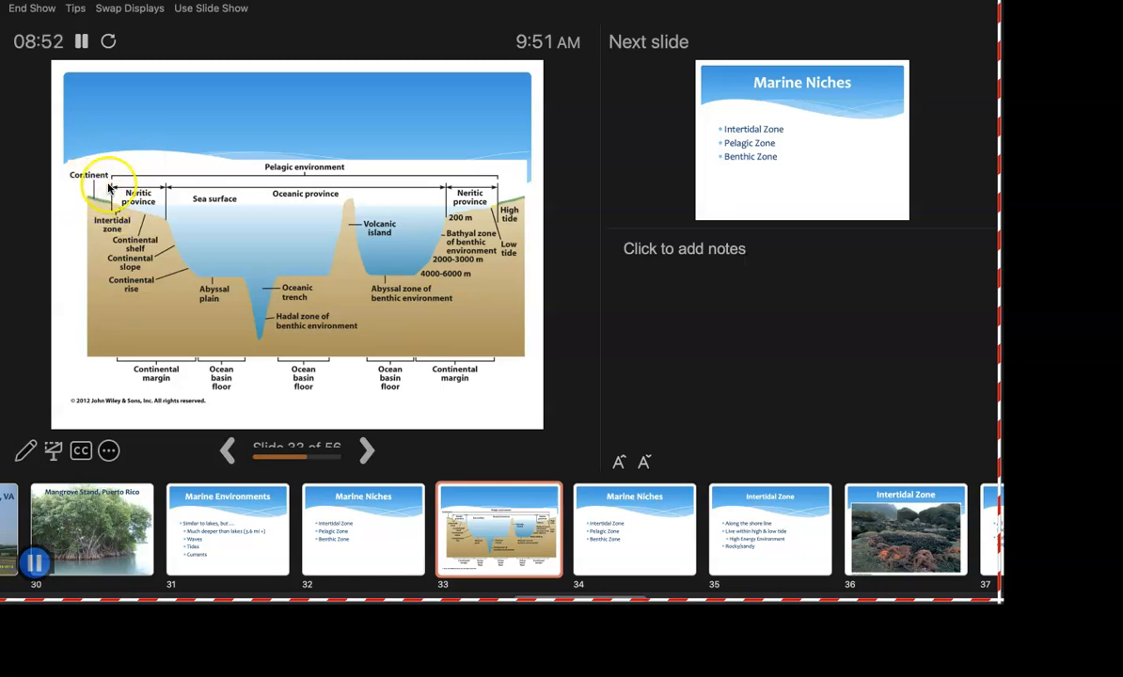
mouse_move(176, 214)
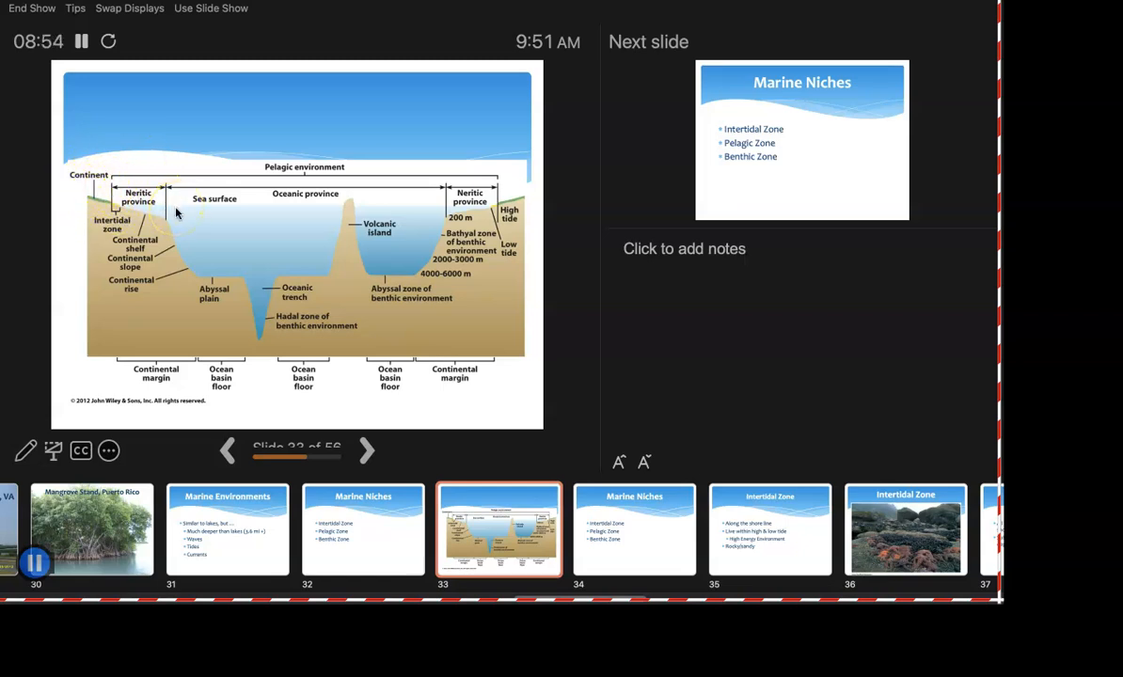
mouse_move(138, 201)
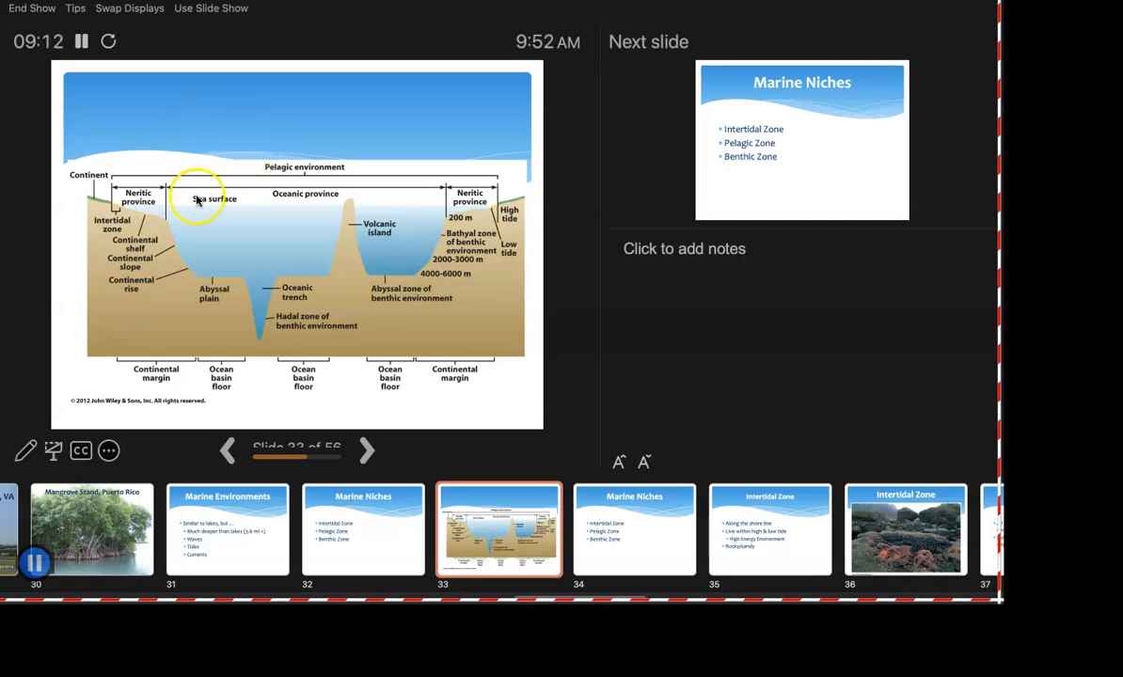
mouse_move(359, 336)
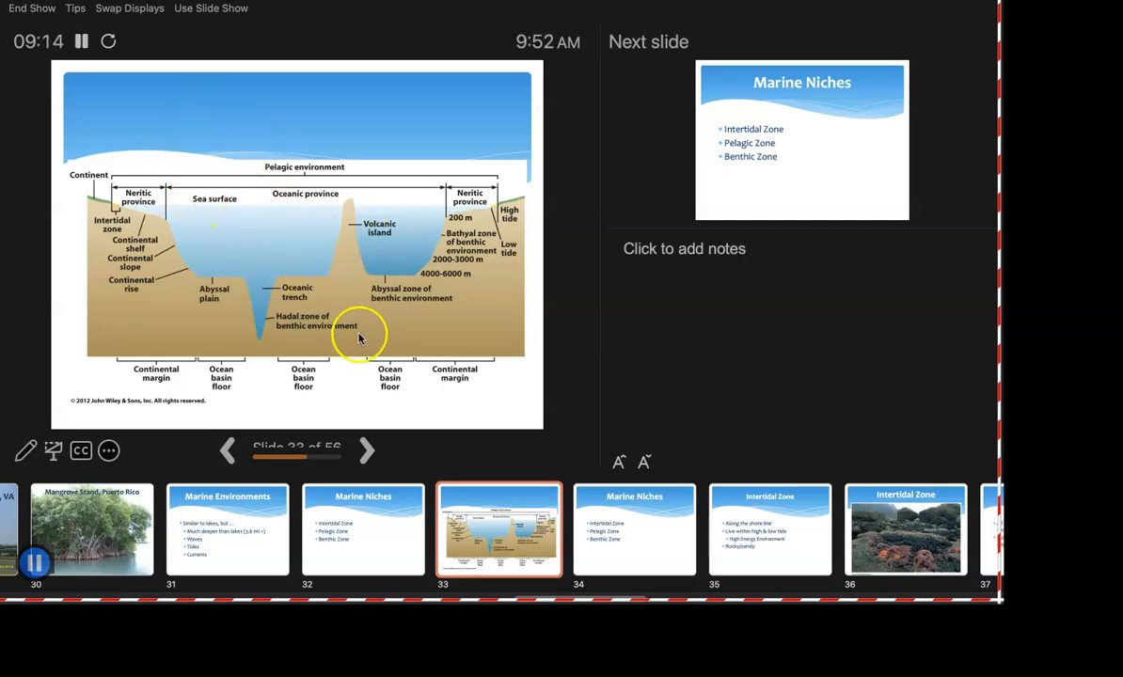
mouse_move(301, 296)
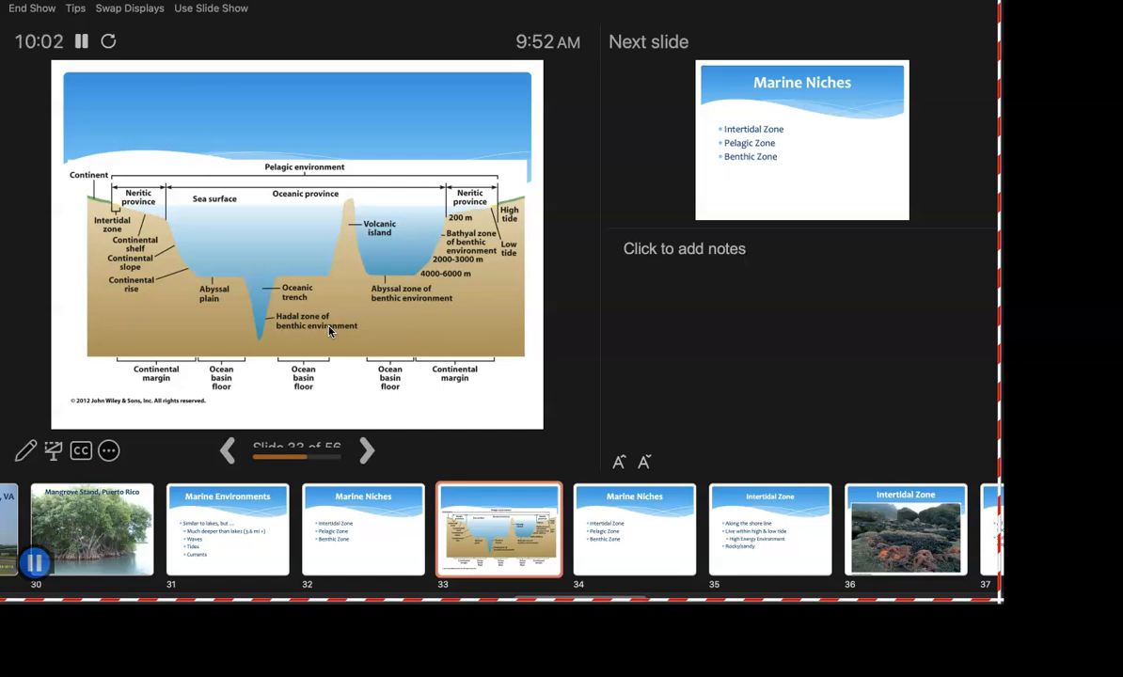
- Advance past Marine Niches to slide 35, Intertidal Zone
click(365, 451)
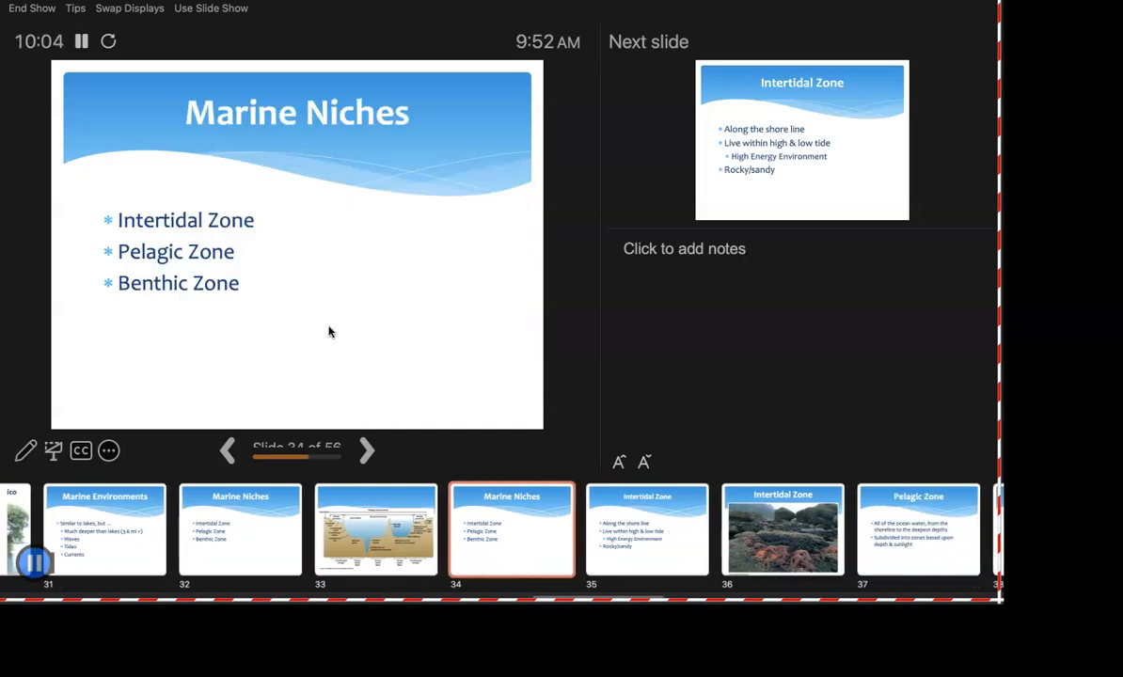
click(227, 450)
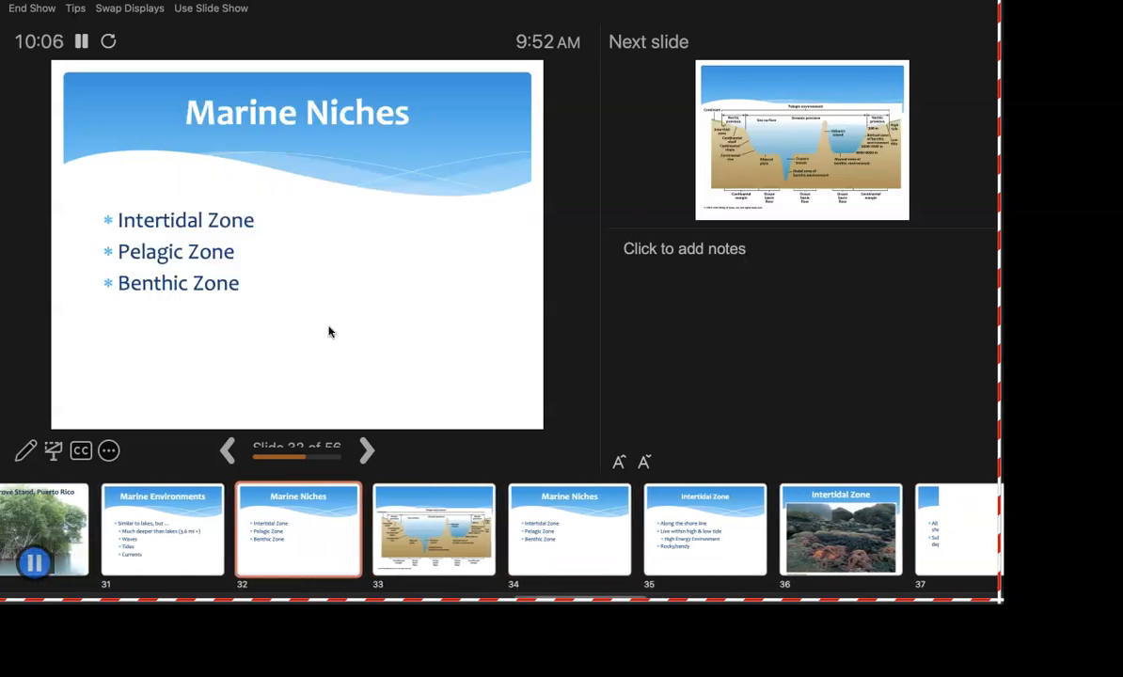
click(365, 450)
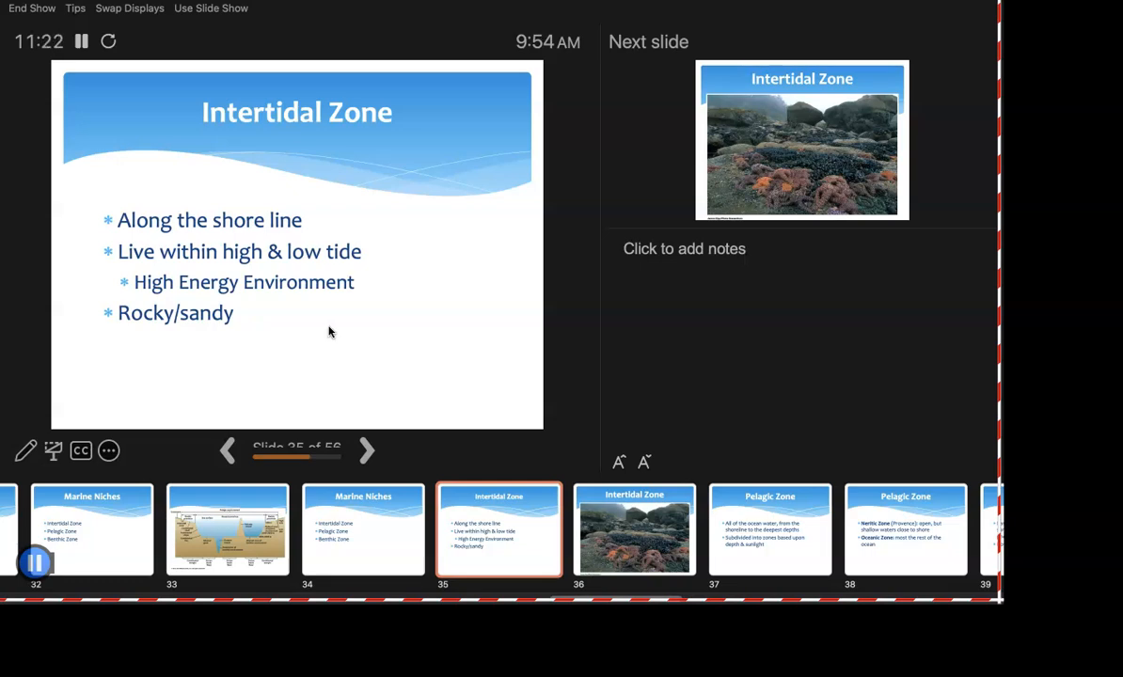
- Advance to slide 36, the photo of sea stars and mussels on rocks
click(366, 450)
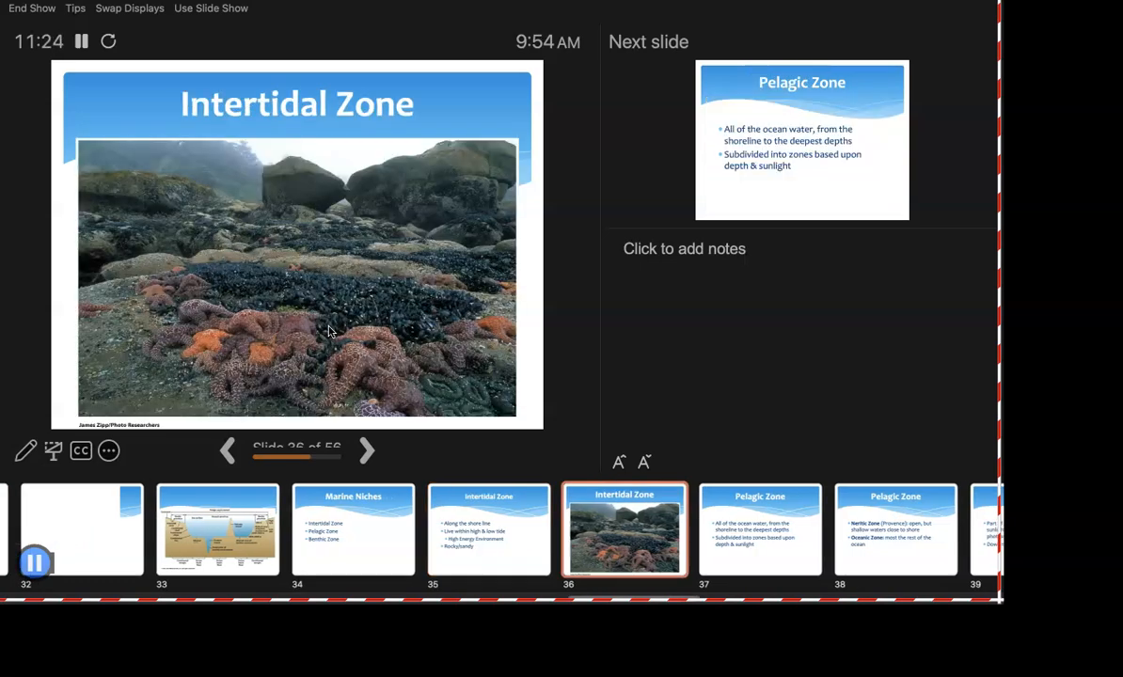
scroll(right, 3)
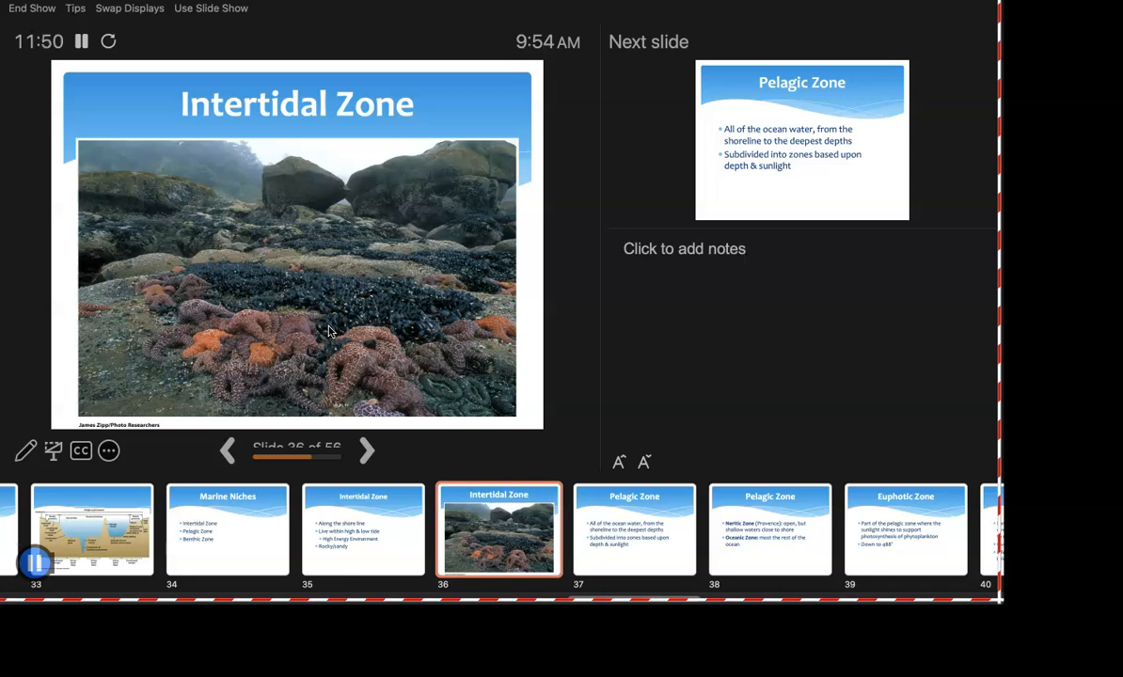
- Advance to slide 37, Pelagic Zone, on ocean water subdivided by depth and sunlight
click(366, 451)
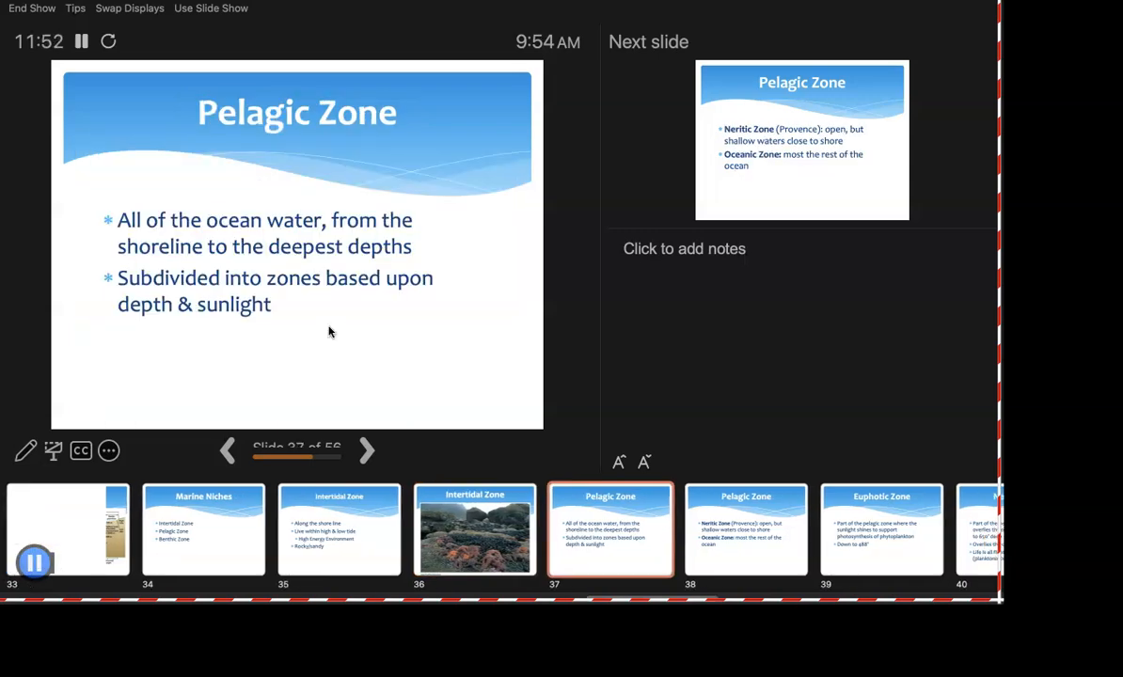
scroll(right, 3)
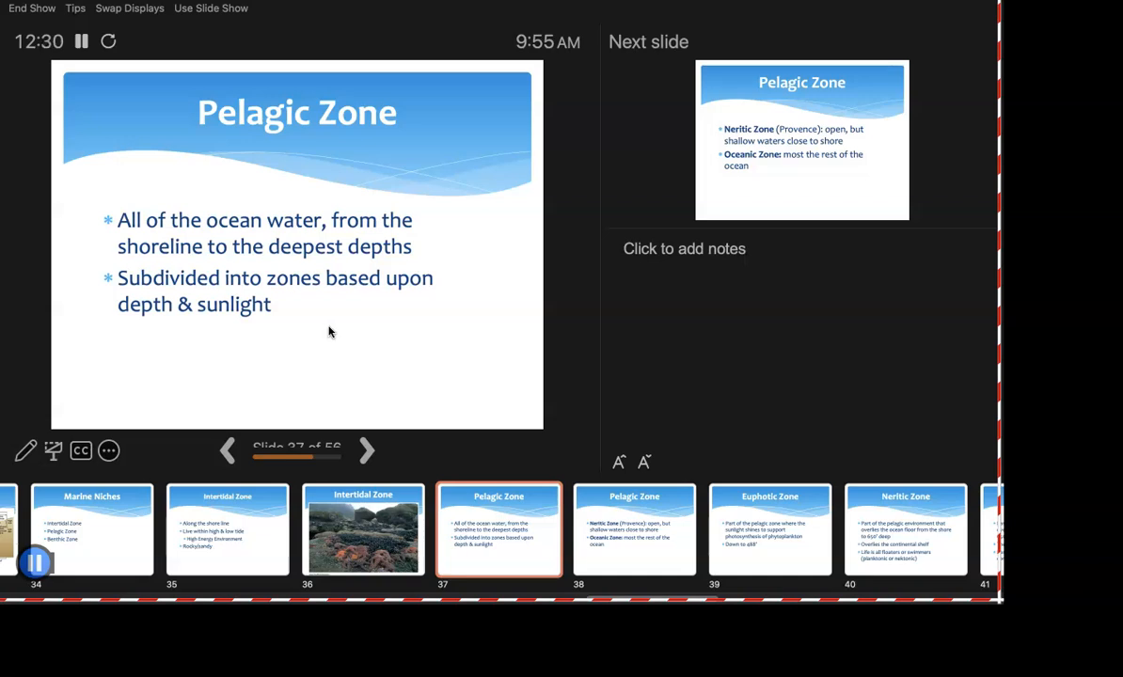
- Advance to slide 38, the Pelagic Zone slide on neritic and oceanic zones
click(366, 451)
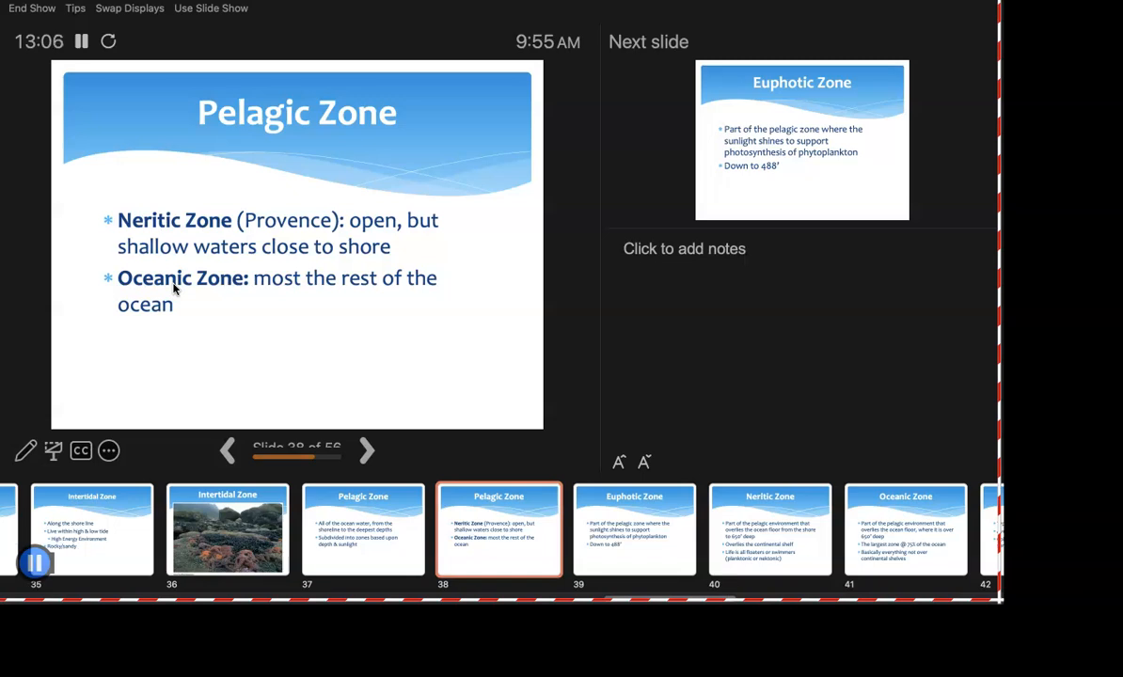
- Advance to slide 39, Euphotic Zone, covering the sunlit layer down to 488 feet
click(366, 450)
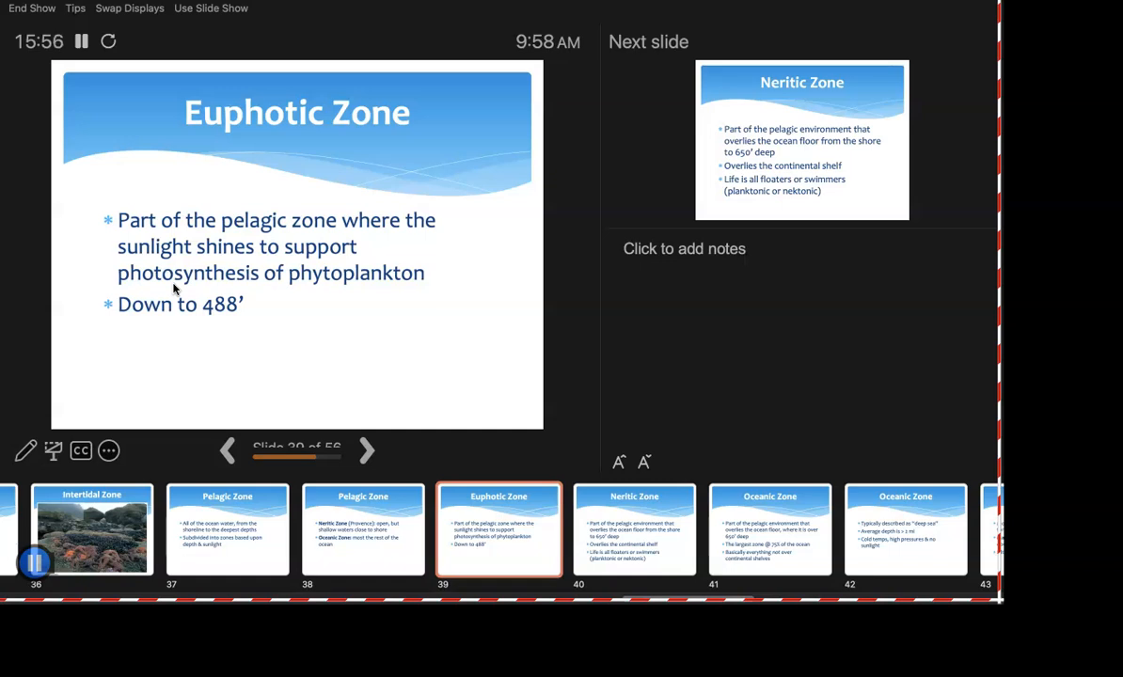
- Toggle between slide 40 (Neritic Zone) and slide 39 (Euphotic Zone), ending on 40
click(366, 450)
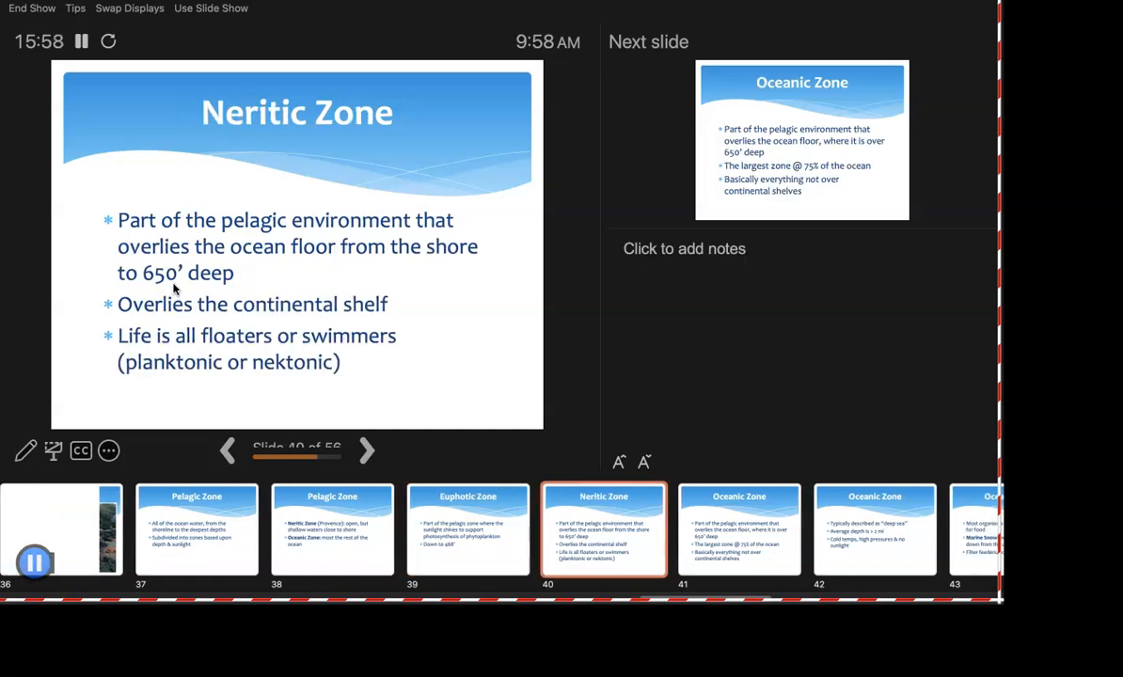
scroll(right, 3)
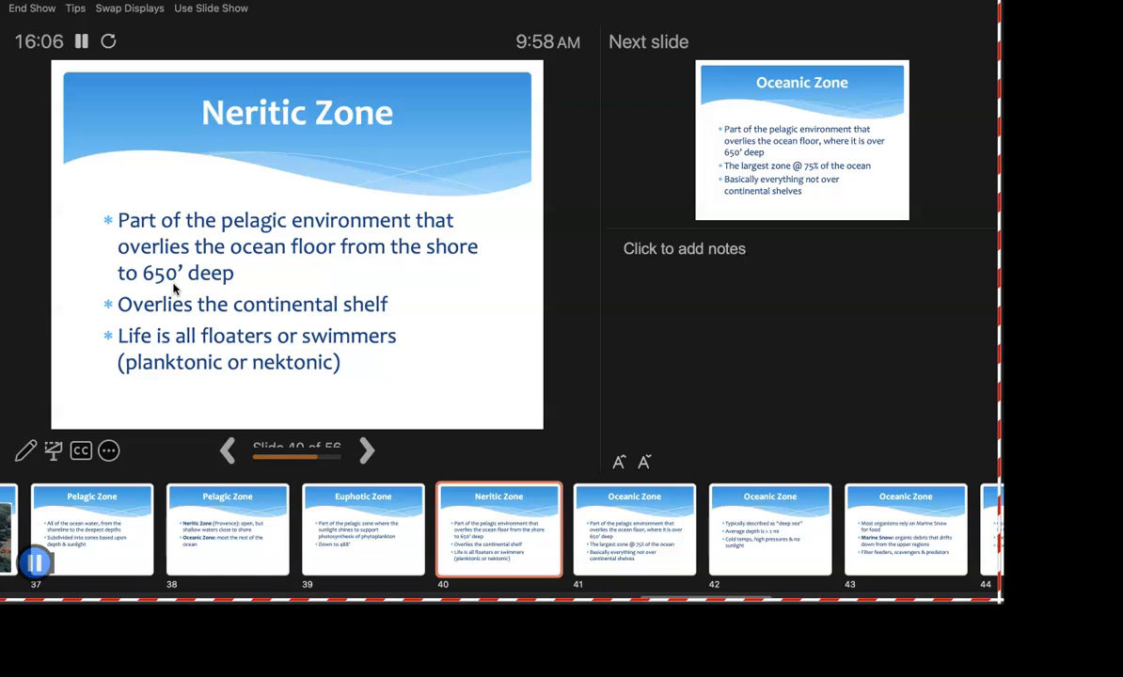
click(226, 449)
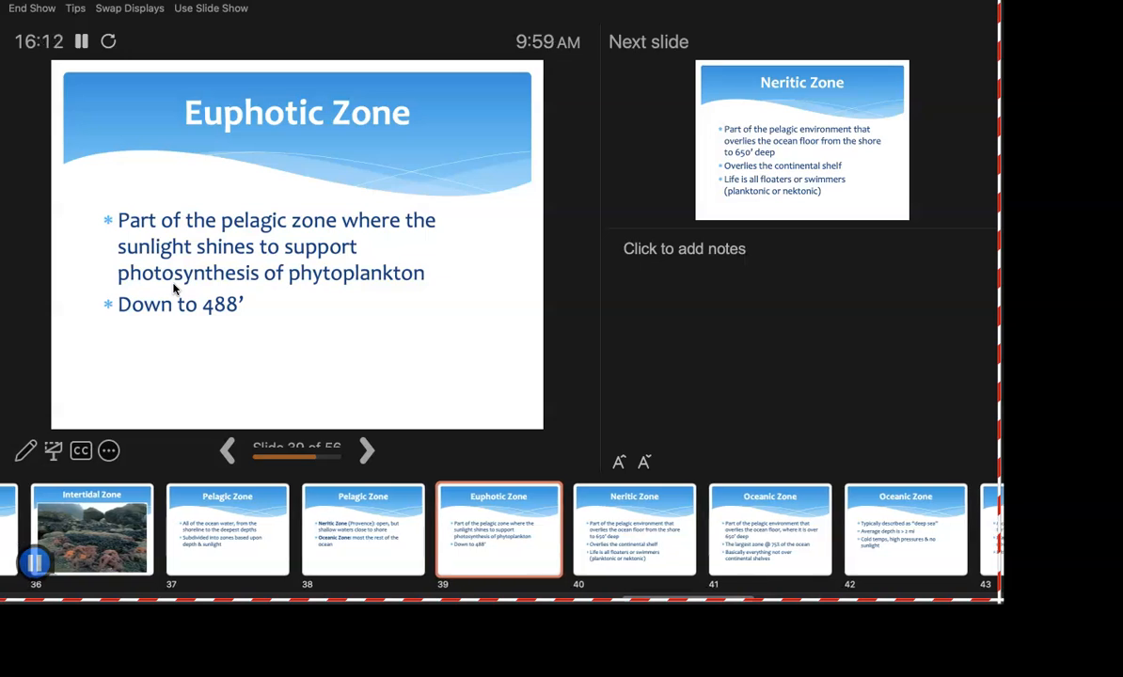
click(366, 451)
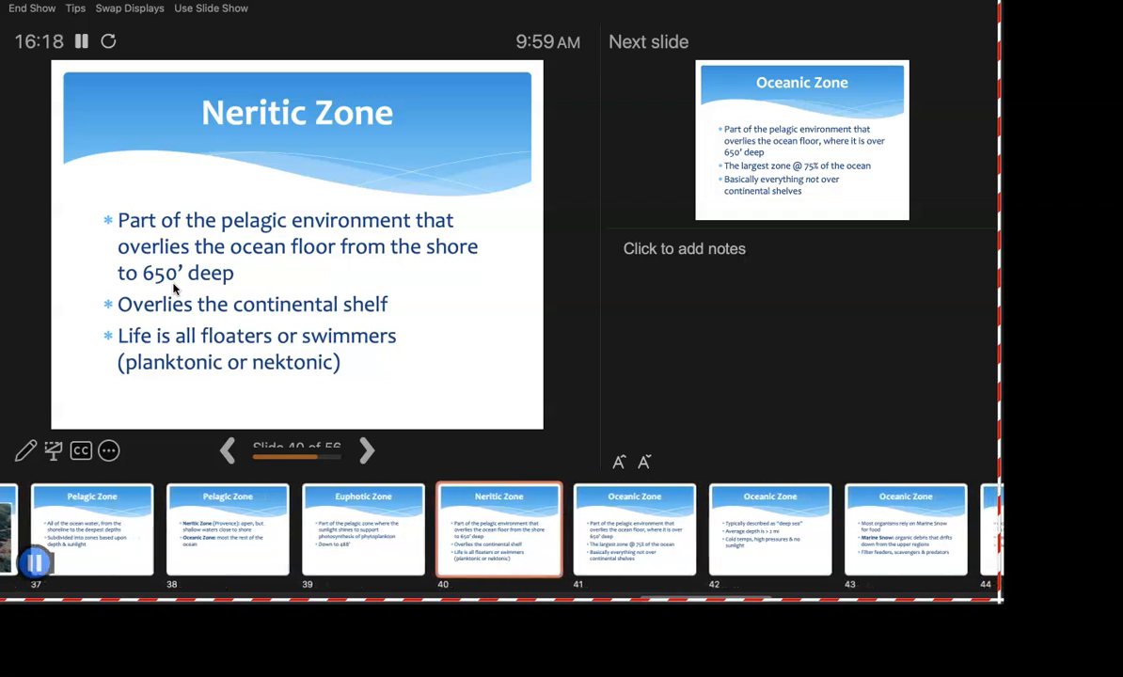
click(228, 451)
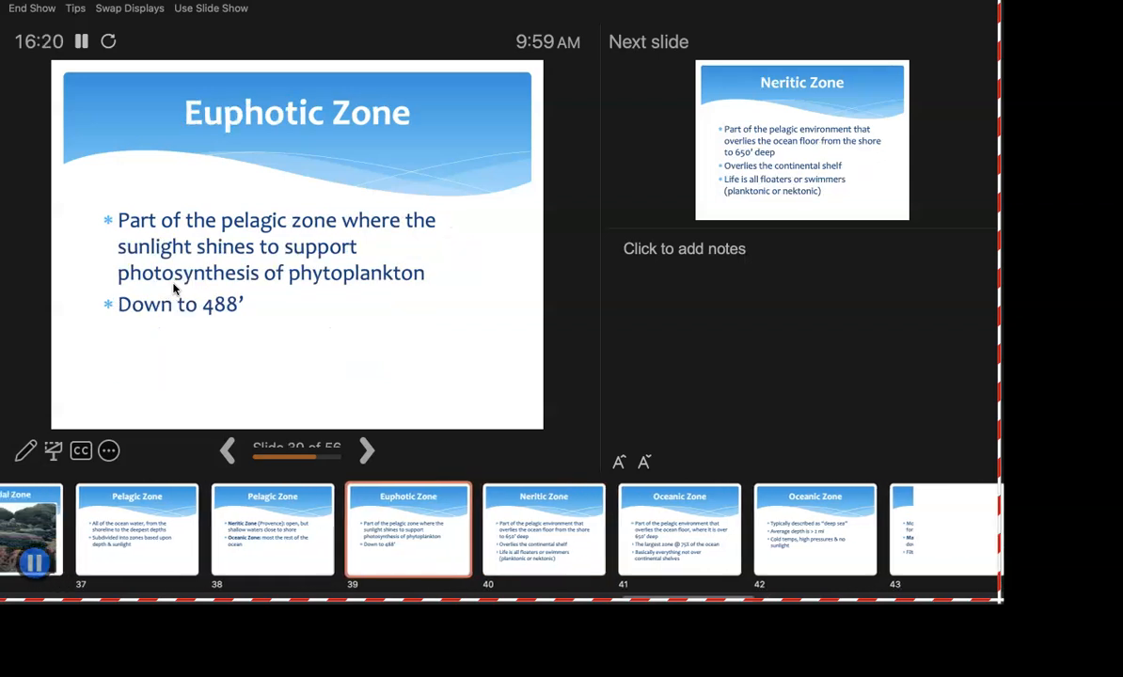
click(366, 451)
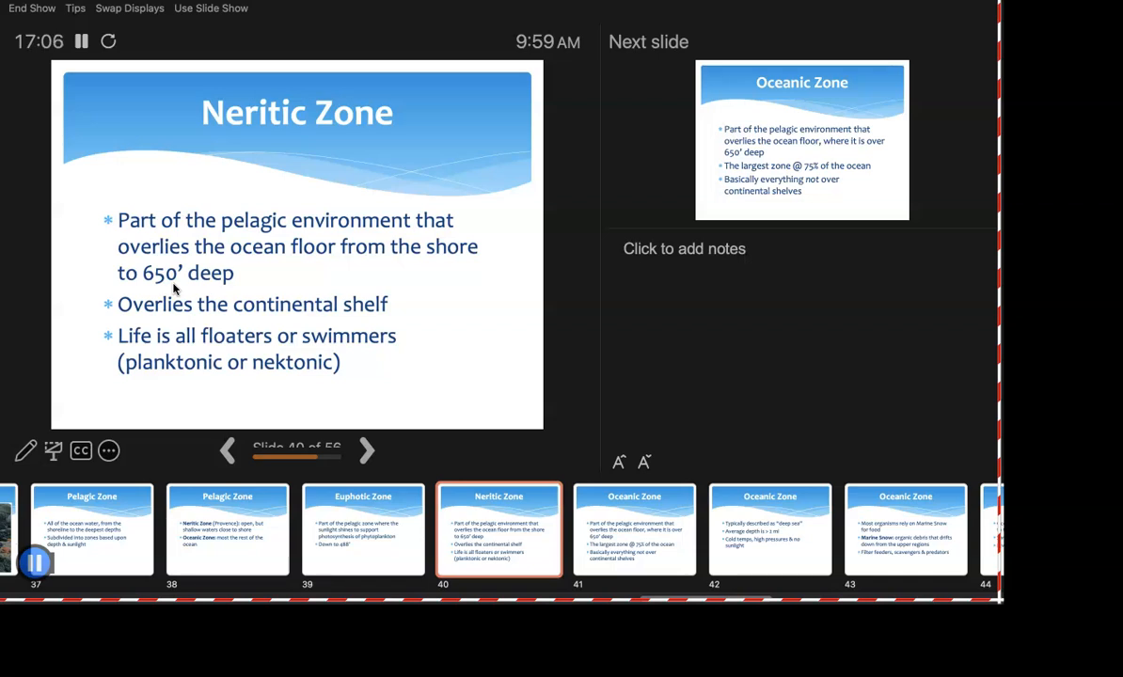
- Advance to slide 41, Oceanic Zone, on waters deeper than 650 feet
click(366, 450)
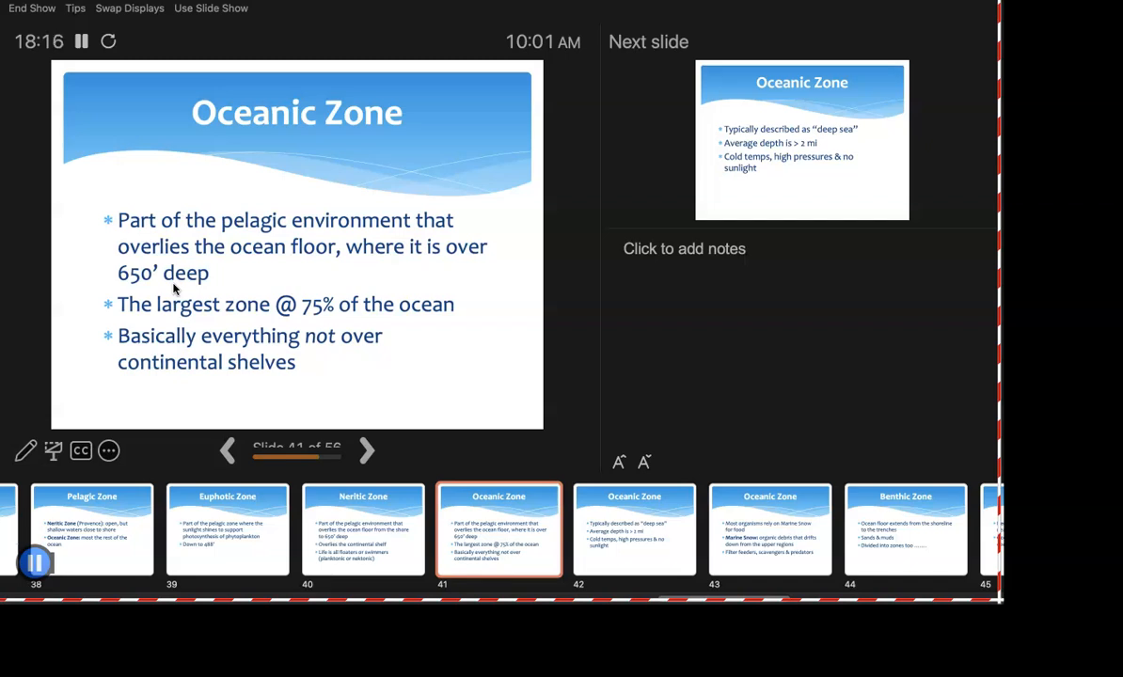
- Advance to slide 42, the deep-sea Oceanic Zone slide averaging over 2 miles deep
click(366, 450)
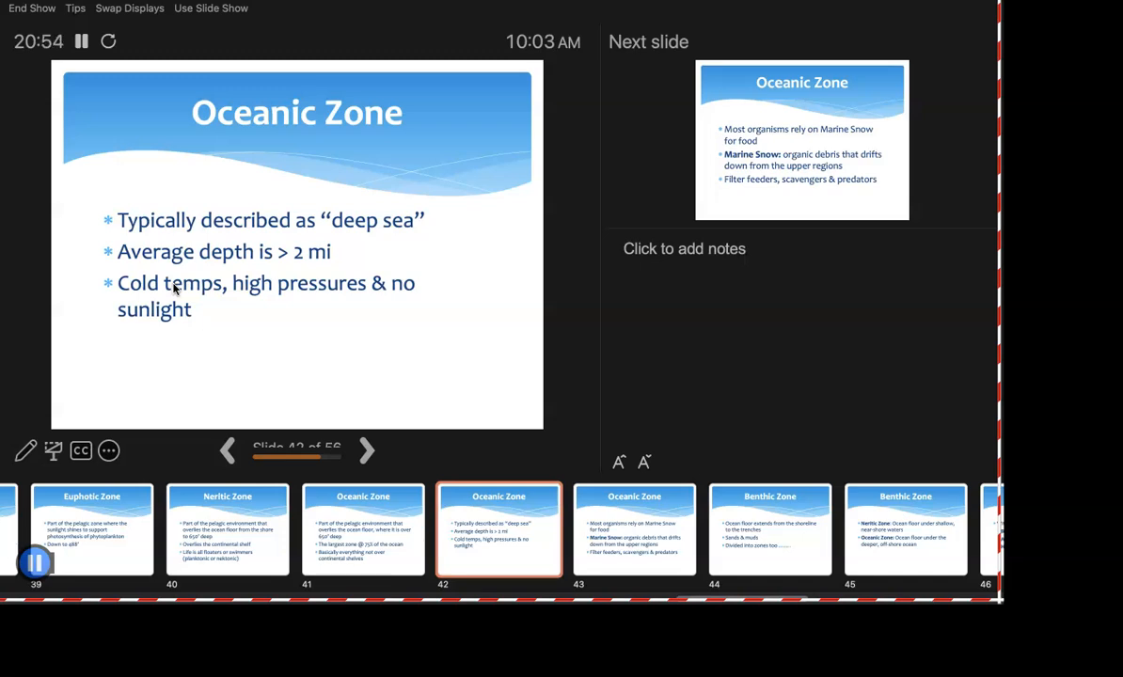
- Advance from slide 42 to the Oceanic Zone slide about marine snow
click(366, 450)
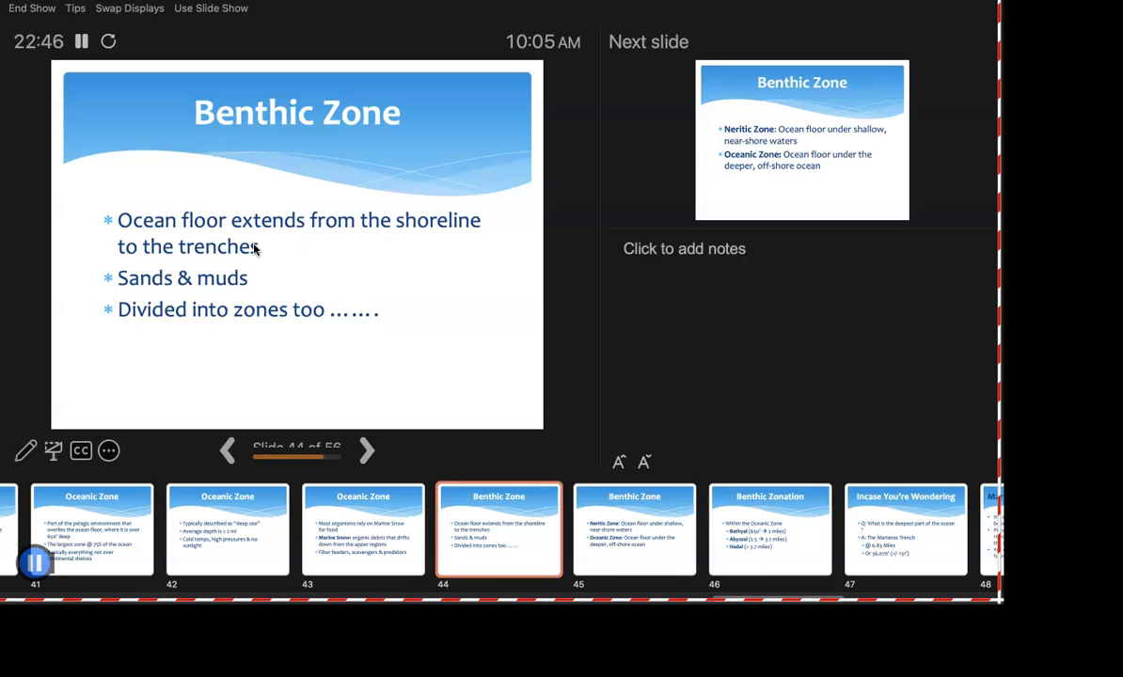
- Advance to slide 45, the Benthic Zone slide contrasting neritic and oceanic floors
click(366, 450)
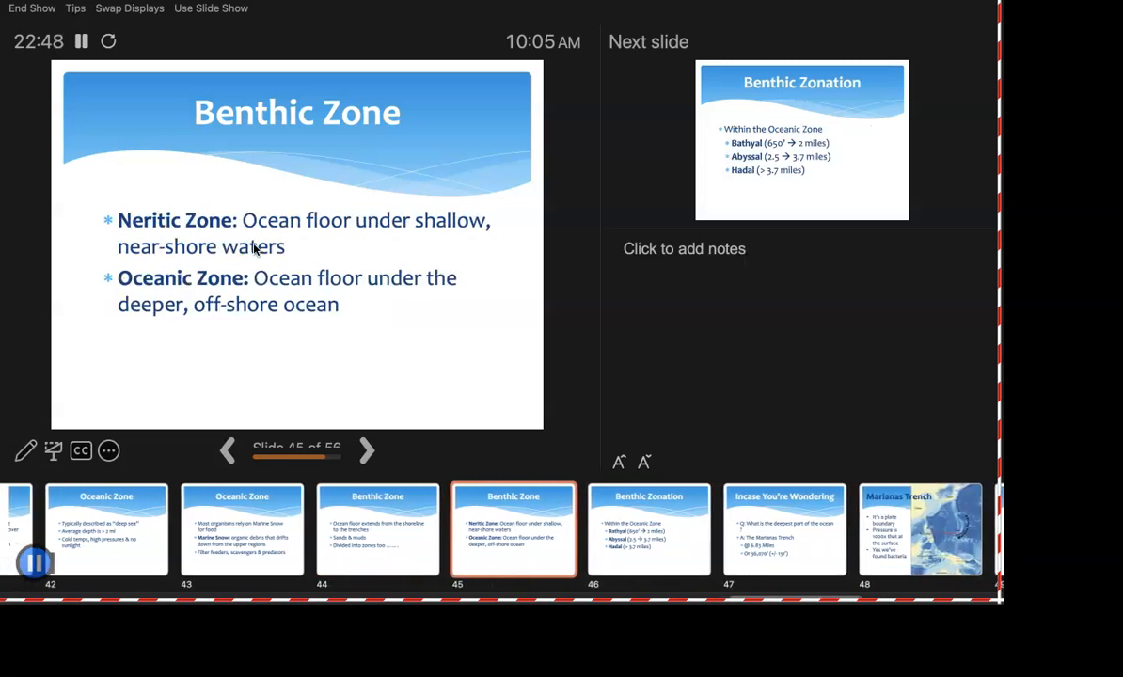
- Advance to slide 46, Benthic Zonation, listing bathyal, abyssal and hadal depths
scroll(right, 3)
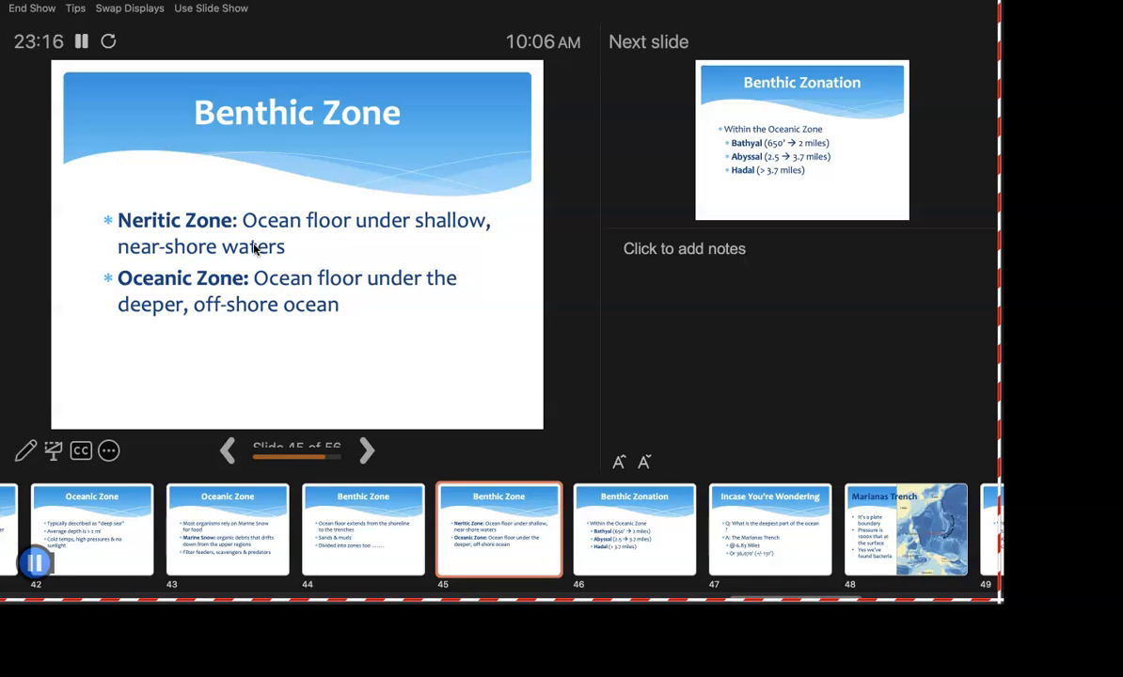
click(366, 450)
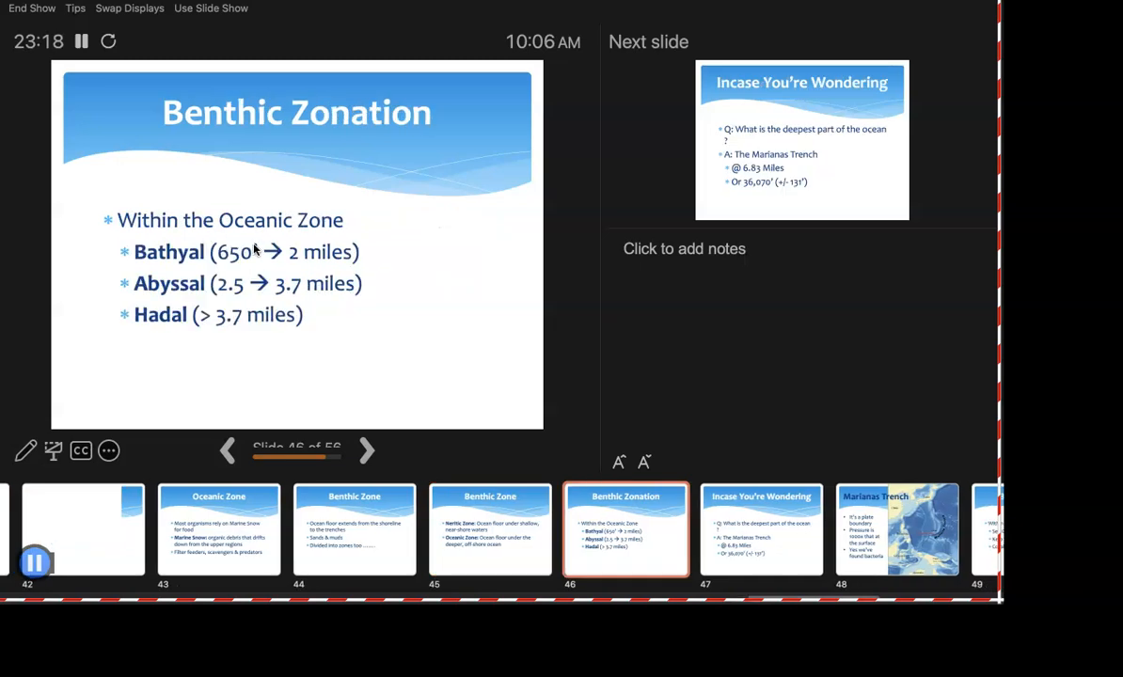
- Keep slide 46, Benthic Zonation, on screen while discussing the bathyal, abyssal and hadal zones
scroll(right, 3)
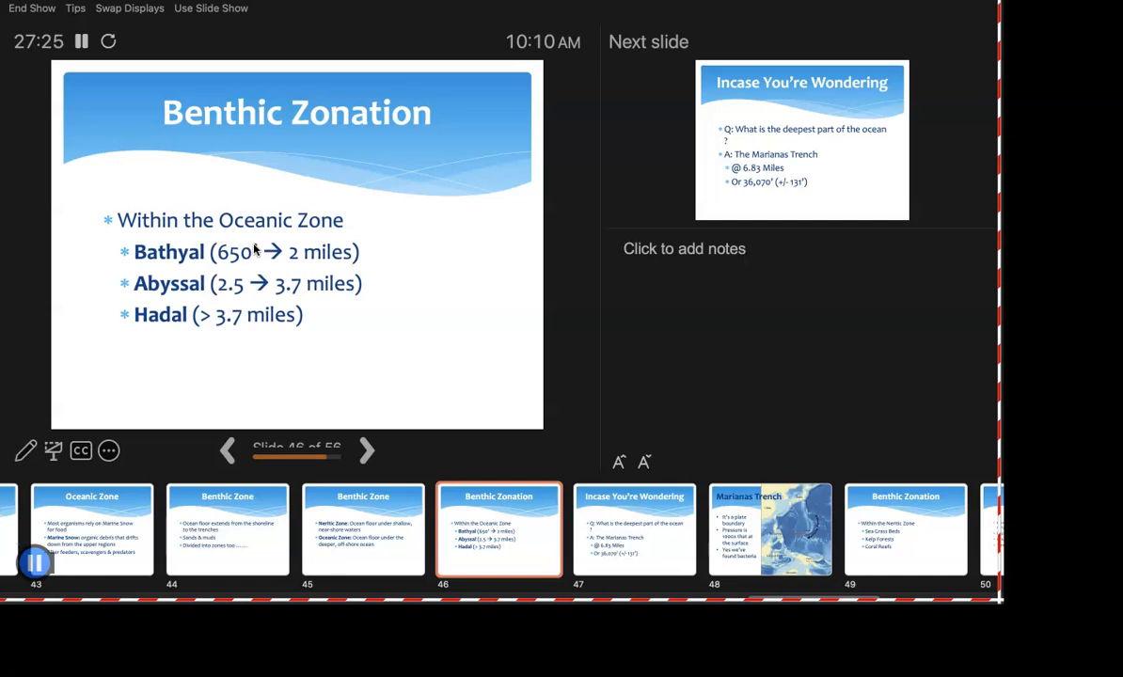
- Advance to slide 47, 'Incase You're Wondering', about the ocean's deepest point
click(366, 451)
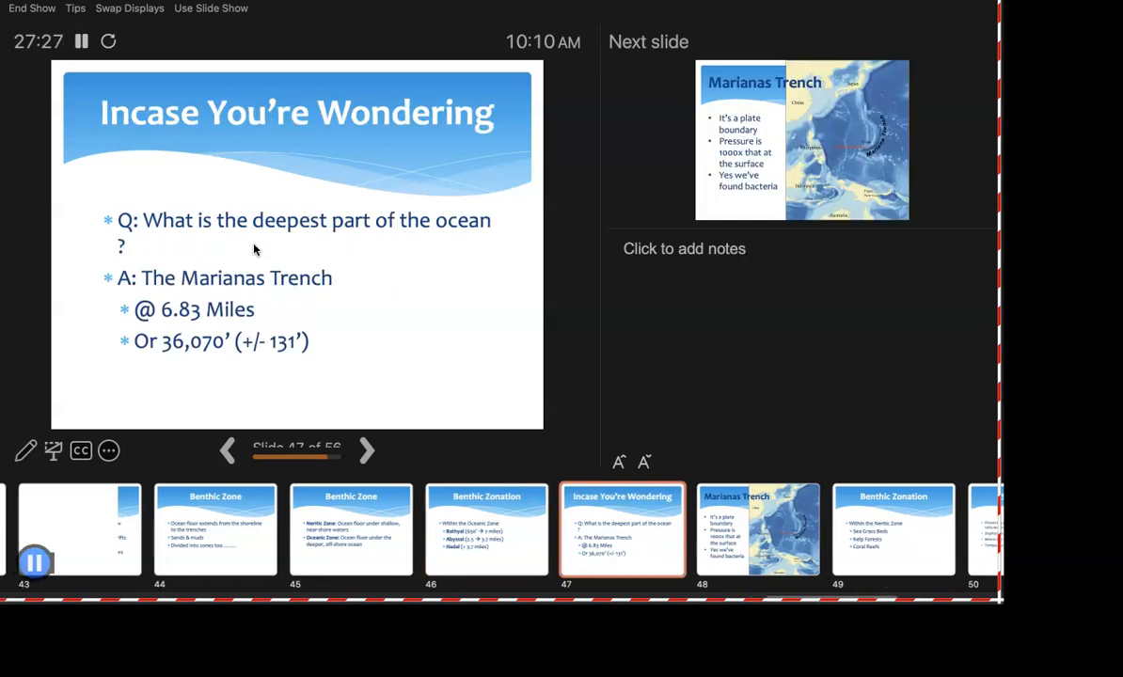
scroll(right, 3)
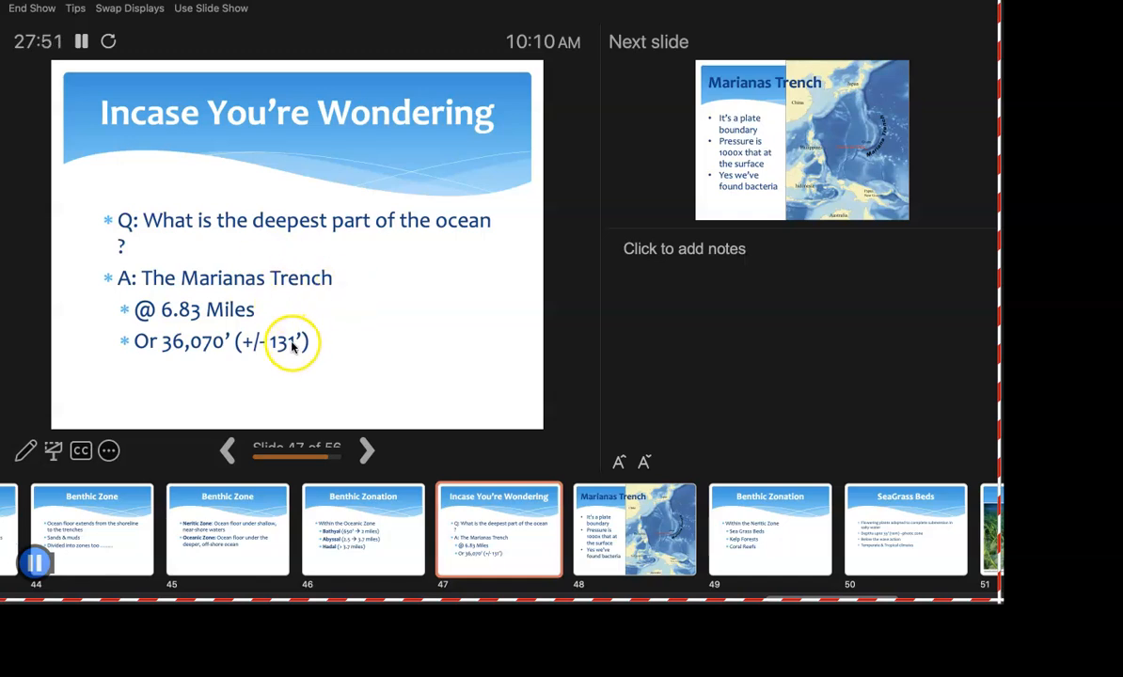
mouse_move(293, 353)
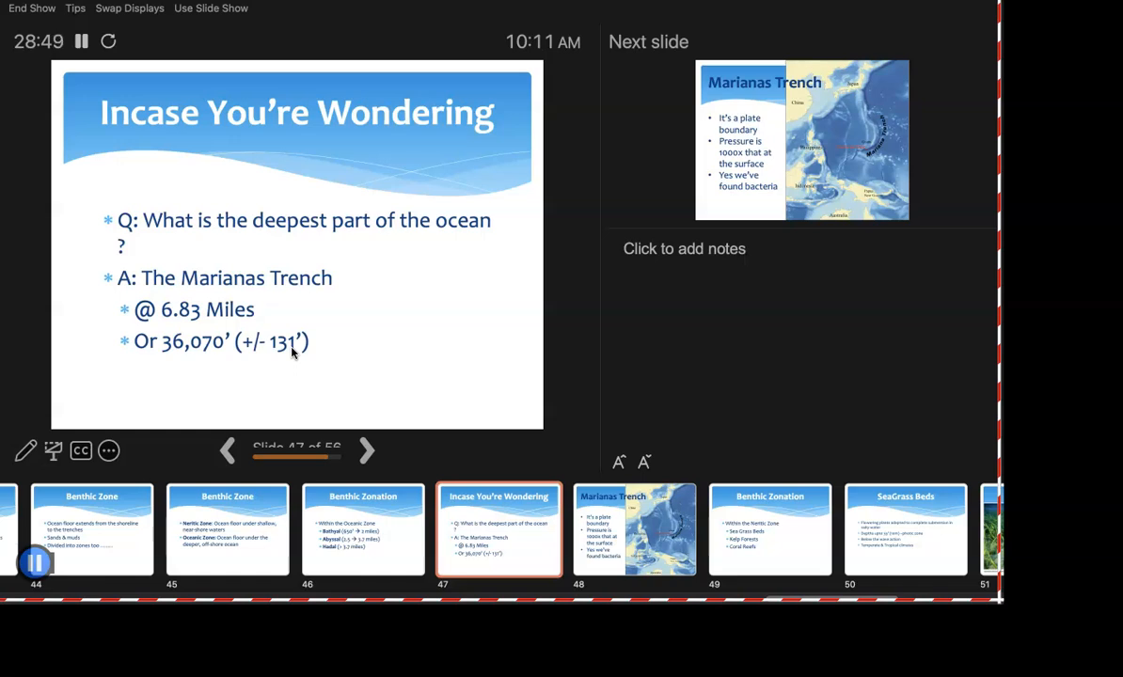
- Advance to slide 48, Marianas Trench, with its map and notes
click(366, 451)
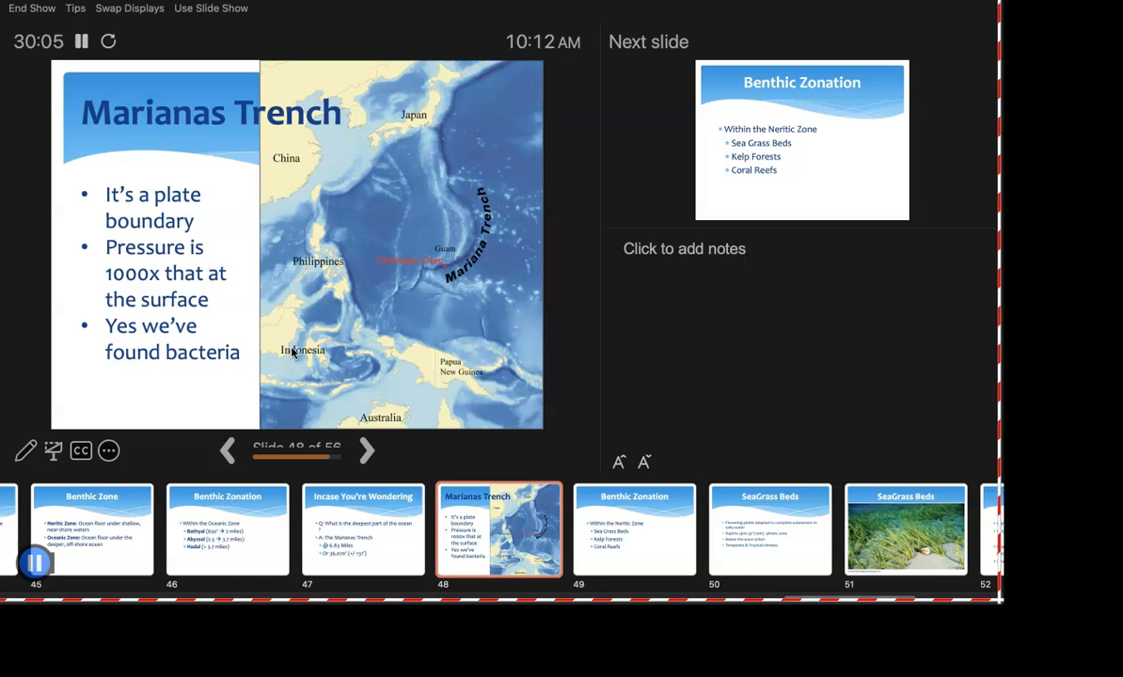
- Advance to slide 49, Benthic Zonation (Neritic Zone)
click(366, 449)
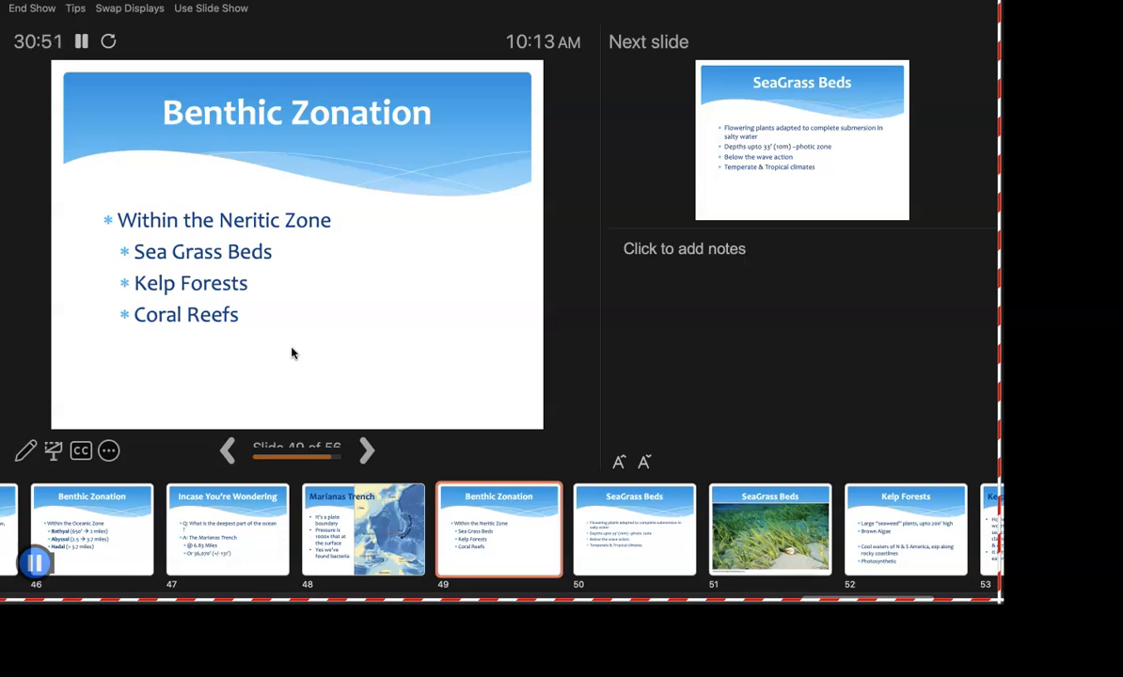
- Advance to slide 50, SeaGrass Beds, describing submerged flowering plants
click(366, 449)
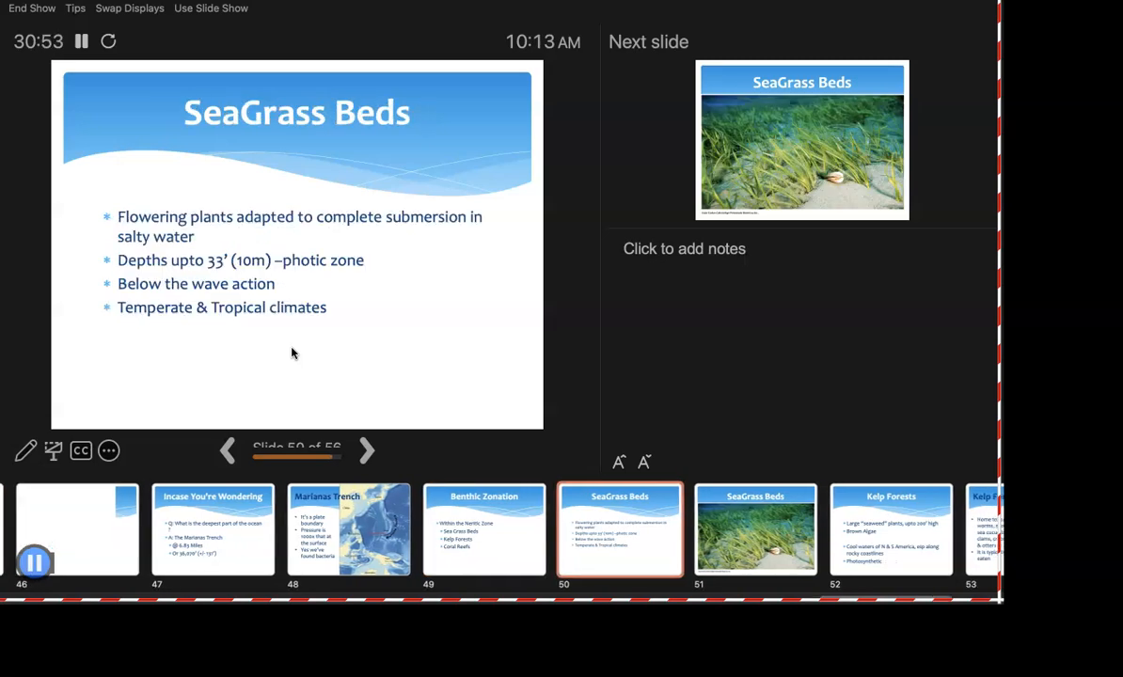
scroll(right, 3)
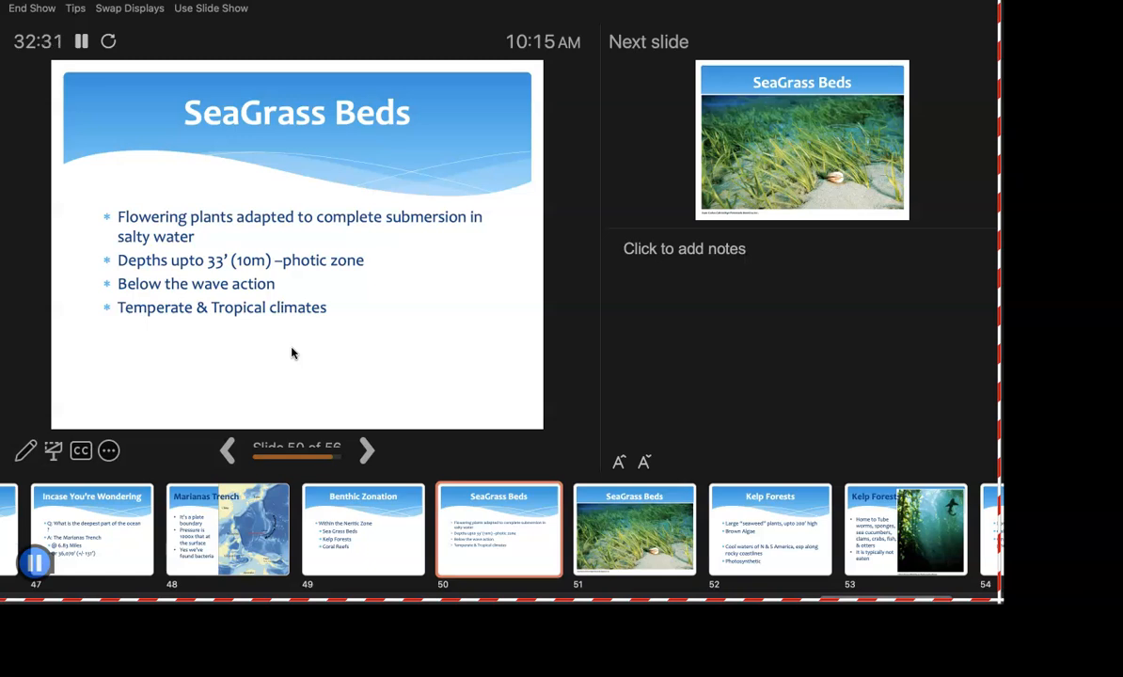
- Advance past the SeaGrass Beds photo slide to slide 52, Kelp Forests
click(365, 450)
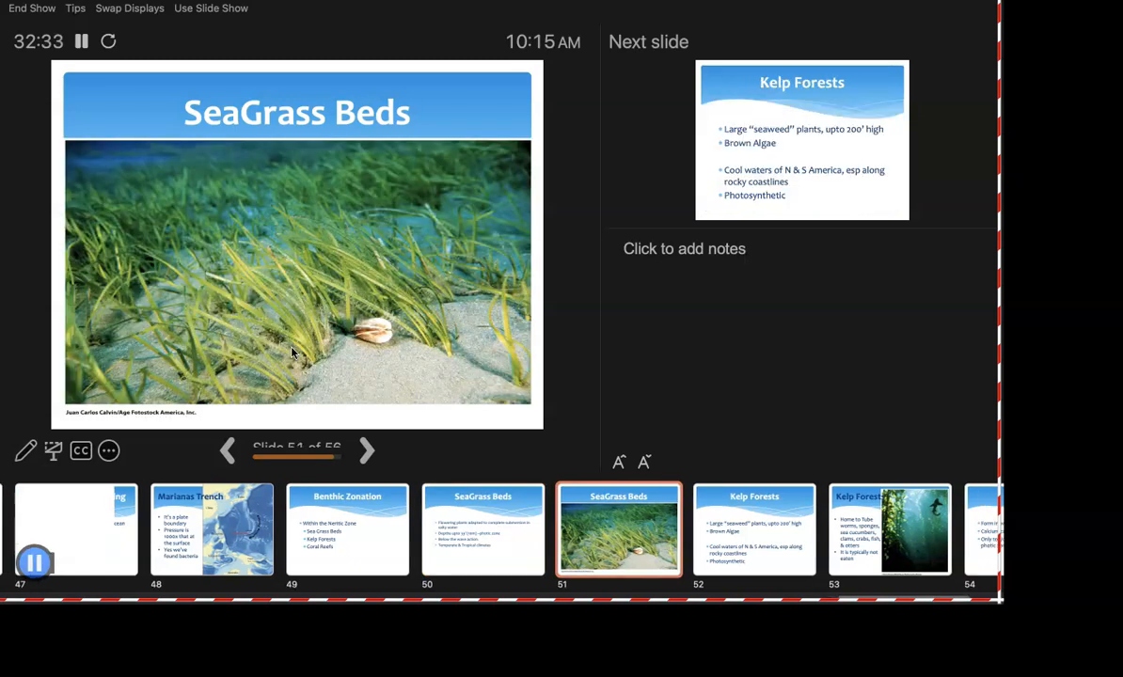
scroll(right, 3)
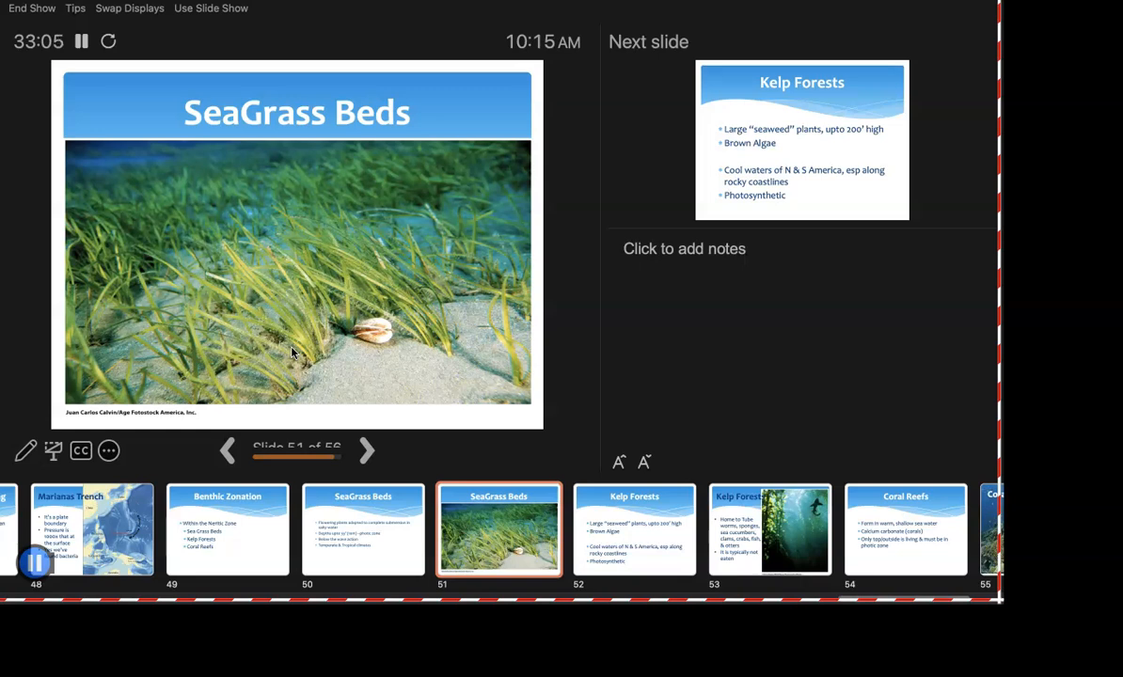
click(366, 449)
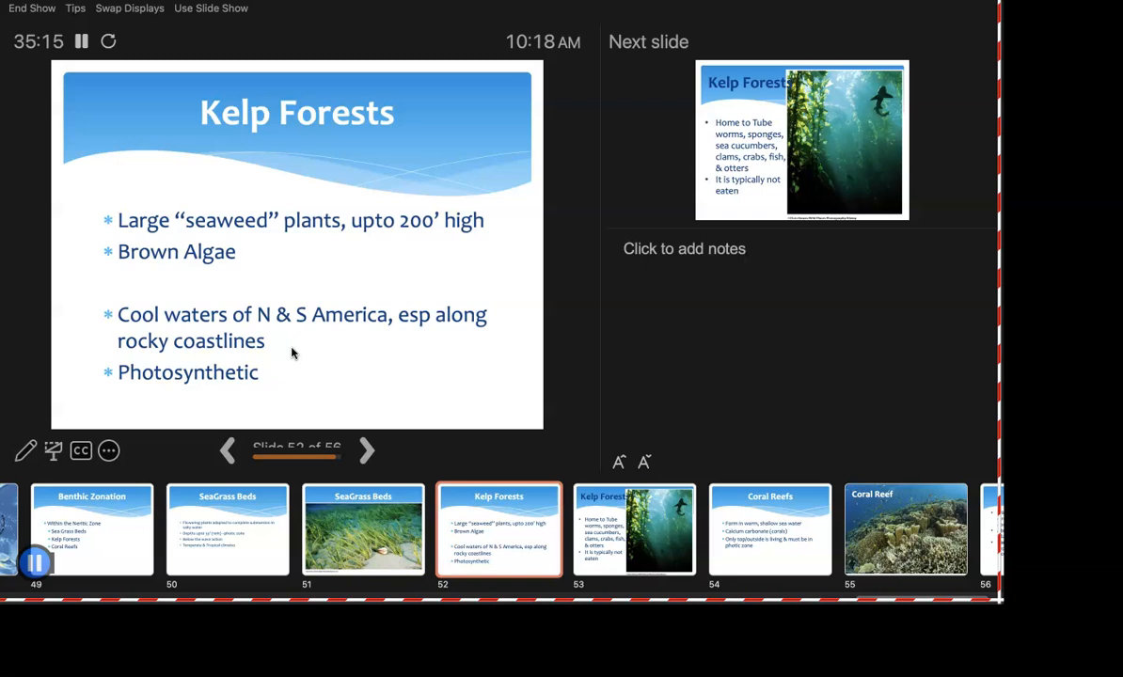
- Advance to slide 53, the Kelp Forests photo listing otters and sea cucumbers
click(367, 449)
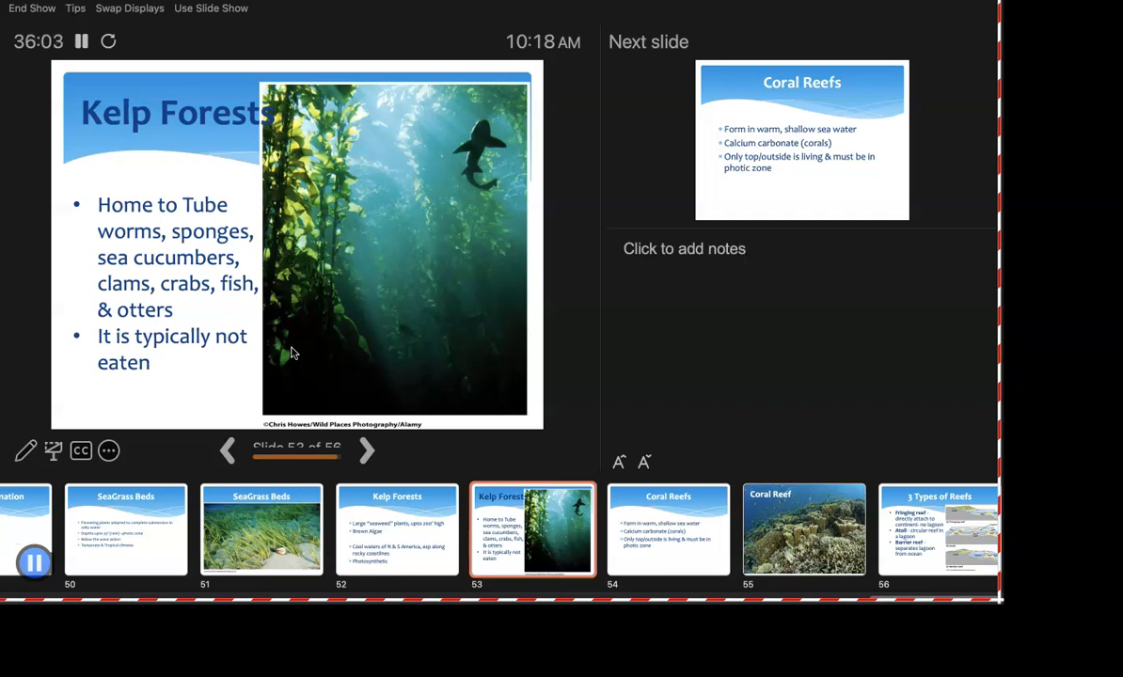
- Advance through slide 54, Coral Reefs, to slide 55, the Coral Reef photo
click(366, 450)
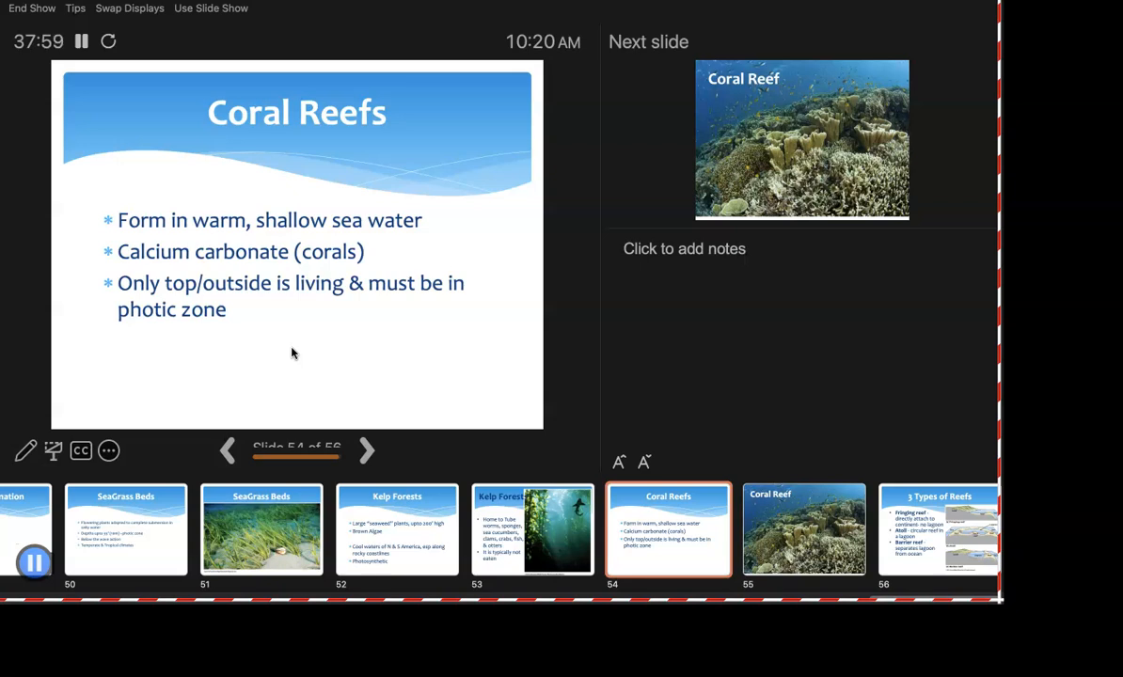
click(366, 449)
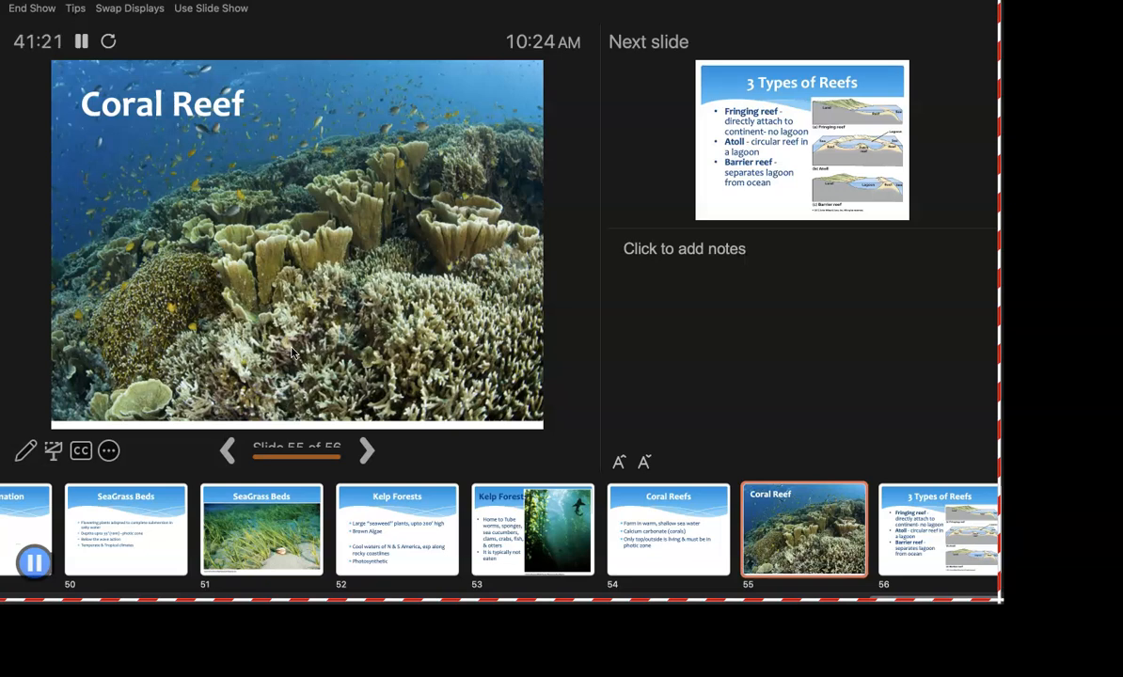
- Advance the slide show to slide 56 of 56, 3 Types of Reefs
click(366, 449)
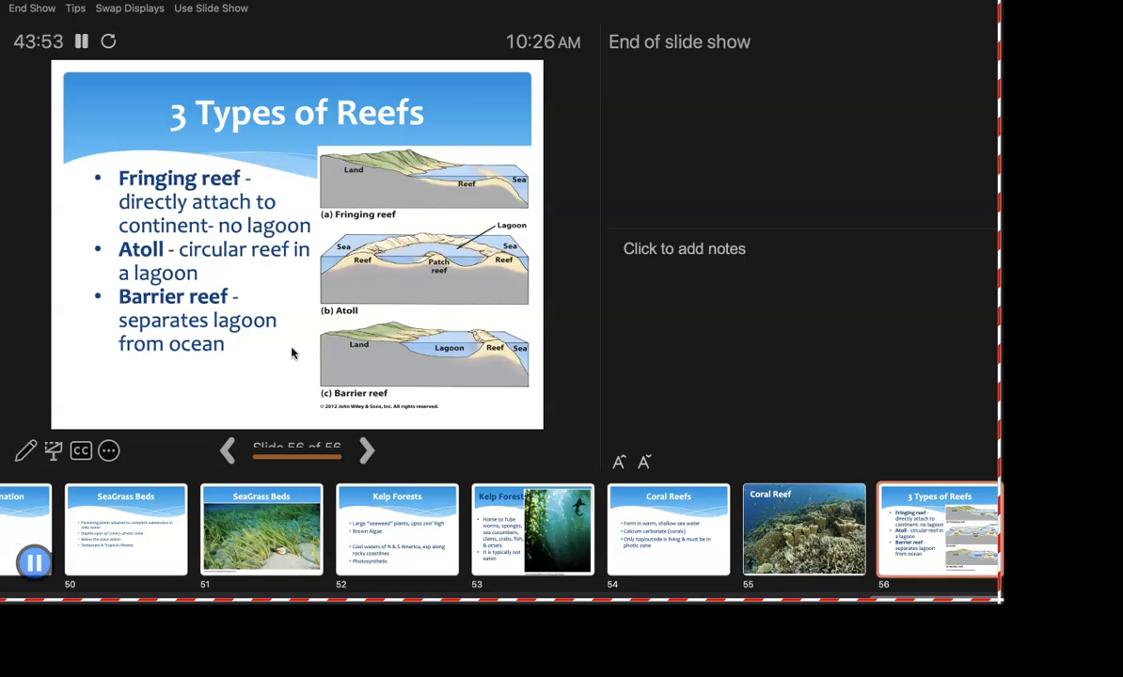
- End the slide show, returning to the editor on slide 56, 3 Types of Reefs
click(366, 449)
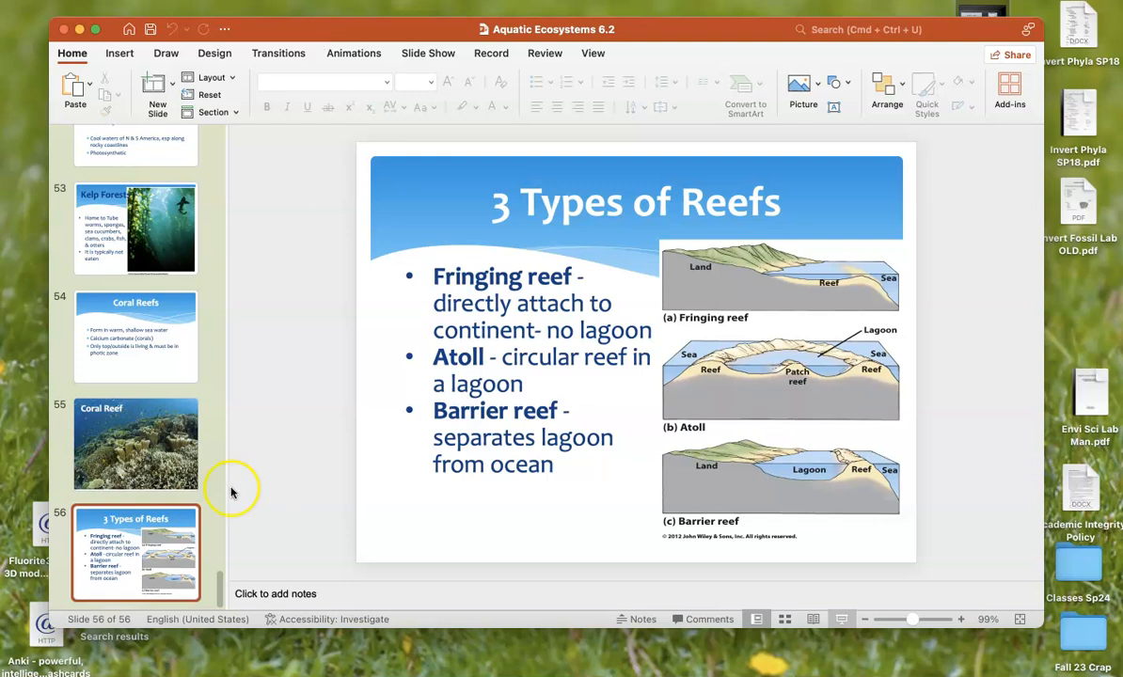
mouse_move(246, 643)
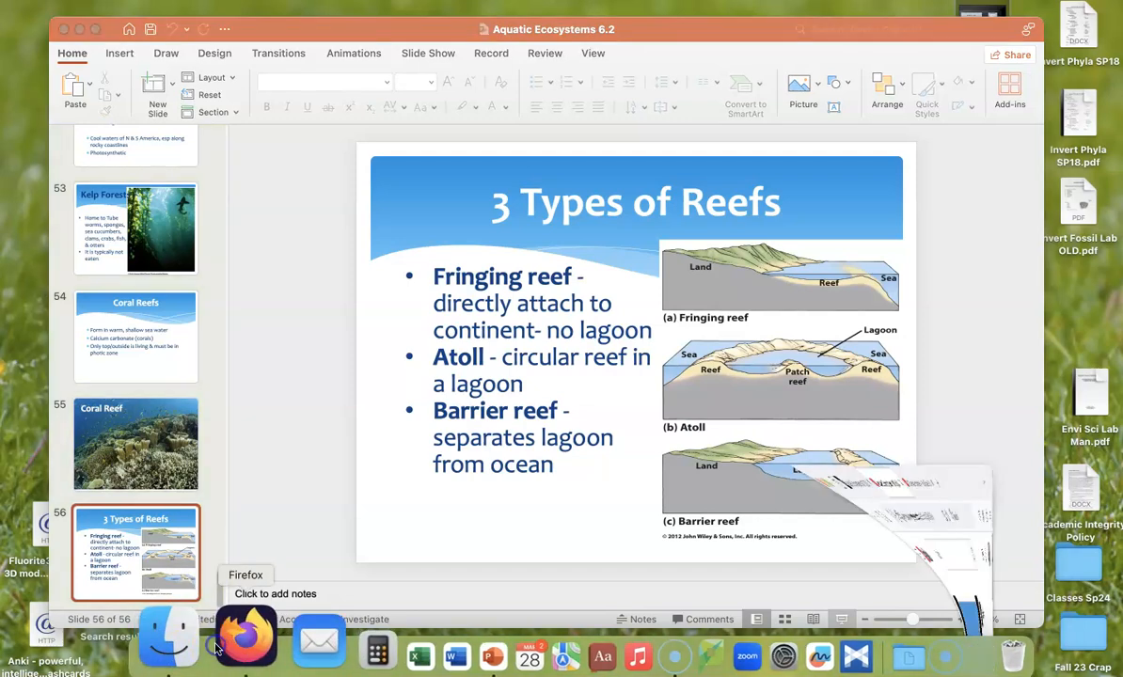
- Bring Firefox forward and follow the 'Lecture Casts' breadcrumb on the D2L tab
click(245, 641)
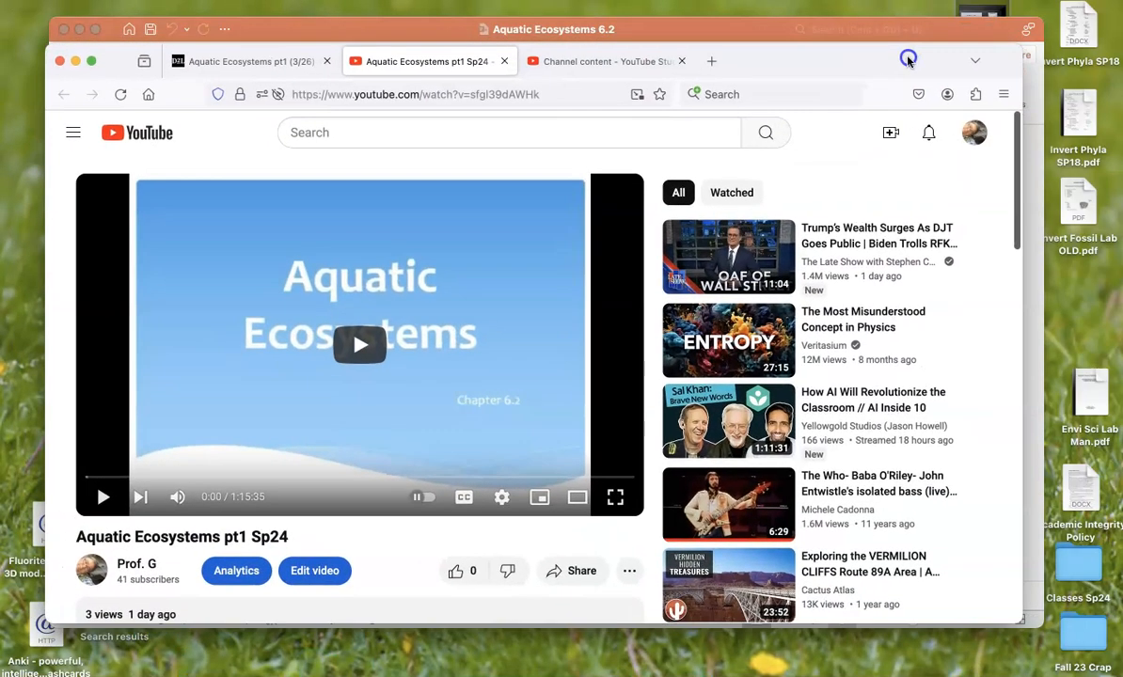
click(249, 61)
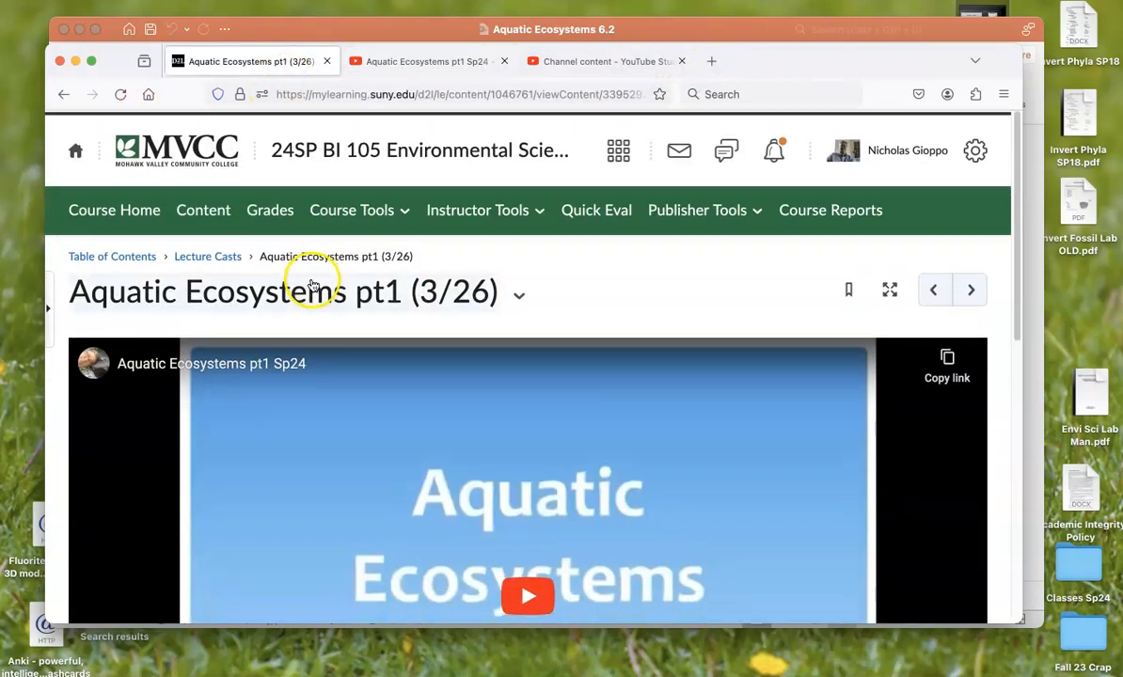
click(208, 255)
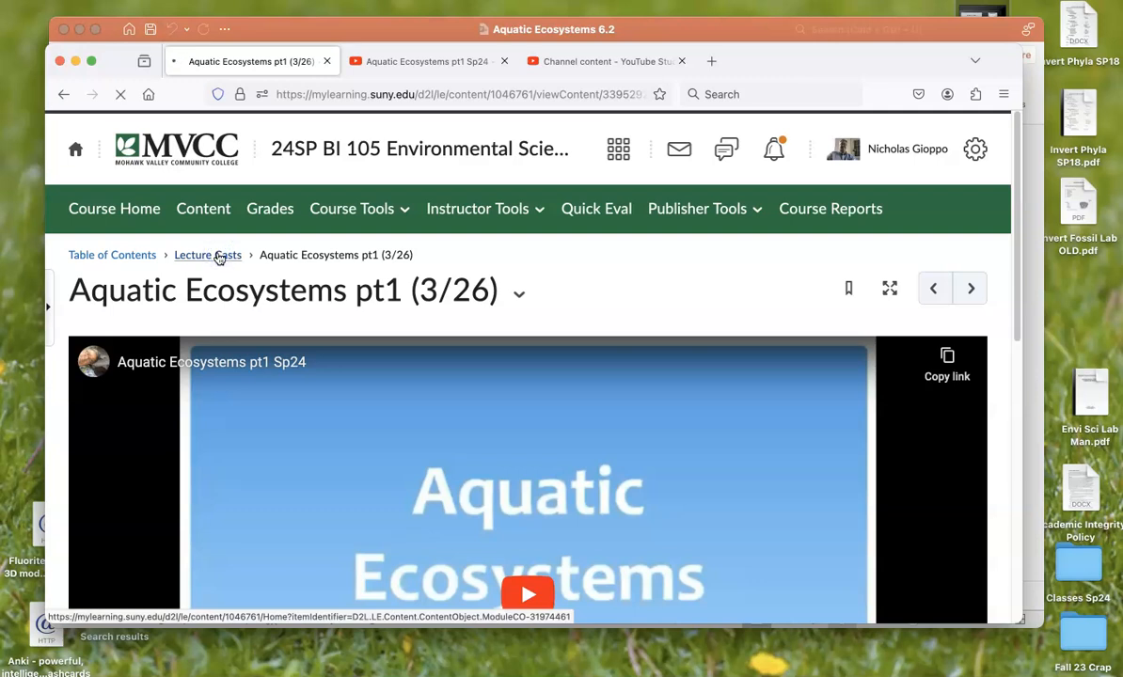
click(208, 255)
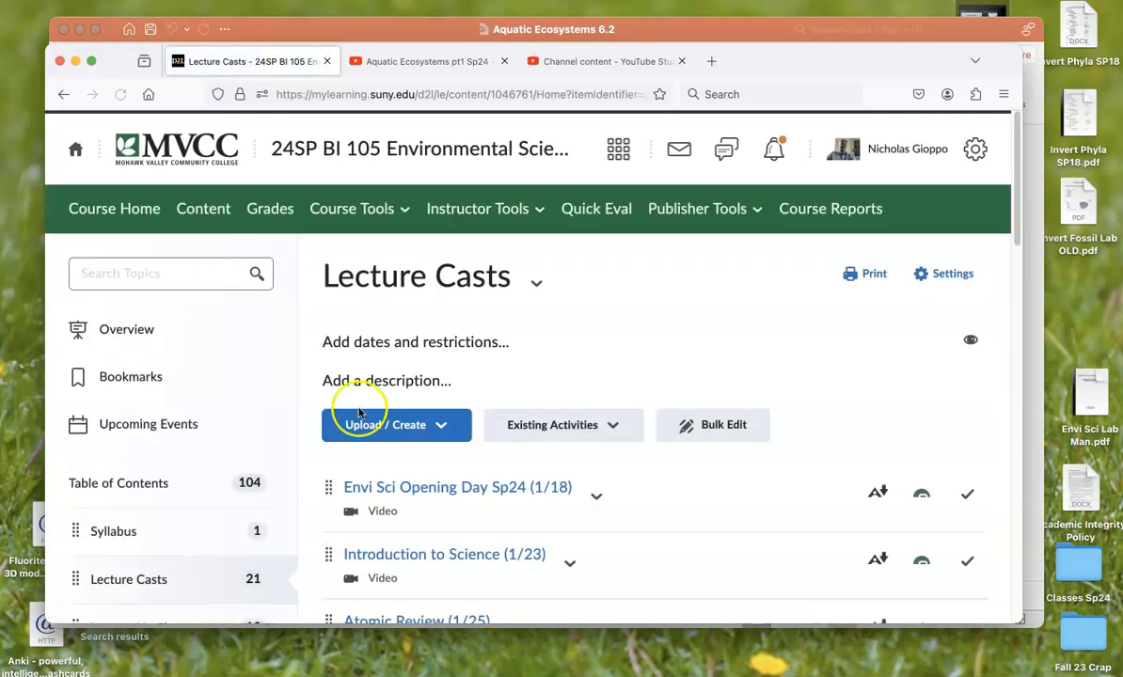
scroll(down, 3)
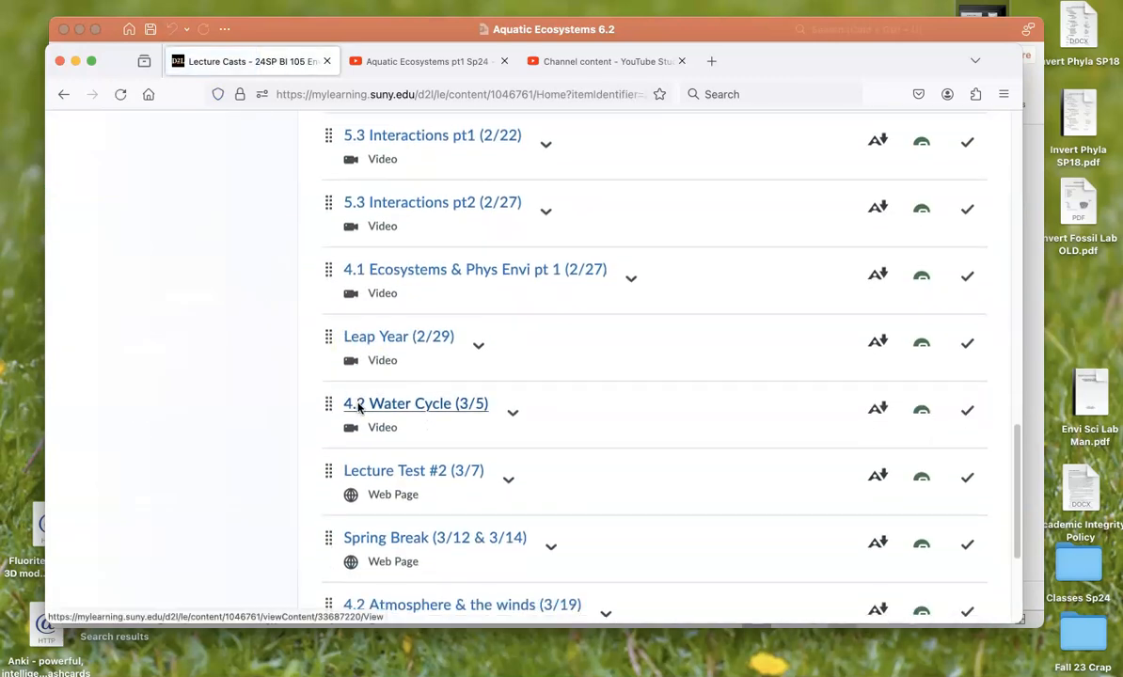
scroll(down, 3)
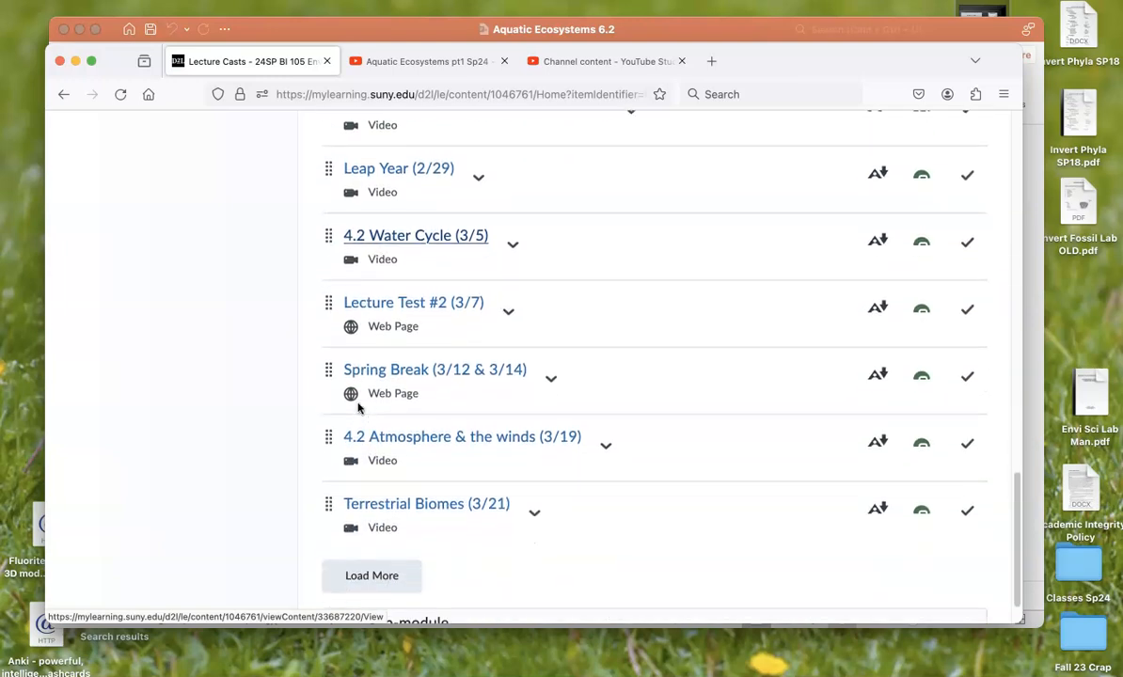
scroll(up, 3)
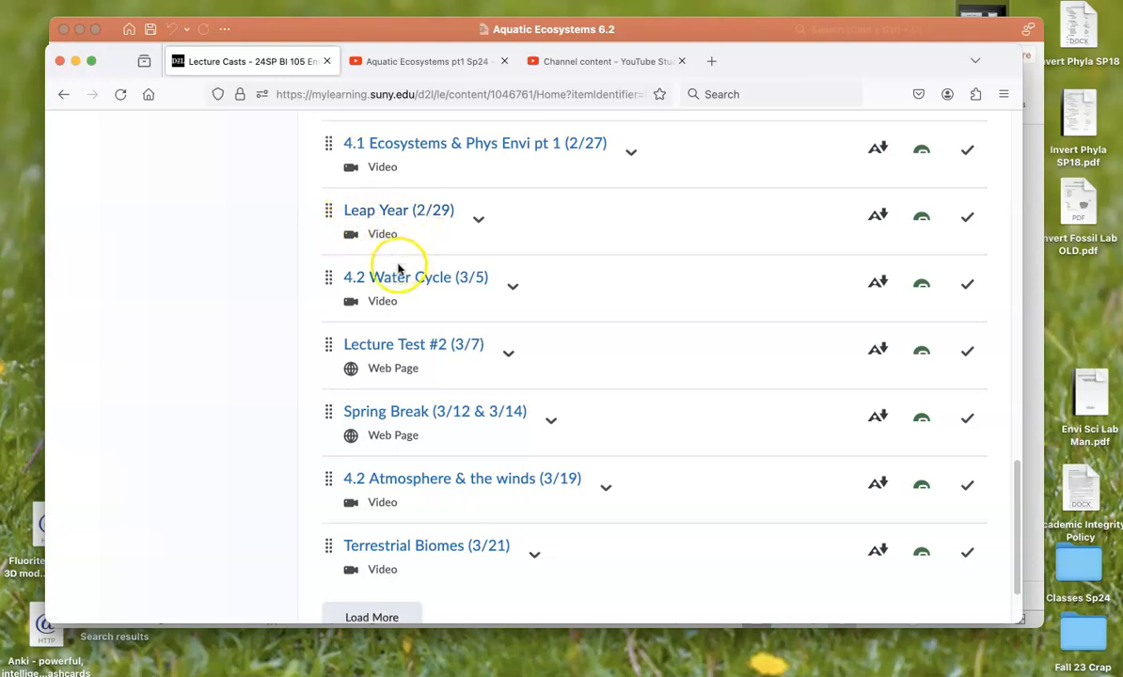
mouse_move(413, 277)
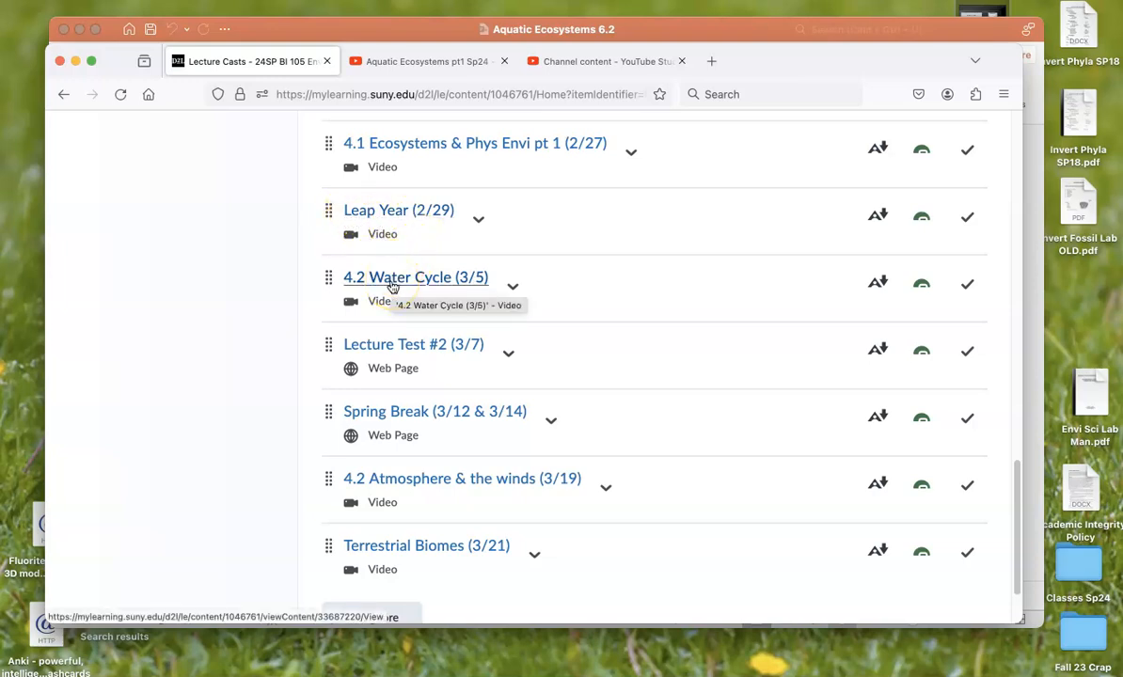
scroll(down, 3)
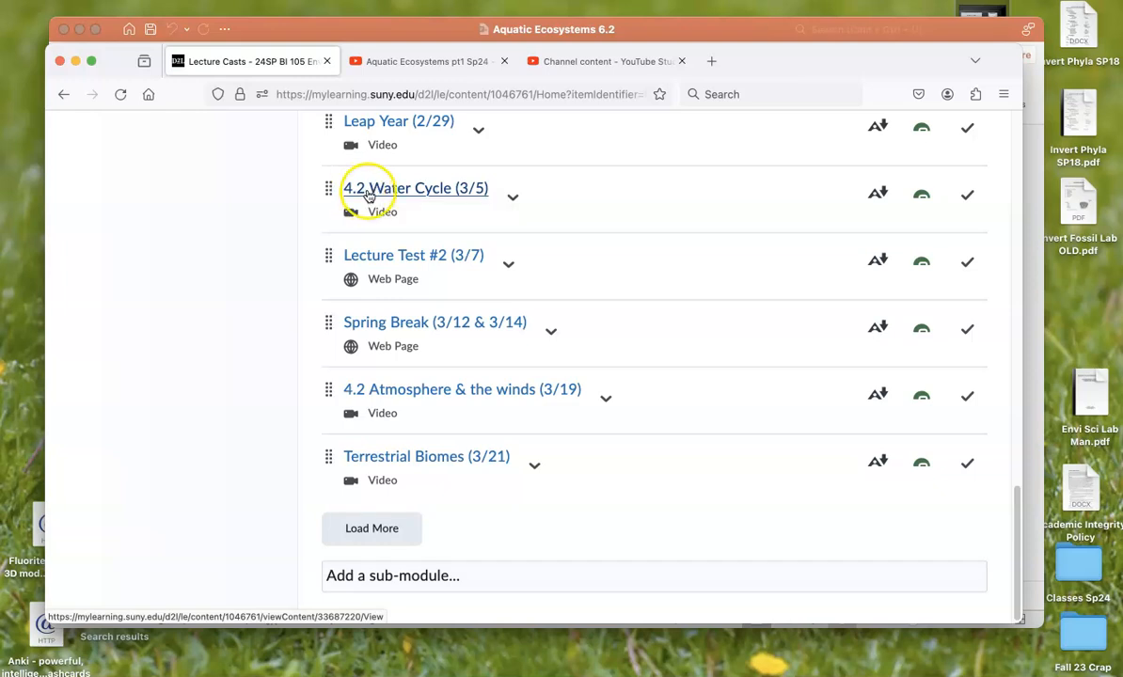
mouse_move(407, 388)
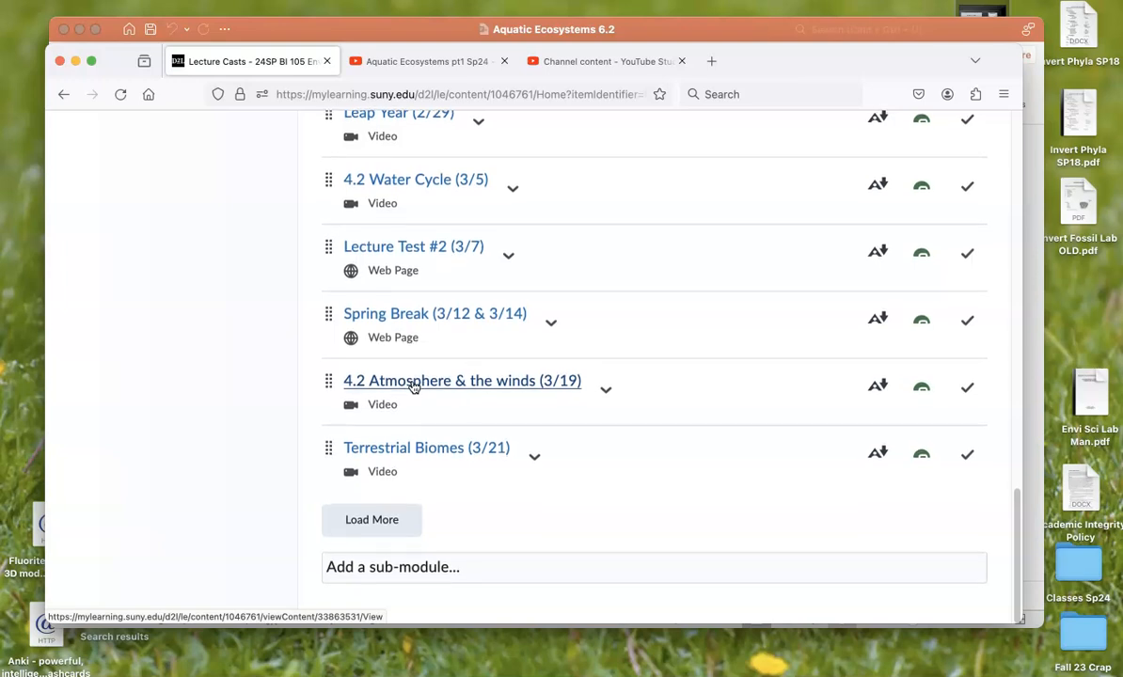
mouse_move(426, 448)
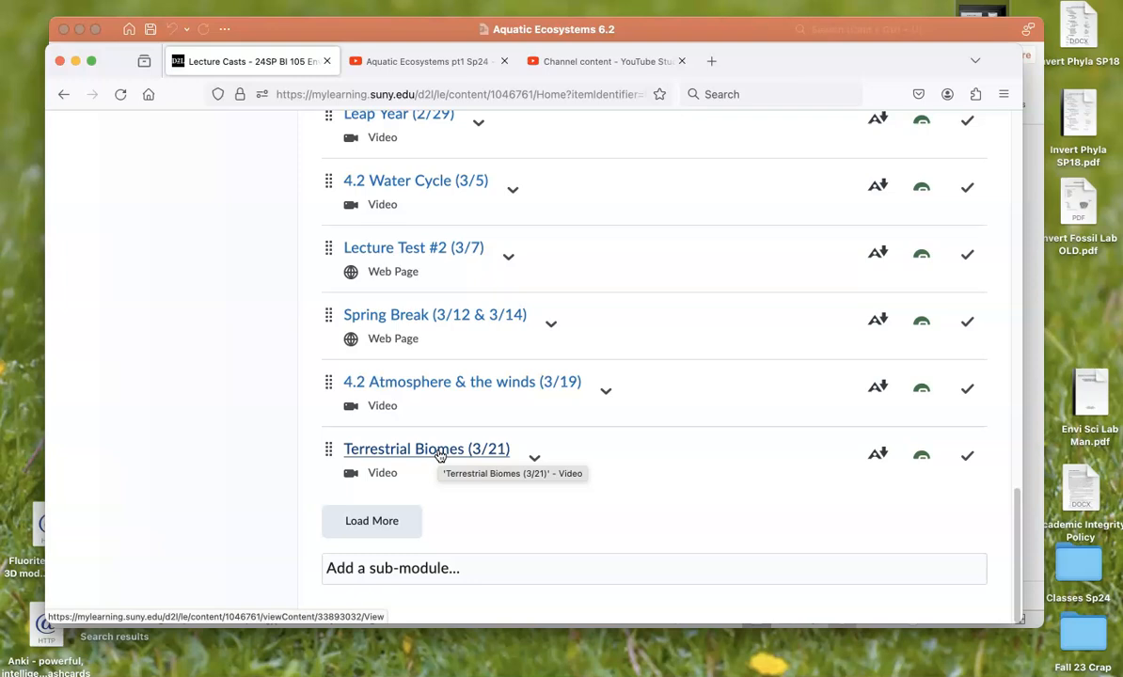
mouse_move(449, 455)
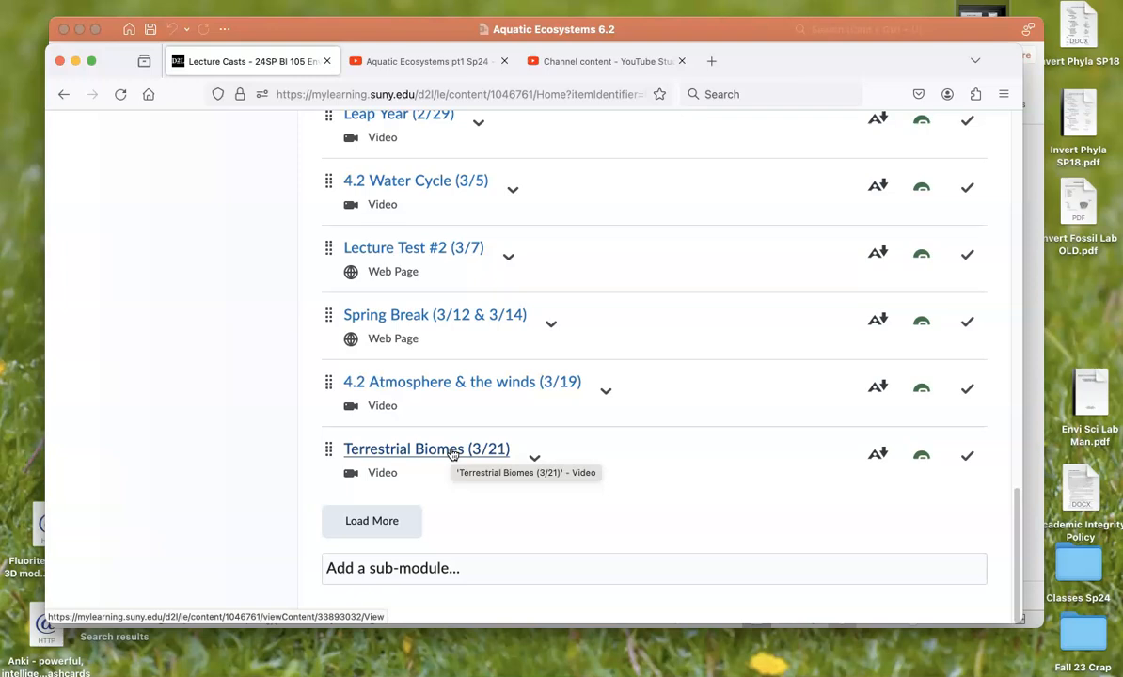
click(371, 521)
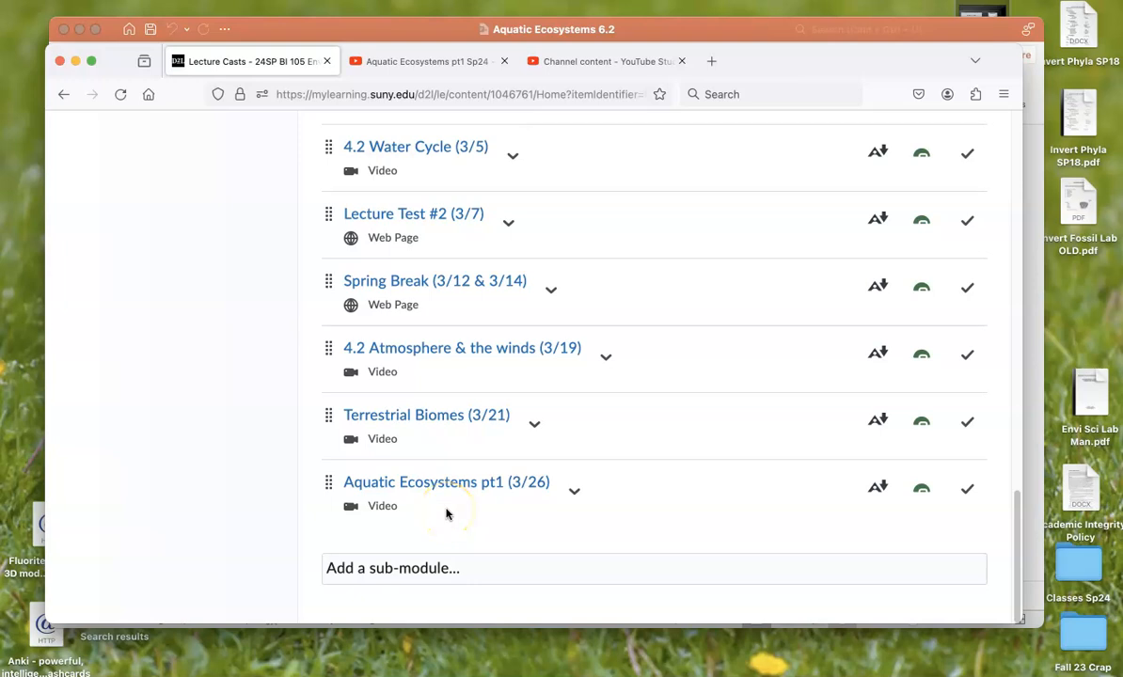
scroll(up, 3)
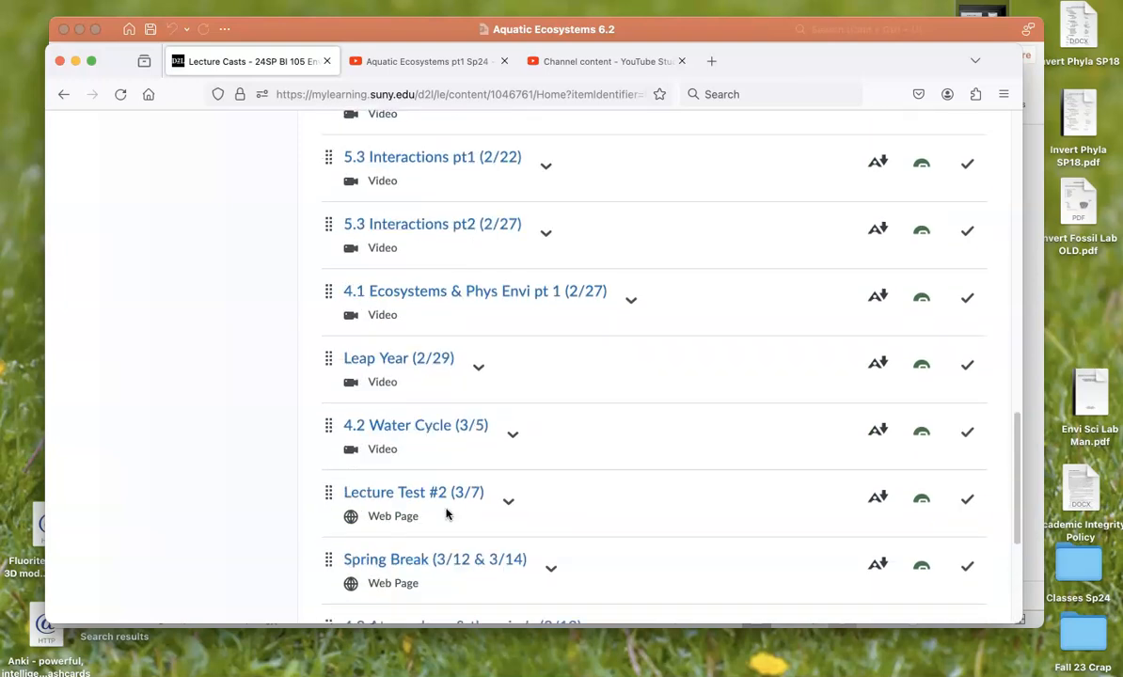
scroll(up, 3)
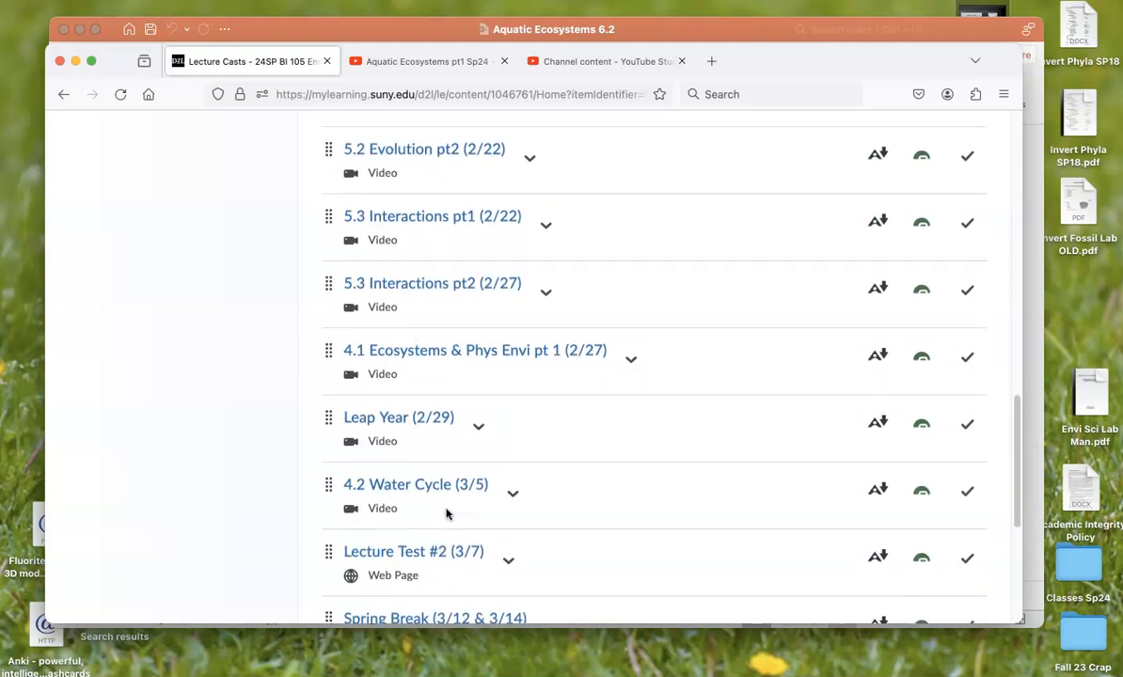
mouse_move(475, 350)
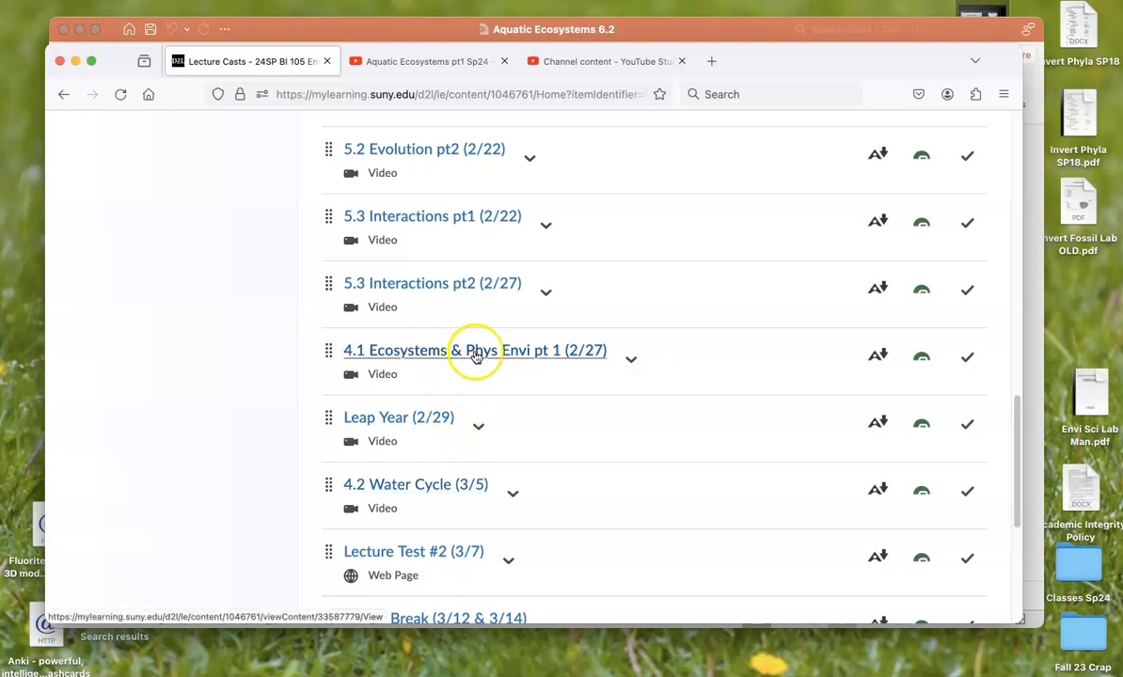
mouse_move(393, 485)
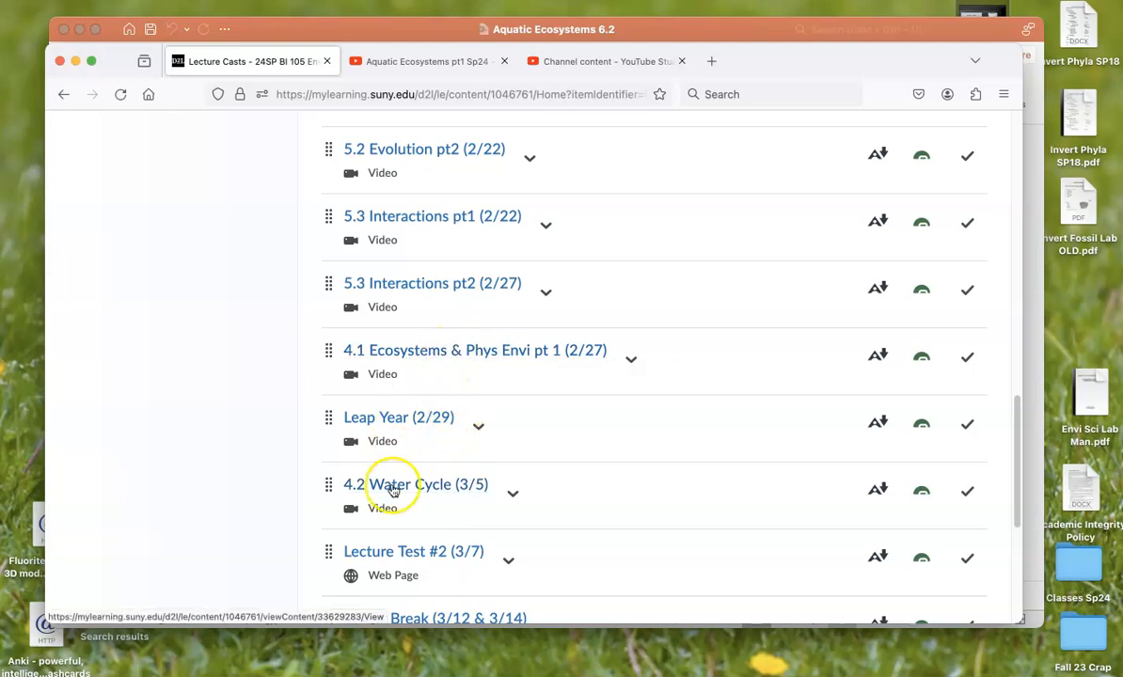
scroll(down, 3)
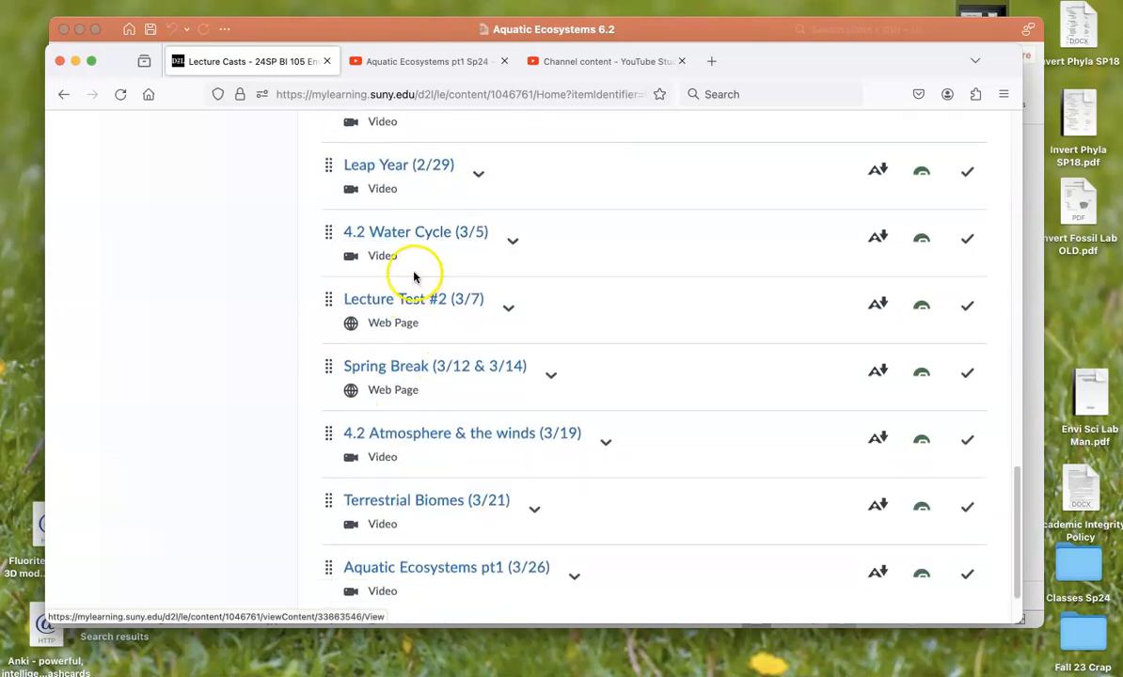
mouse_move(418, 508)
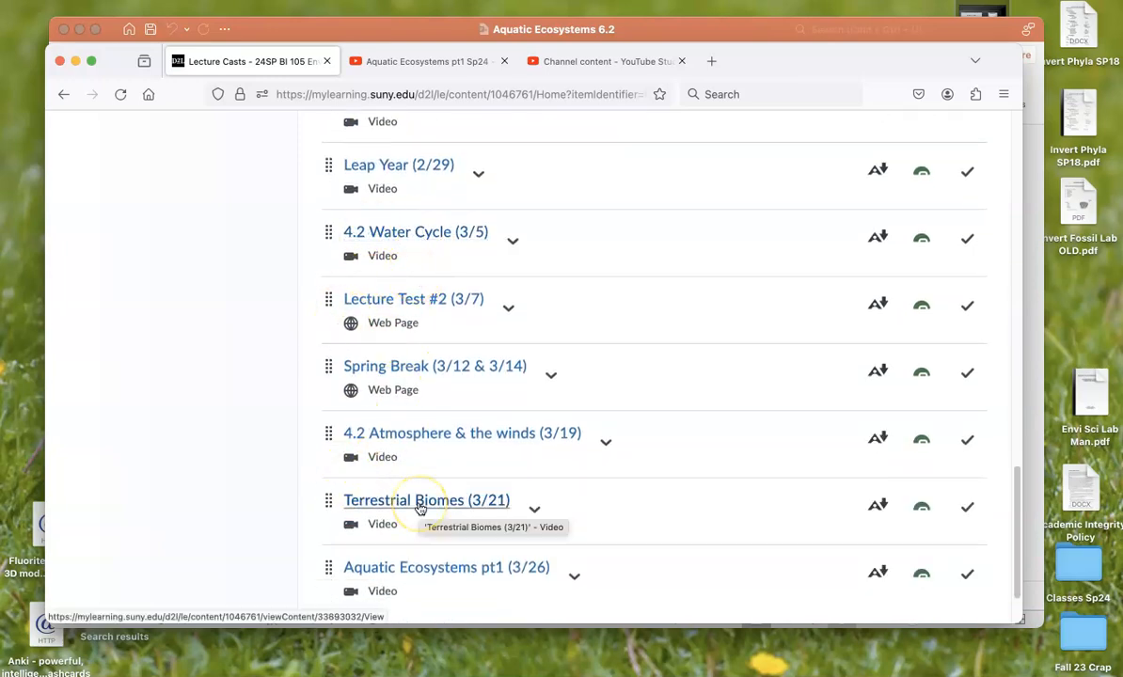
scroll(up, 3)
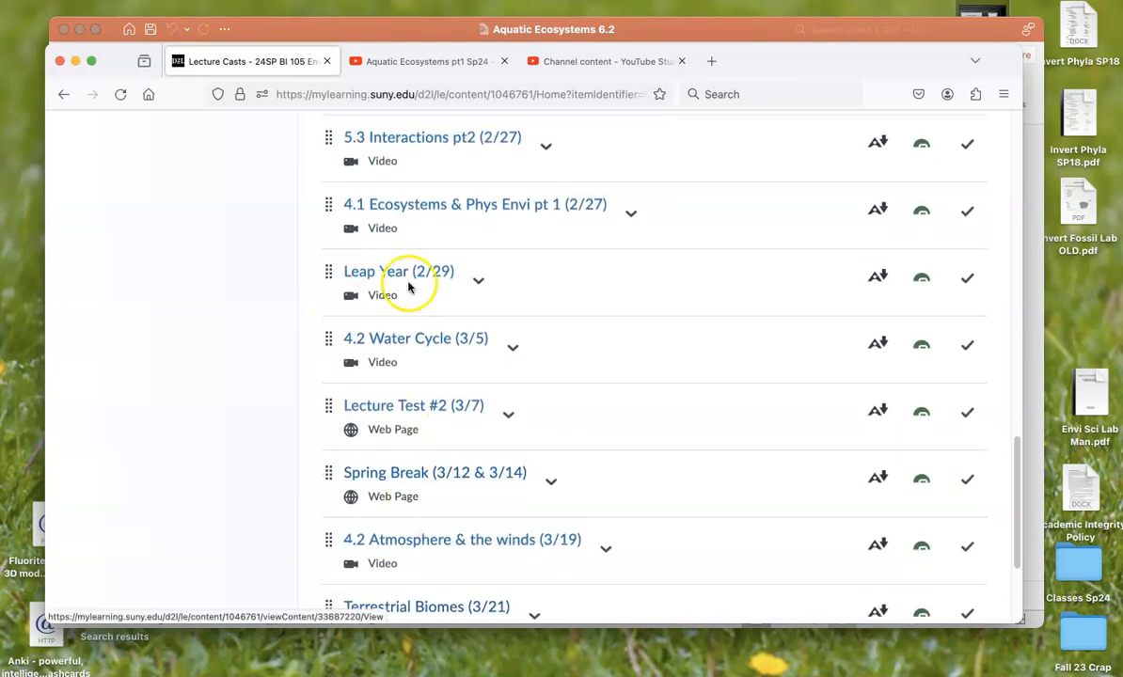
mouse_move(415, 338)
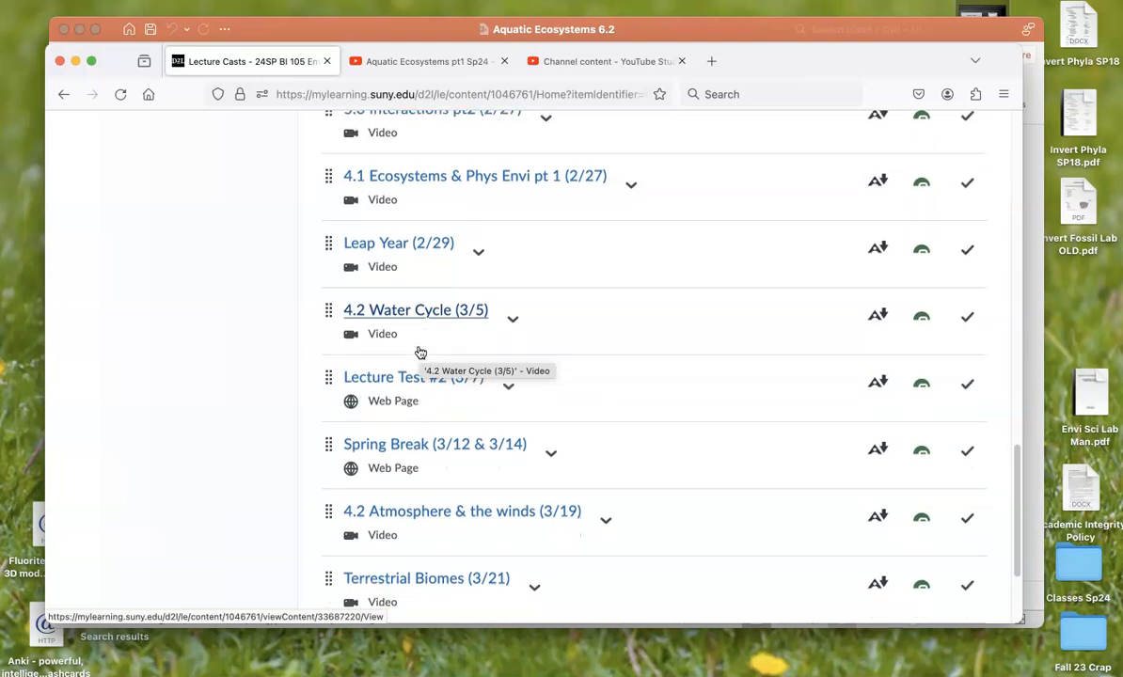
scroll(down, 3)
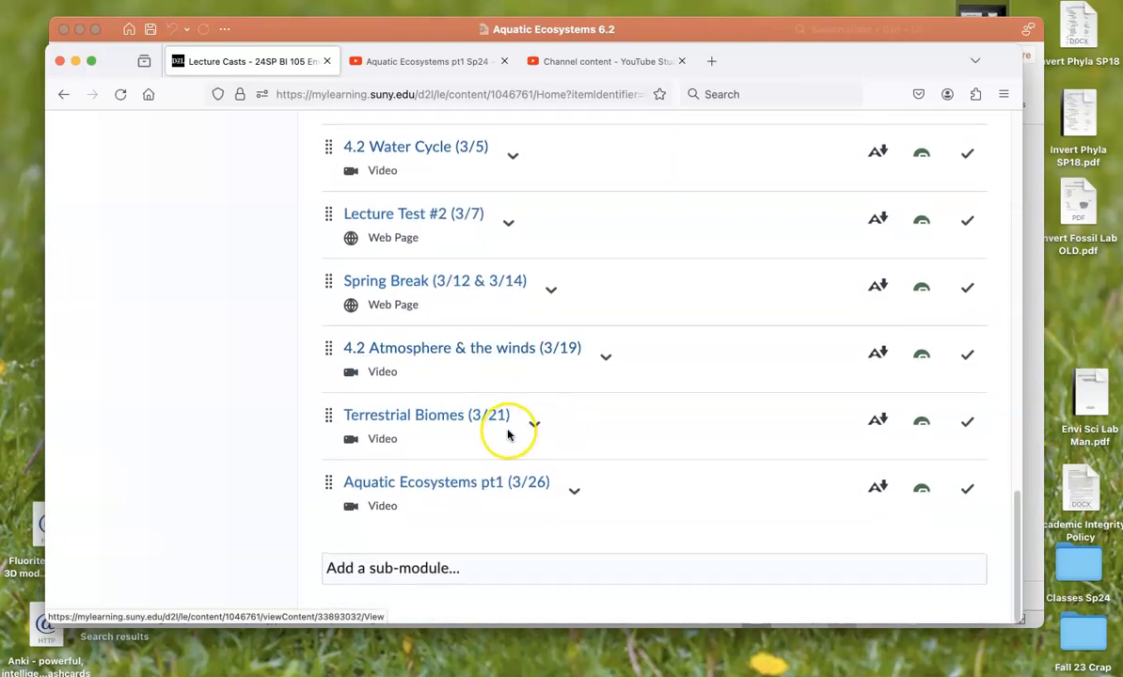
mouse_move(417, 428)
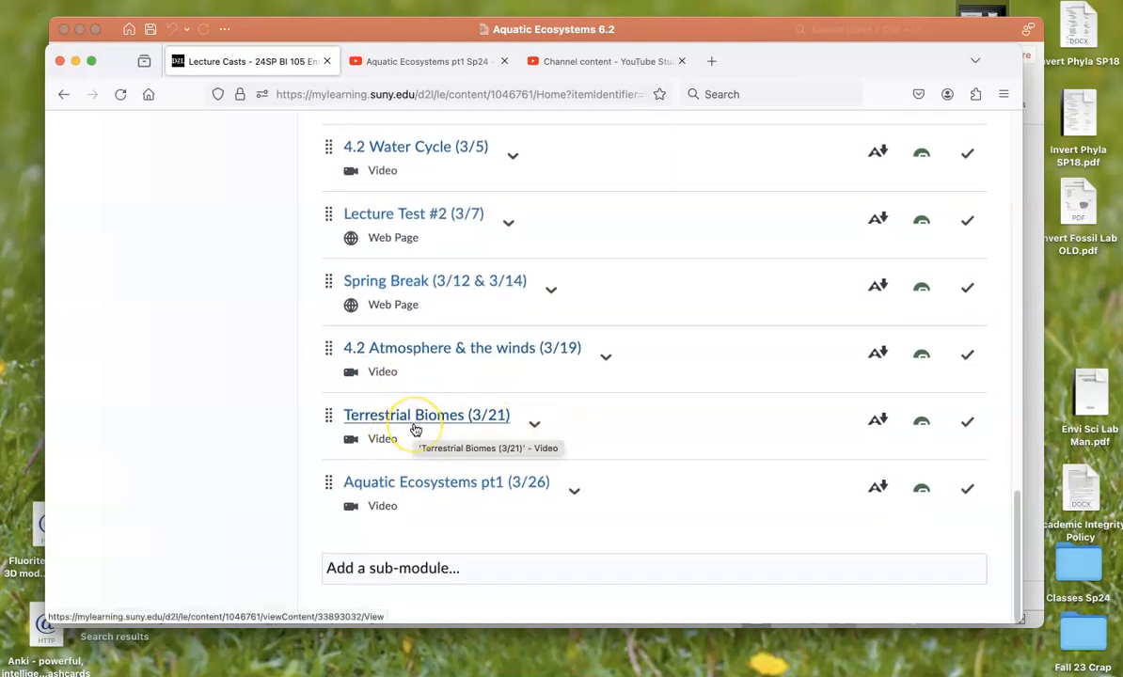
mouse_move(417, 429)
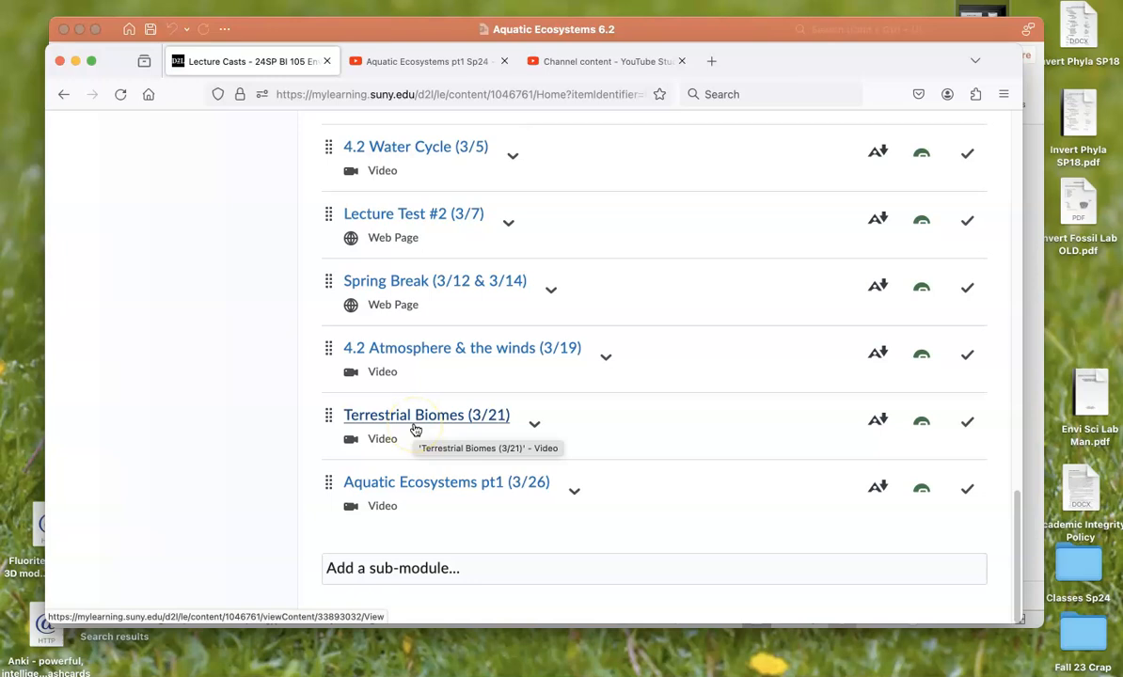
mouse_move(402, 430)
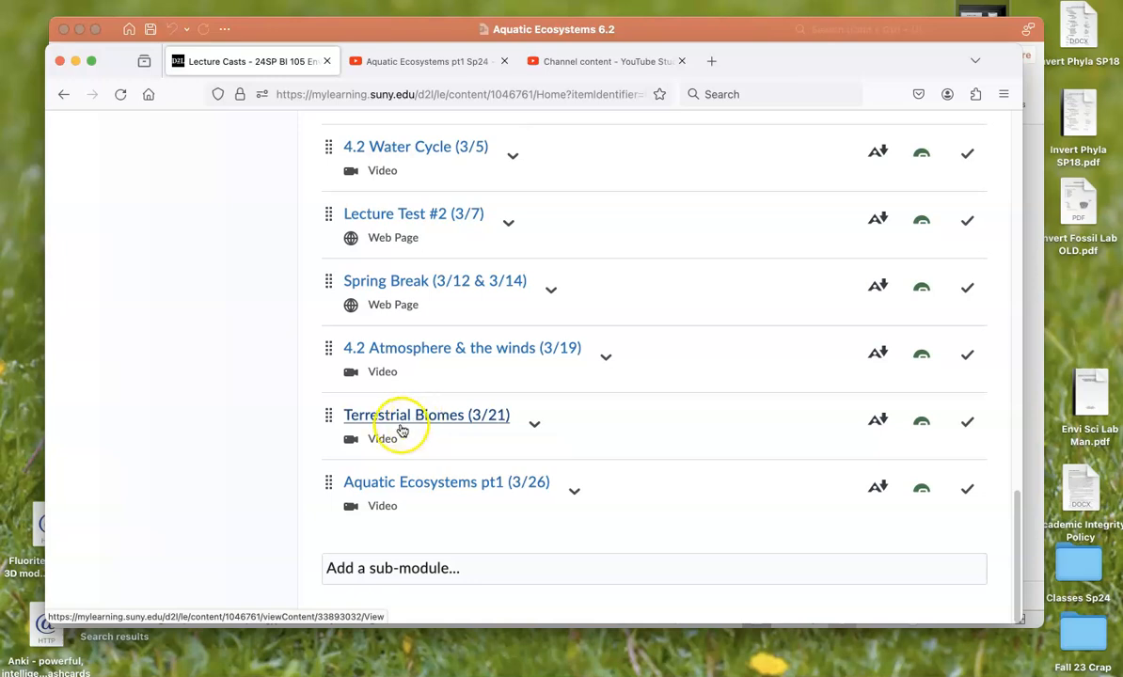
scroll(up, 3)
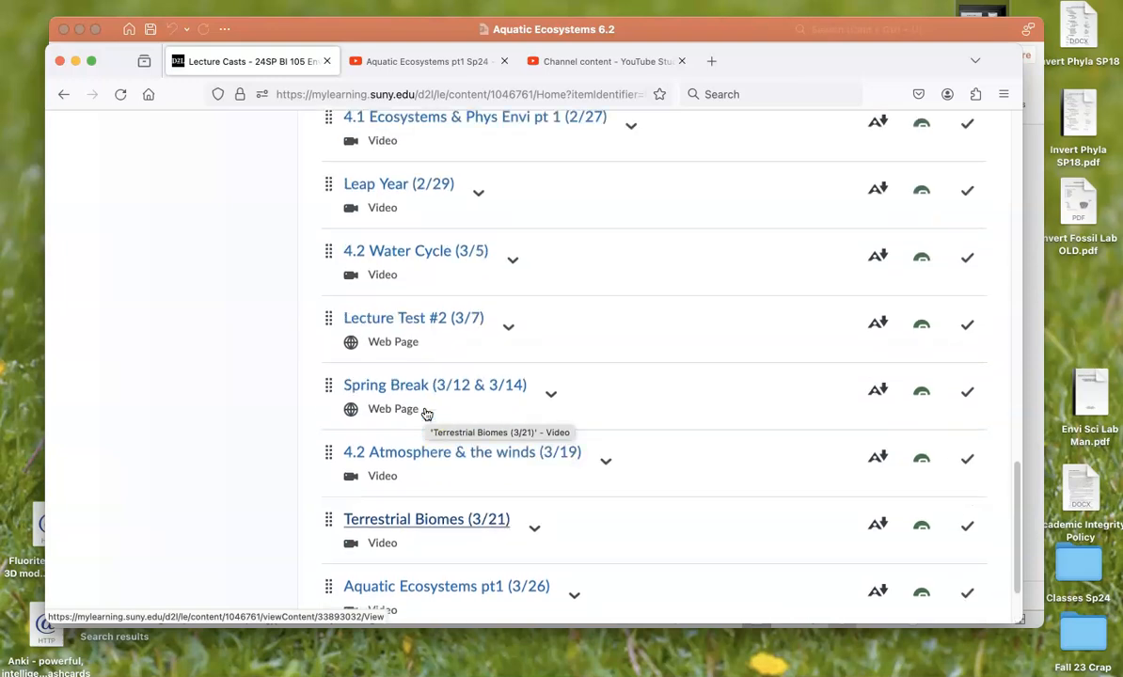
scroll(down, 3)
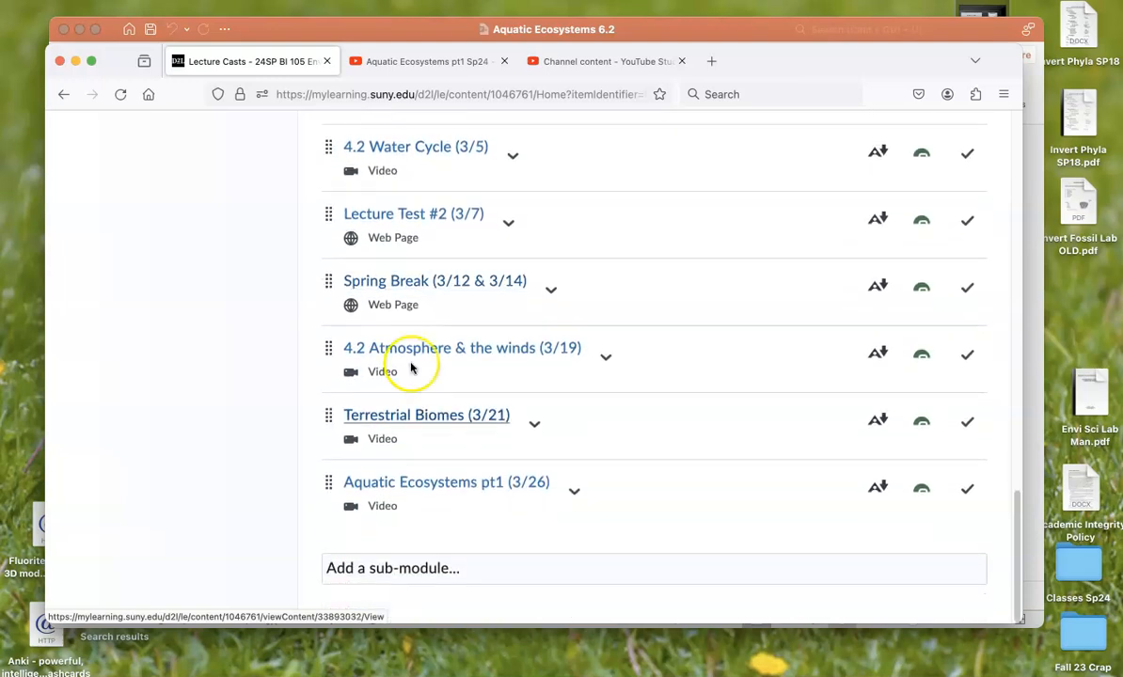